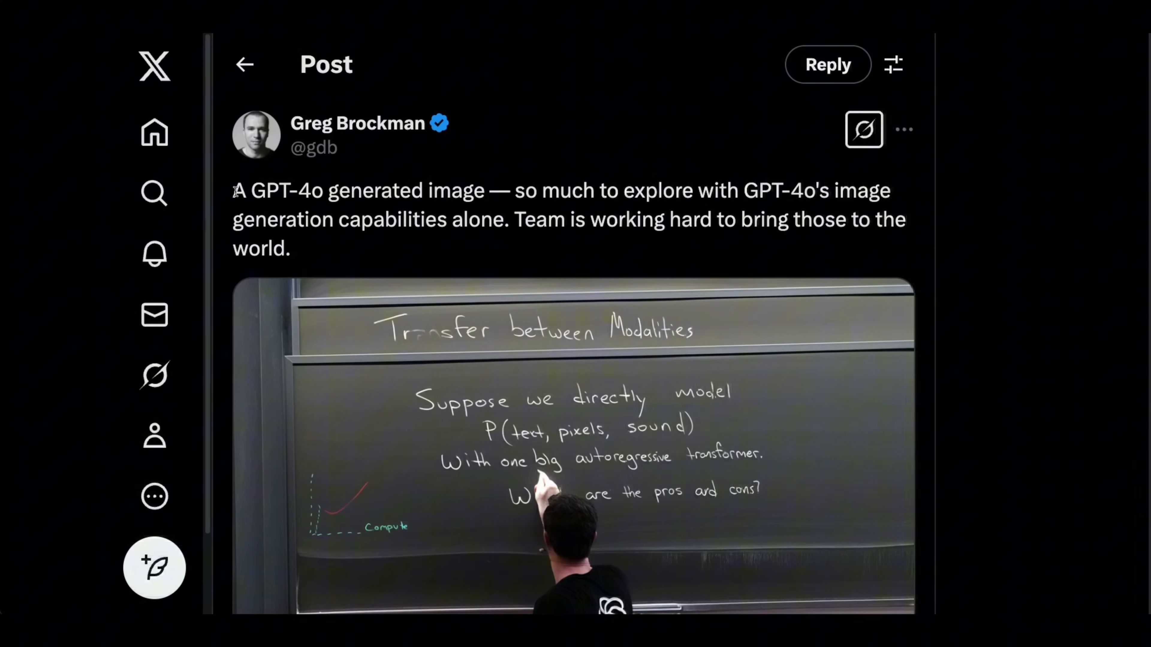
# Step: Highlight 'A GPT-4o generated image' and close the enlarged image.png preview
pyautogui.moveTo(235, 190); pyautogui.dragTo(466, 198)
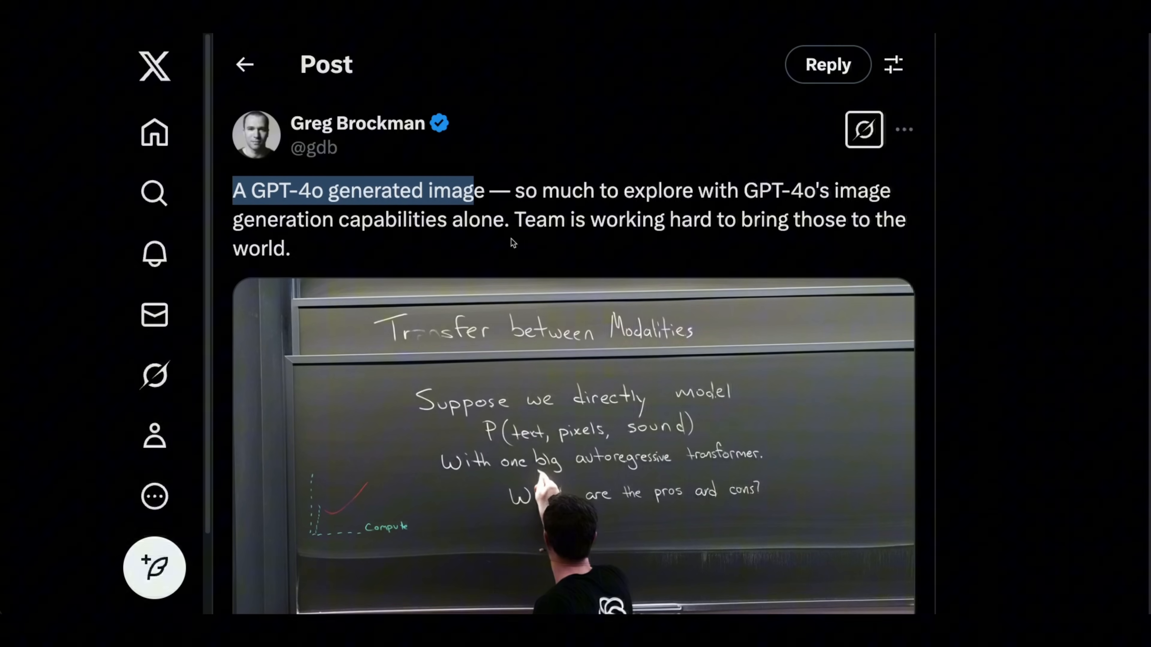
pyautogui.scroll(-3)
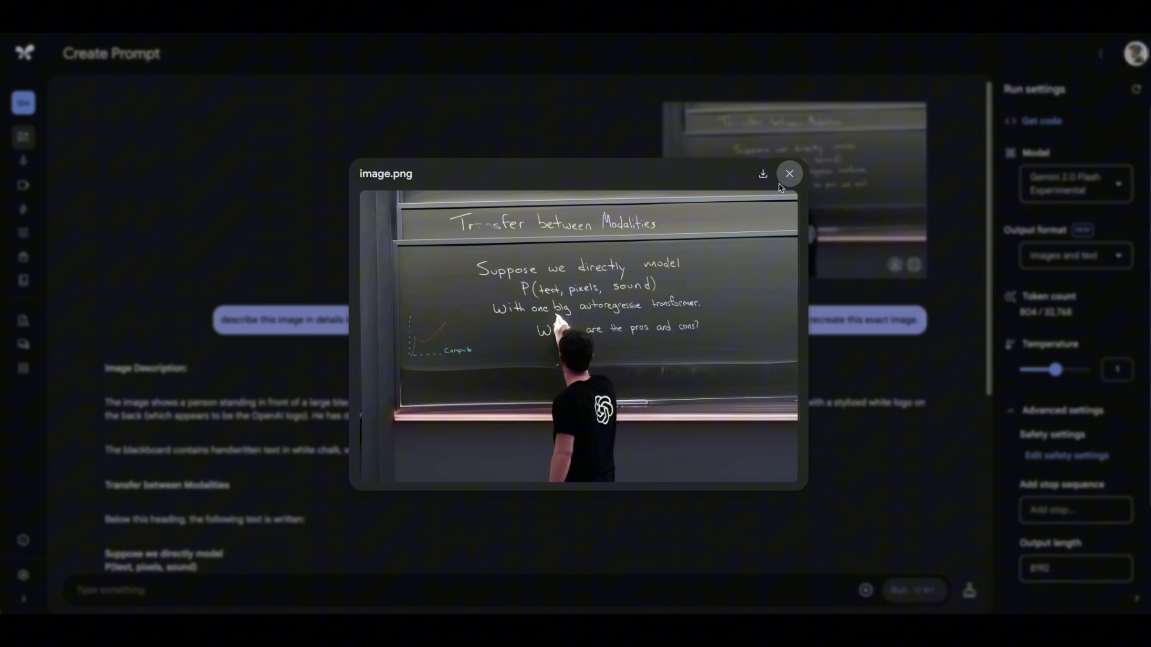
pyautogui.click(789, 173)
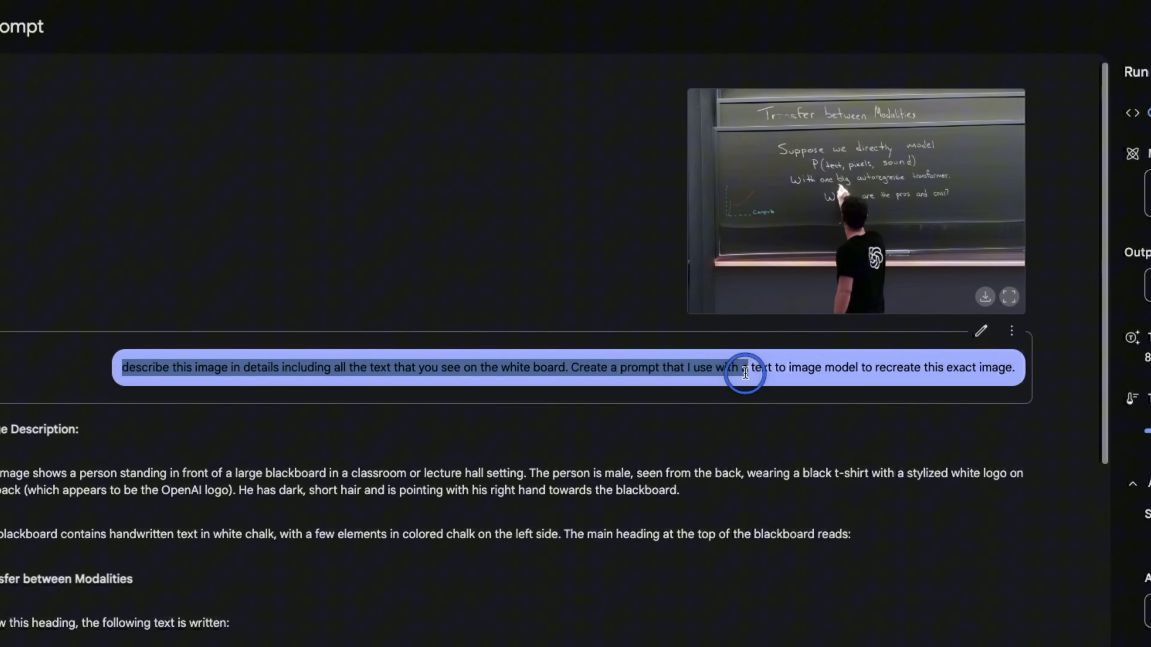
pyautogui.moveTo(847, 378)
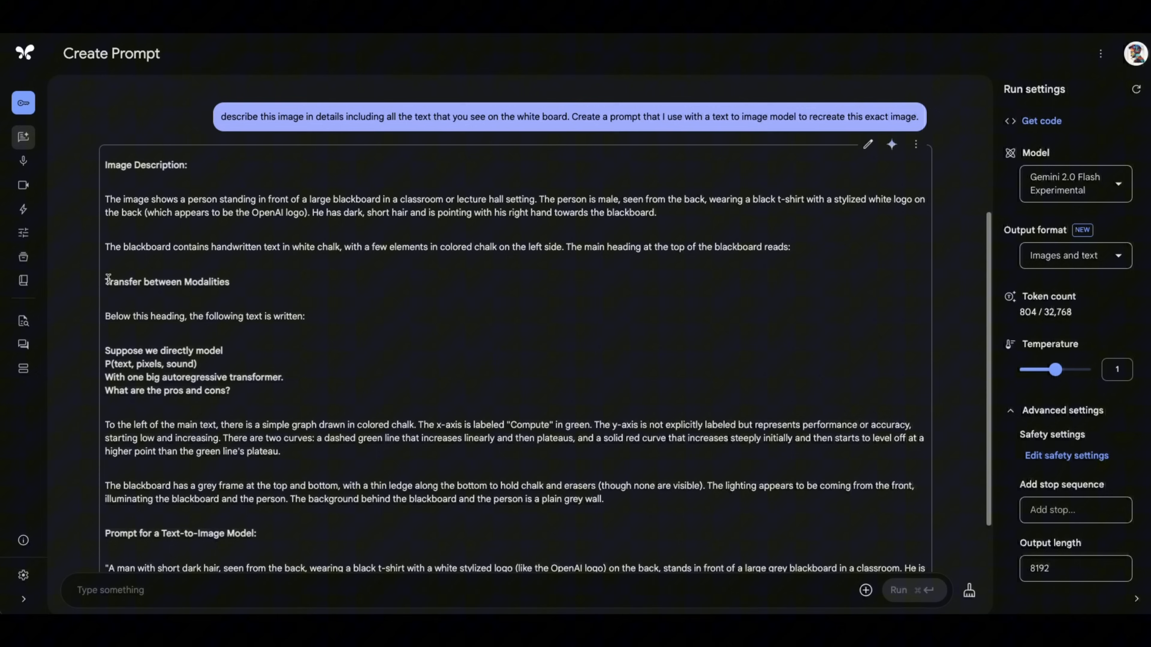
# Step: Select the generated 'Prompt for a Text-to-Image Model' text in the response
pyautogui.moveTo(106, 350); pyautogui.dragTo(229, 390)
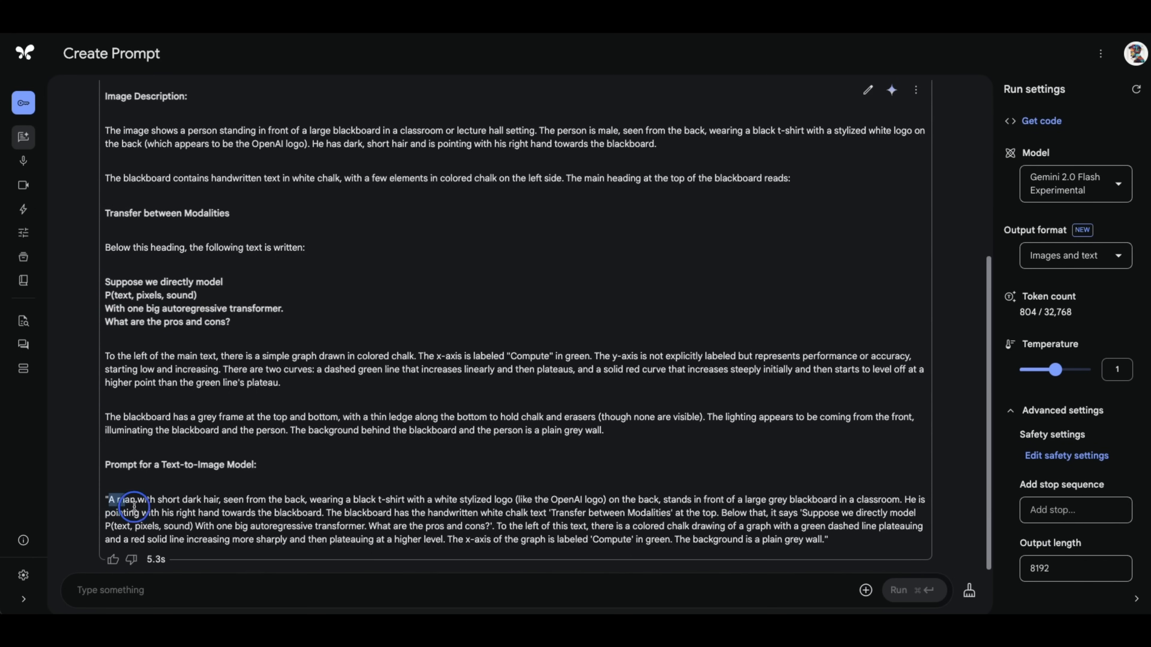
pyautogui.moveTo(110, 506); pyautogui.dragTo(822, 539)
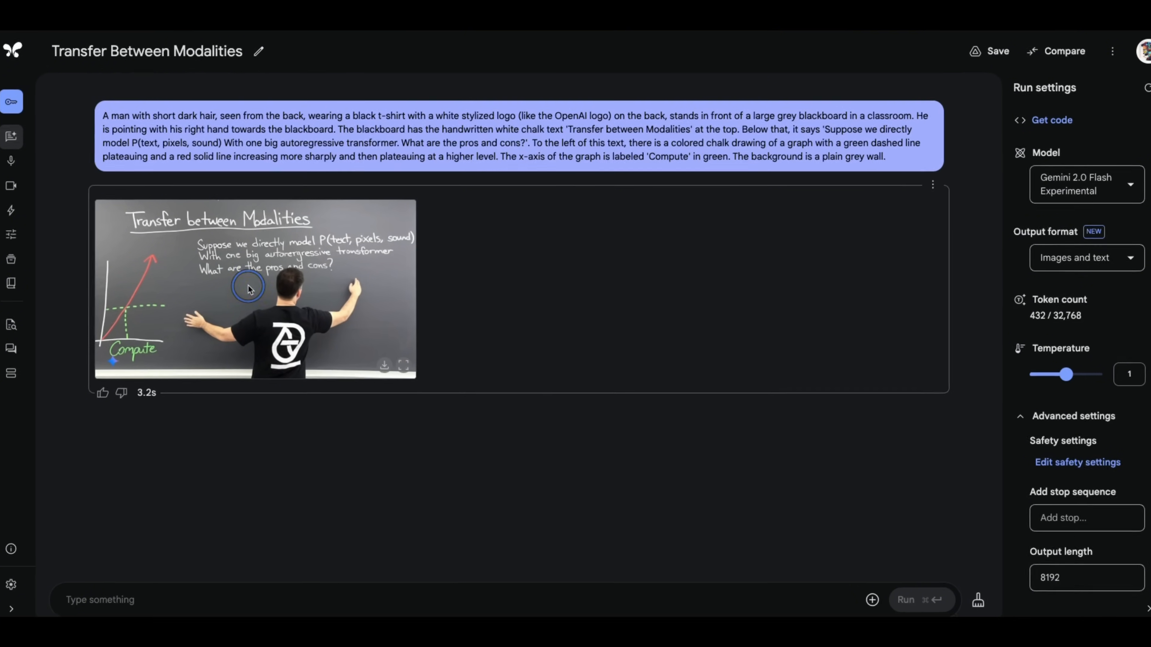
# Step: View the recreated blackboard lecture image at full size
pyautogui.click(254, 286)
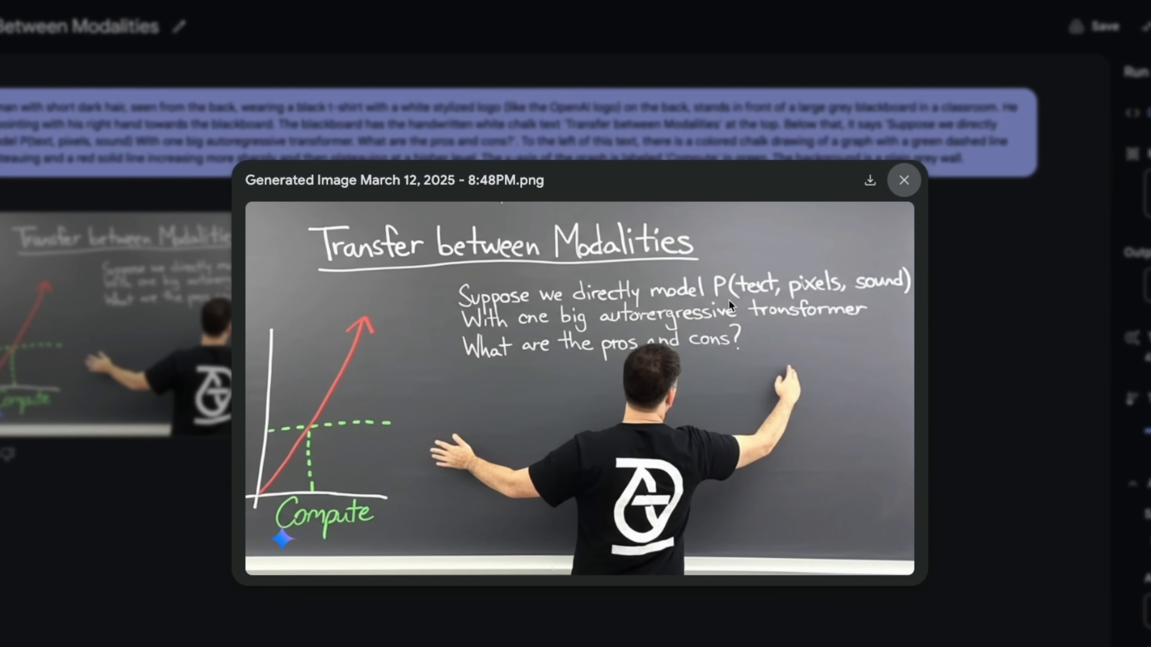
pyautogui.moveTo(534, 323)
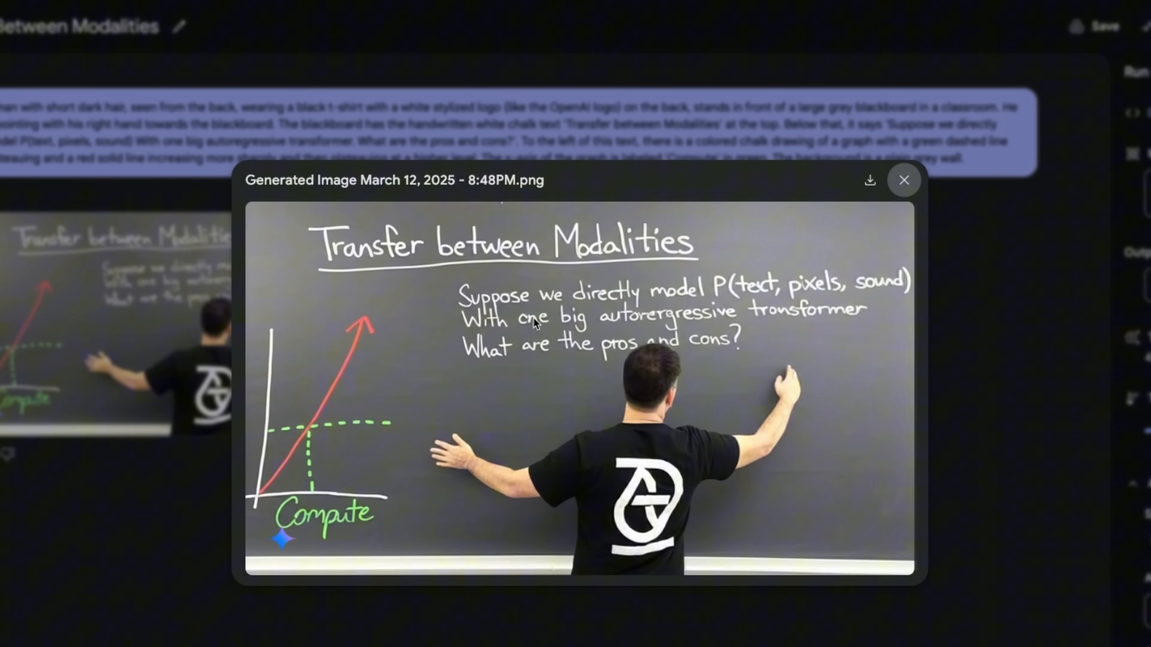
pyautogui.moveTo(771, 330)
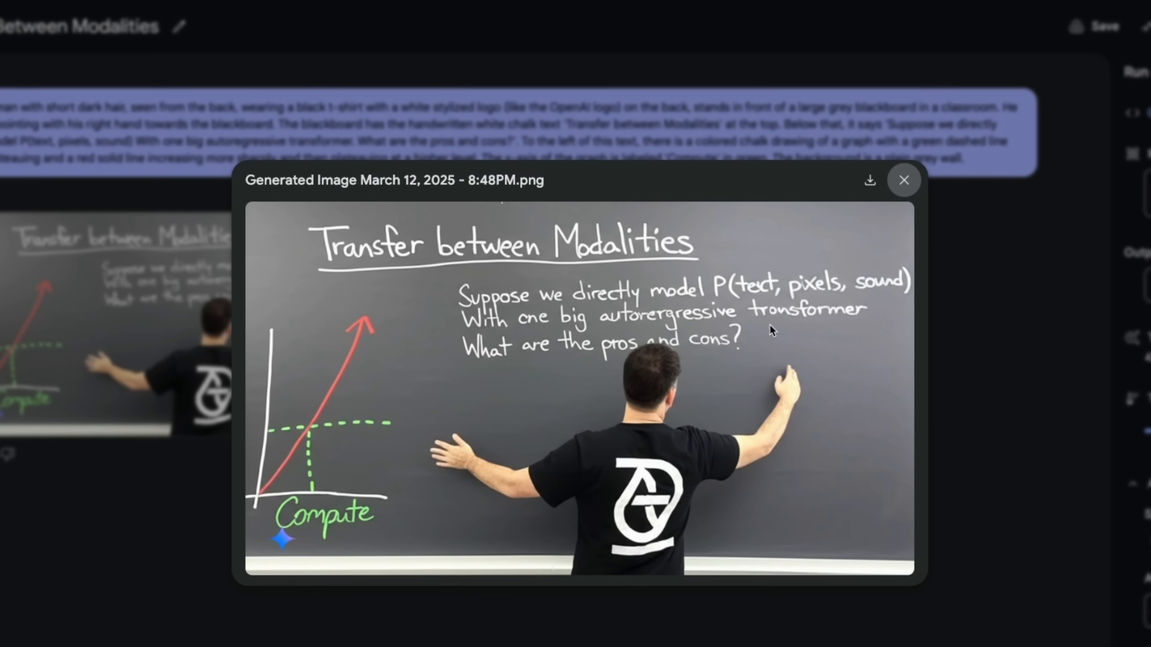
pyautogui.moveTo(705, 358)
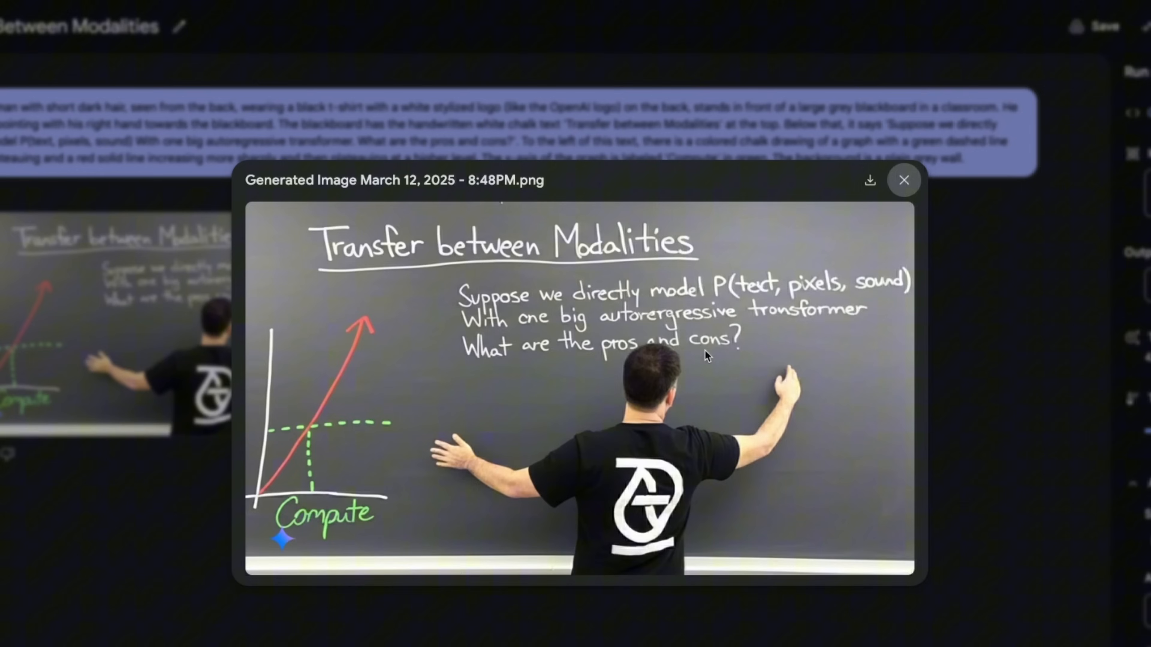
pyautogui.moveTo(243, 512)
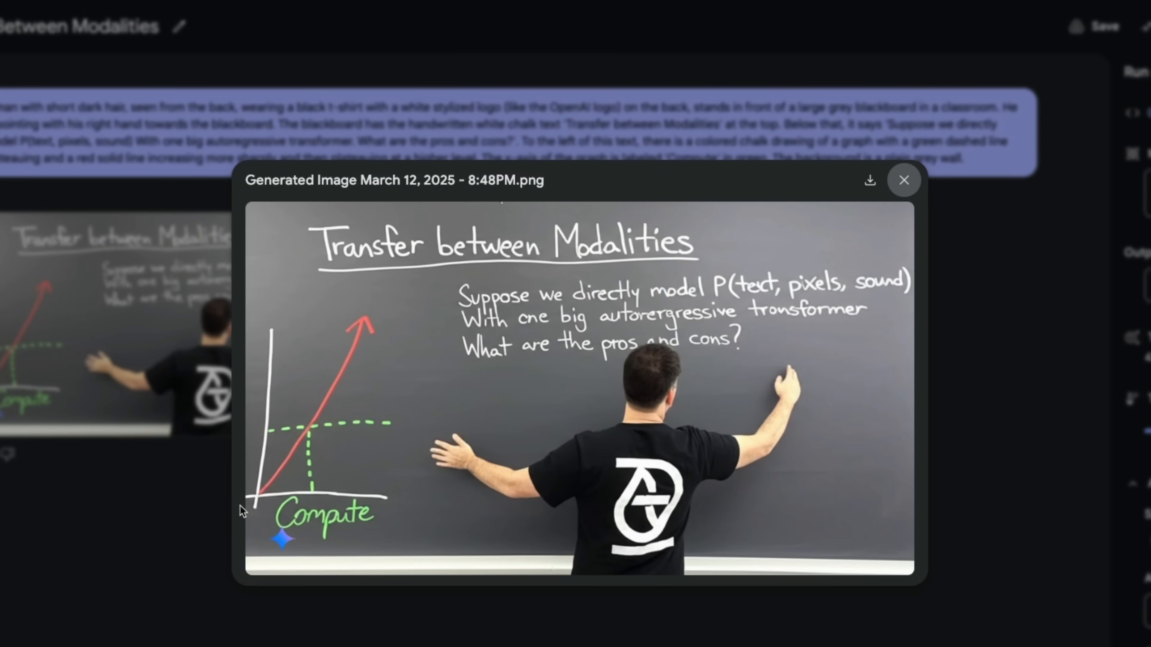
pyautogui.moveTo(371, 516)
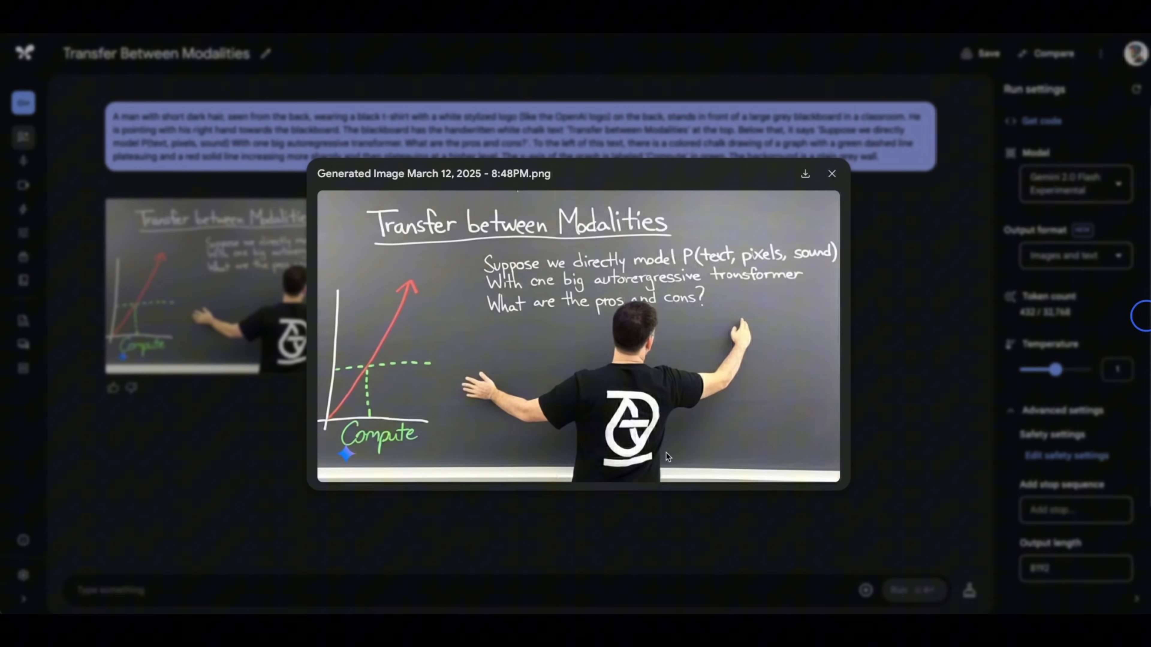
pyautogui.moveTo(634, 470)
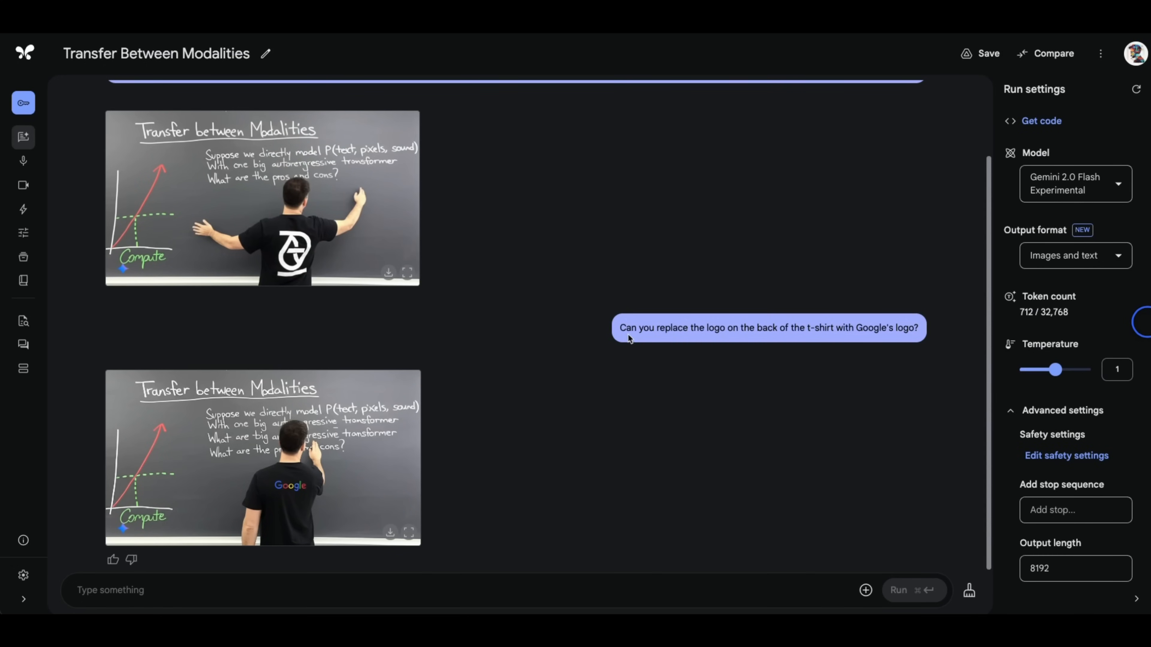
pyautogui.moveTo(539, 405)
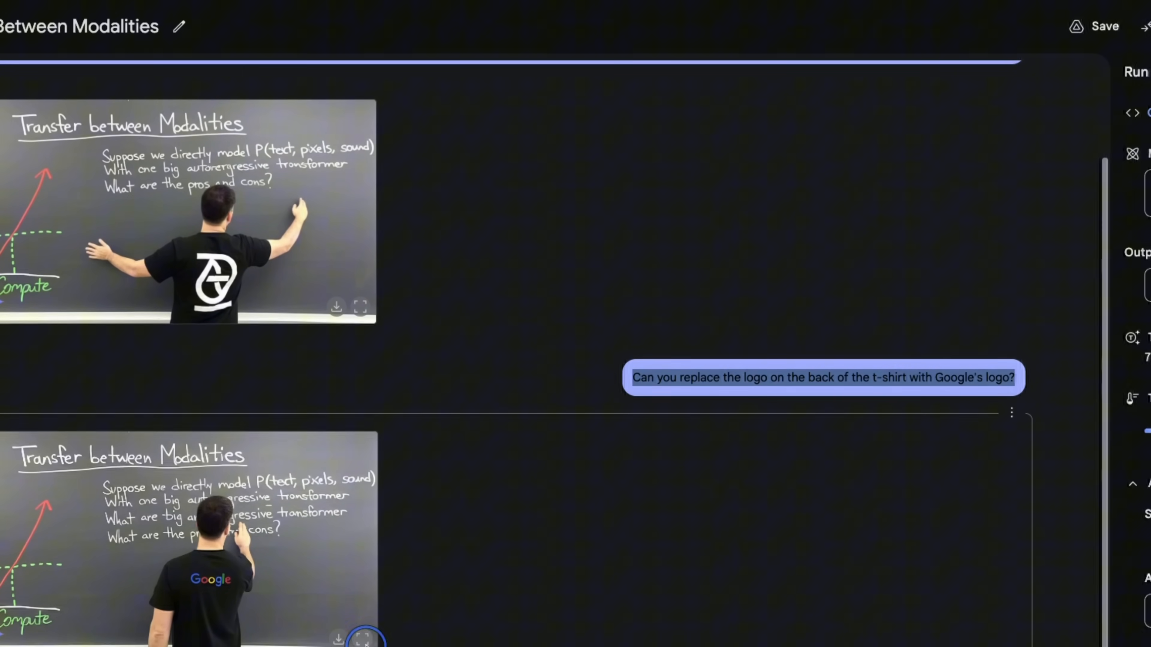
# Step: View the edited image with Google's logo on the t-shirt at full size
pyautogui.click(365, 637)
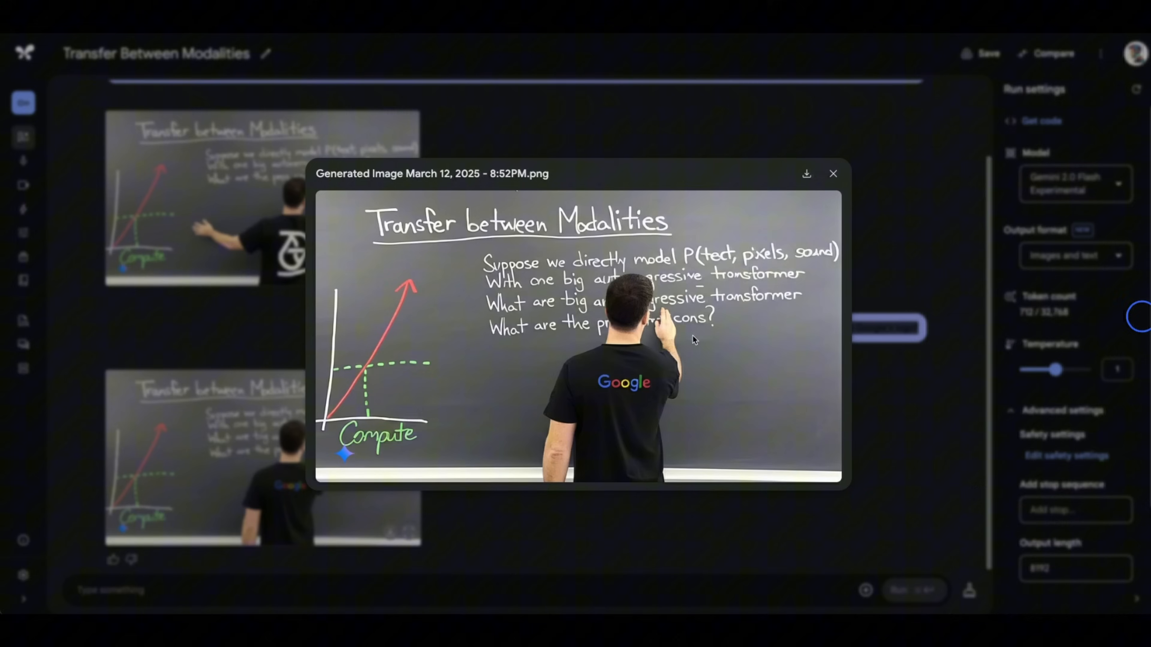
pyautogui.moveTo(637, 349)
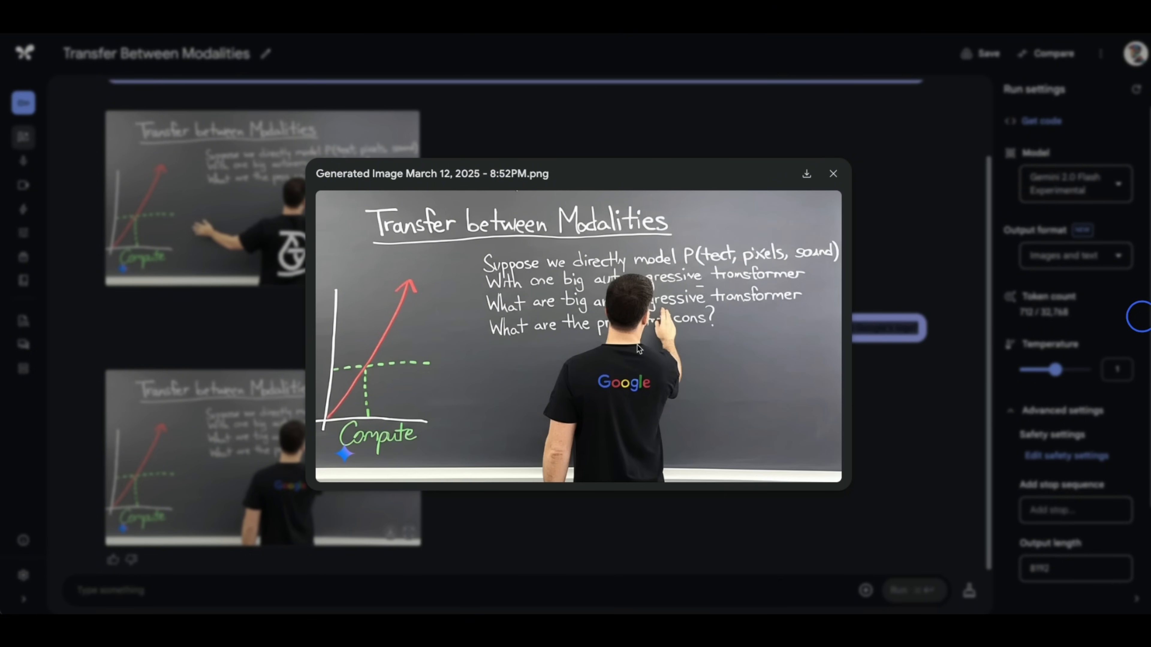
pyautogui.moveTo(1143, 321)
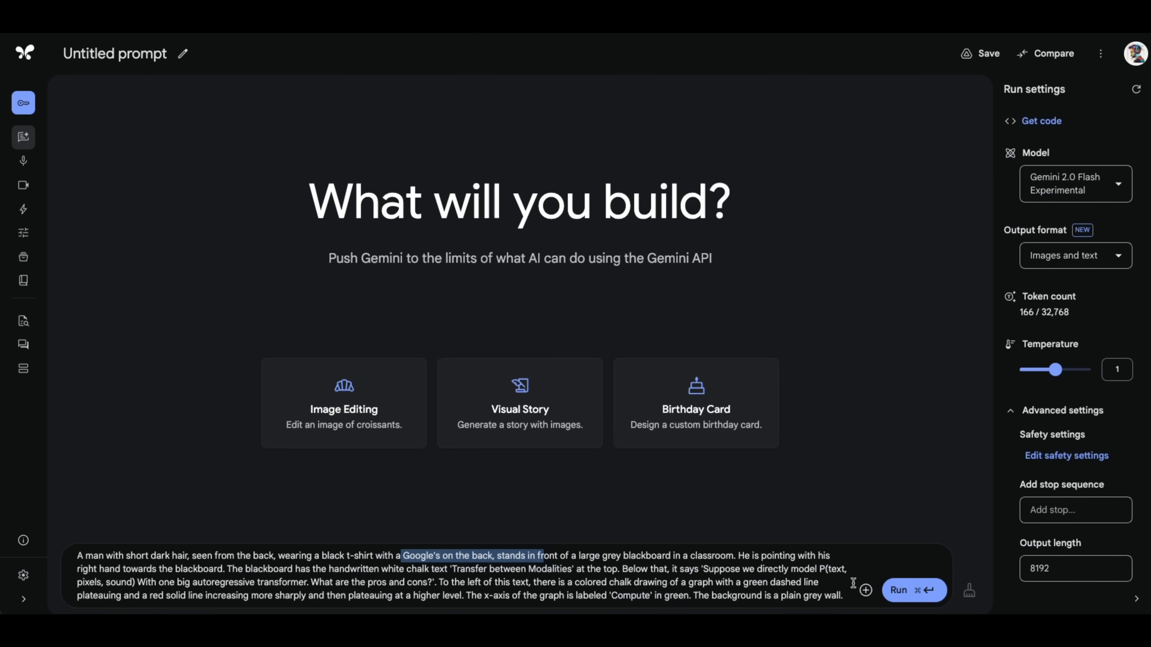
# Step: Run the revised prompt specifying Google's logo to generate a new blackboard image
pyautogui.click(913, 590)
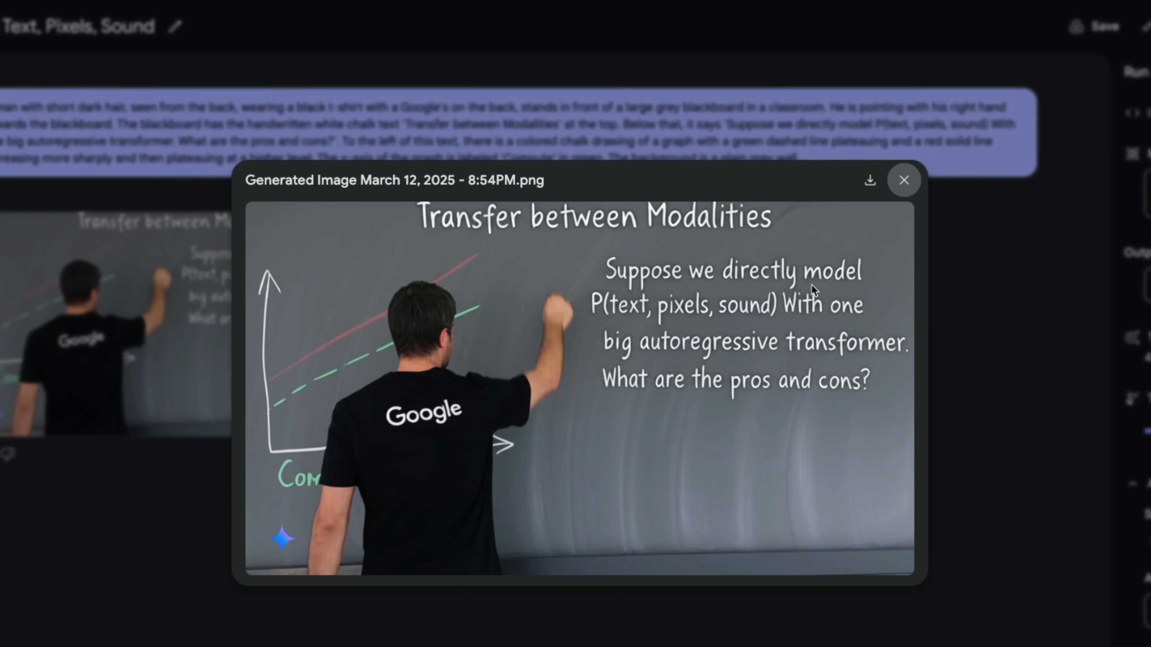
pyautogui.moveTo(633, 356)
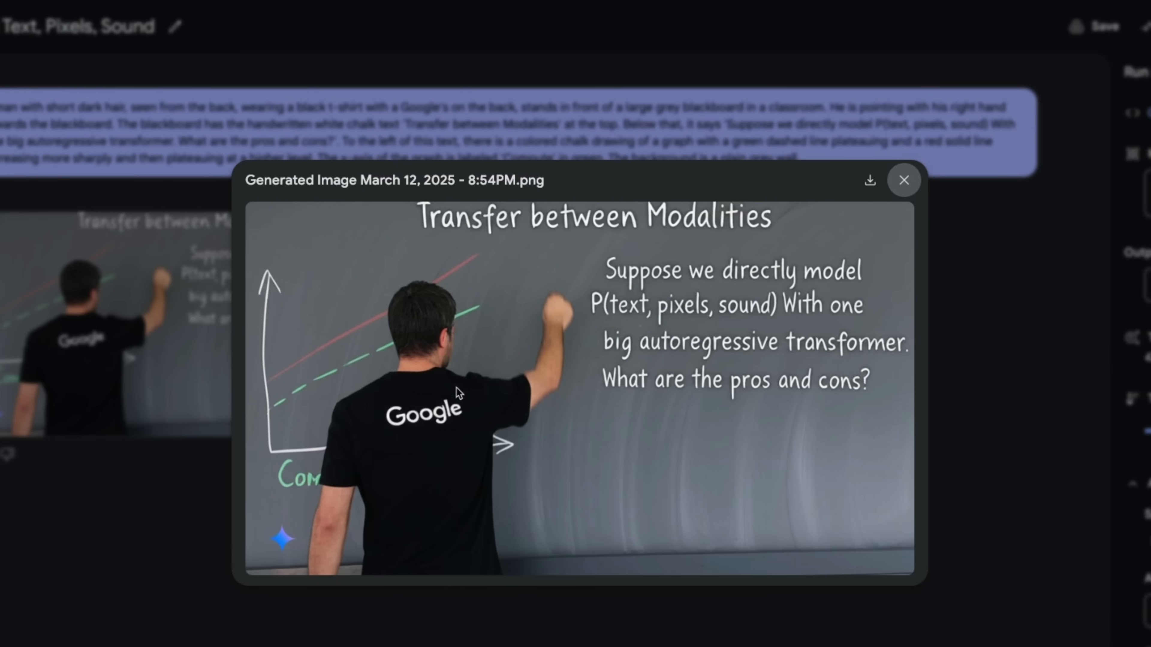
pyautogui.moveTo(409, 404)
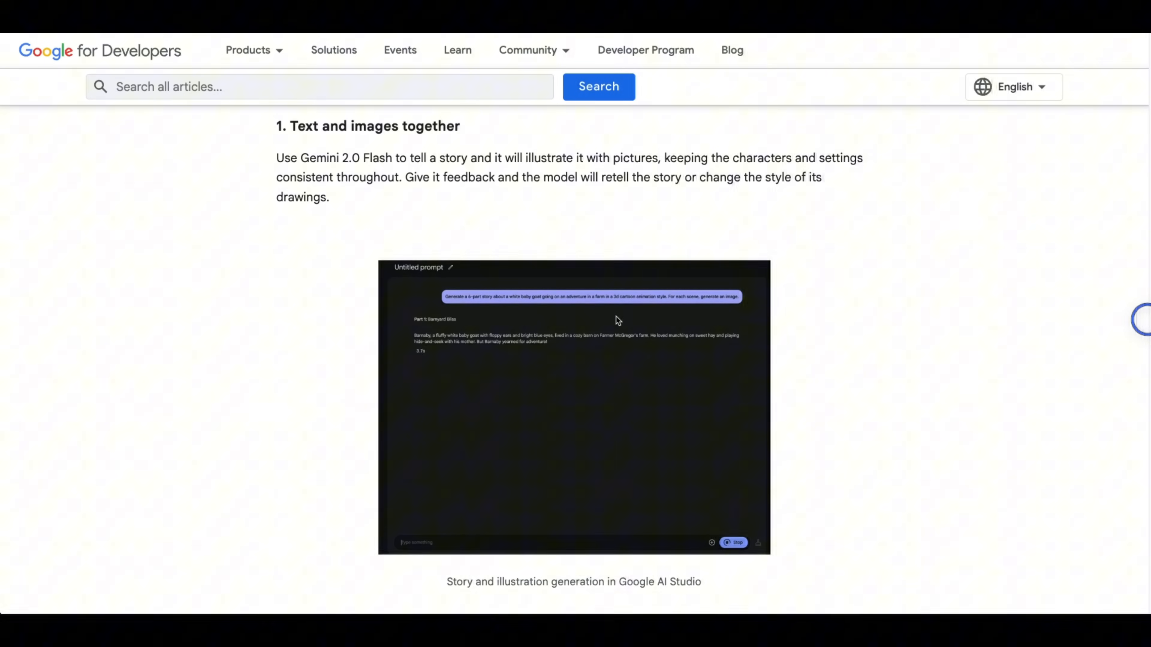
pyautogui.scroll(-3)
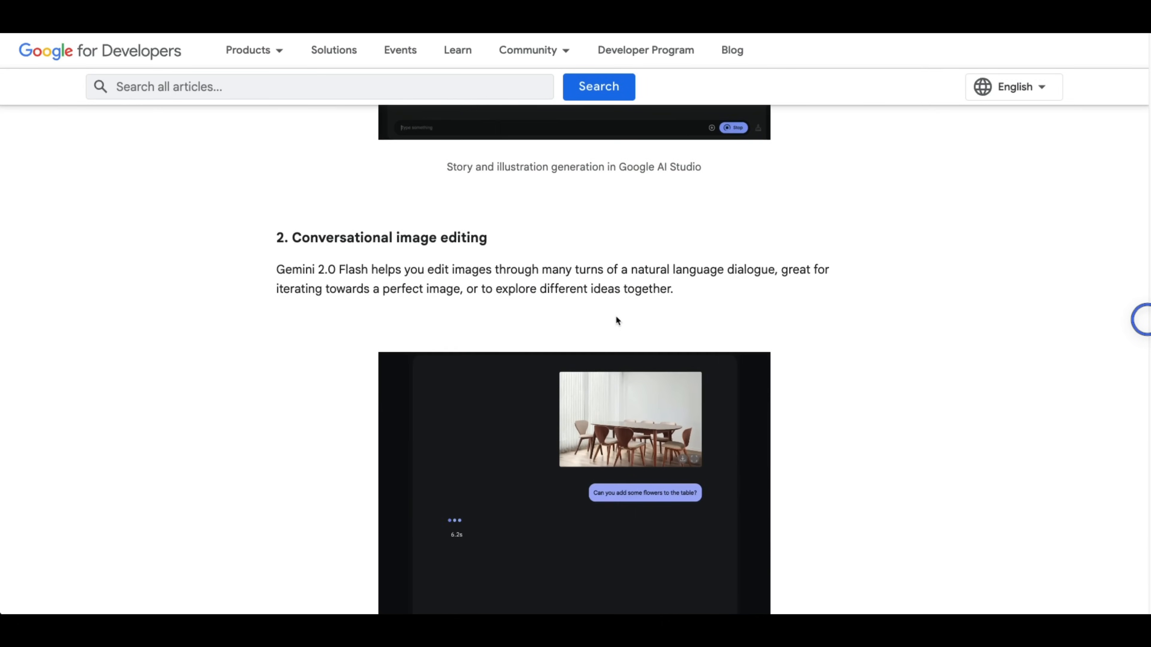
pyautogui.scroll(-3)
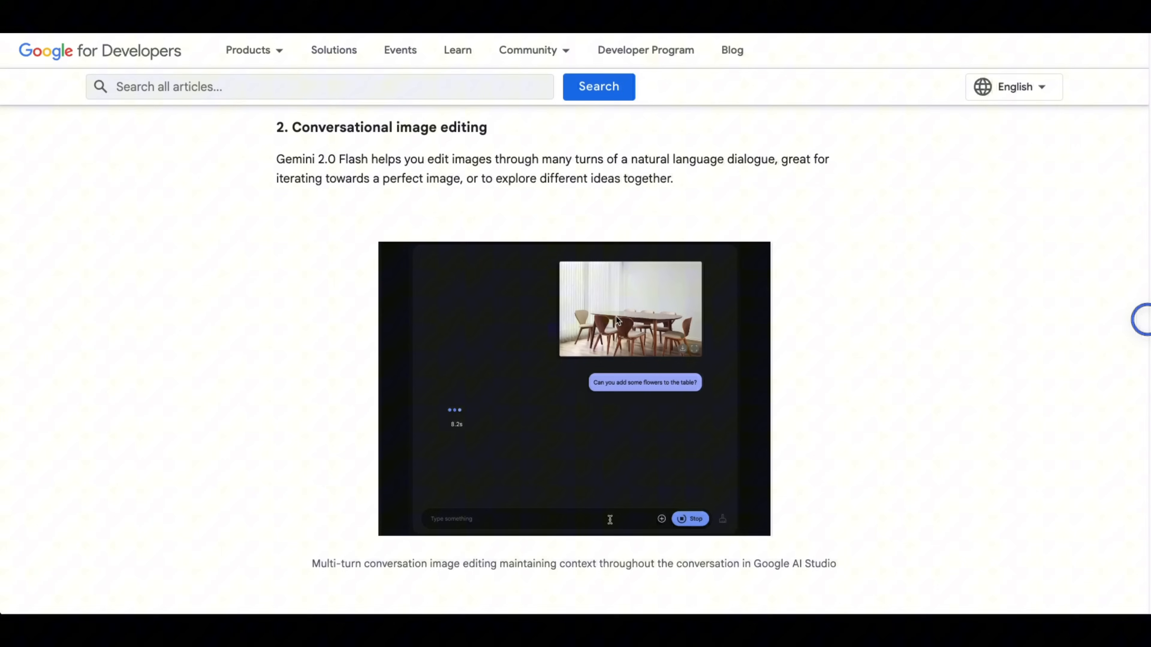
pyautogui.scroll(-3)
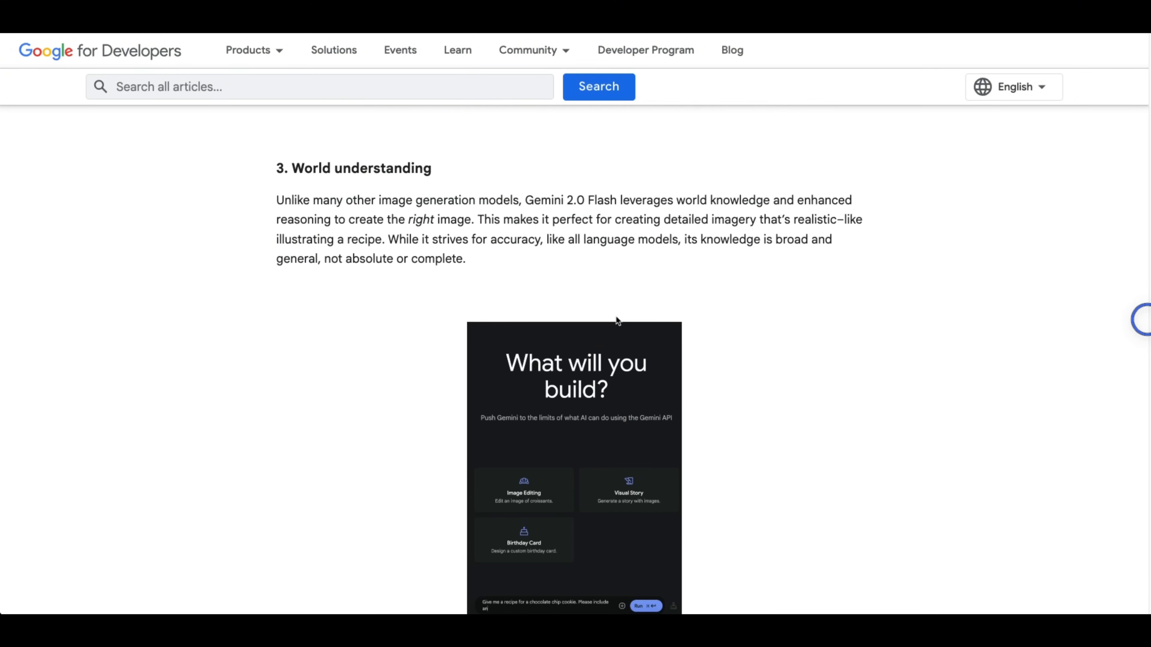
pyautogui.scroll(-3)
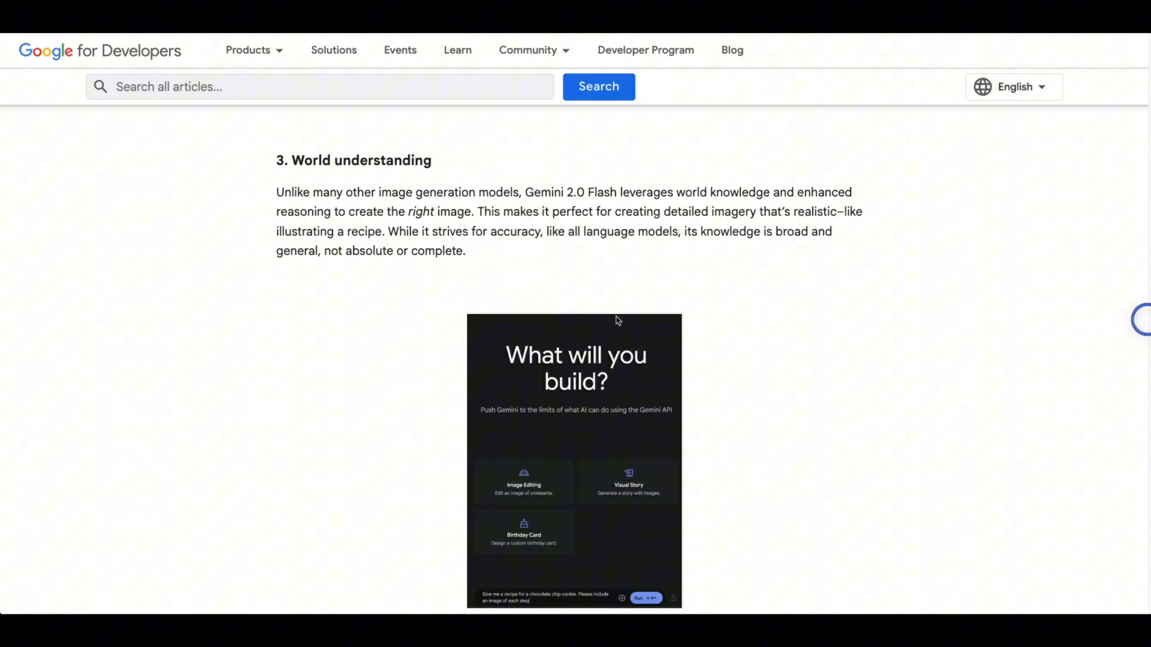
pyautogui.scroll(-3)
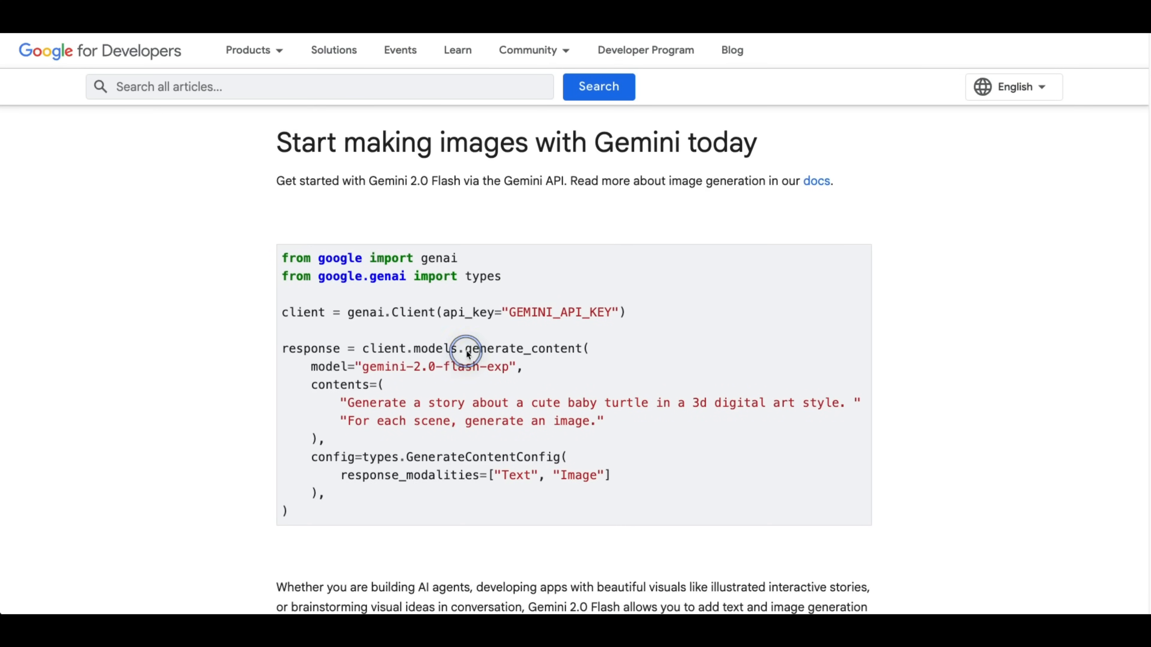
pyautogui.moveTo(466, 352); pyautogui.dragTo(275, 312)
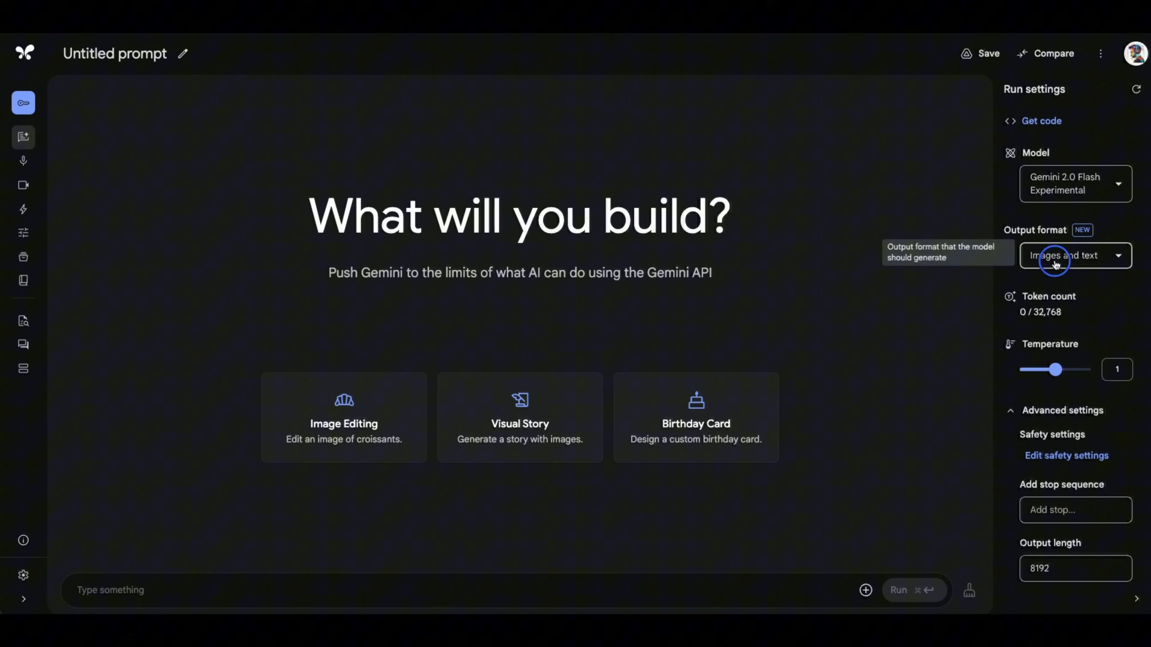
# Step: Ask 'can you color this image' for the uploaded photo and view the colourised result full size
pyautogui.click(1073, 255)
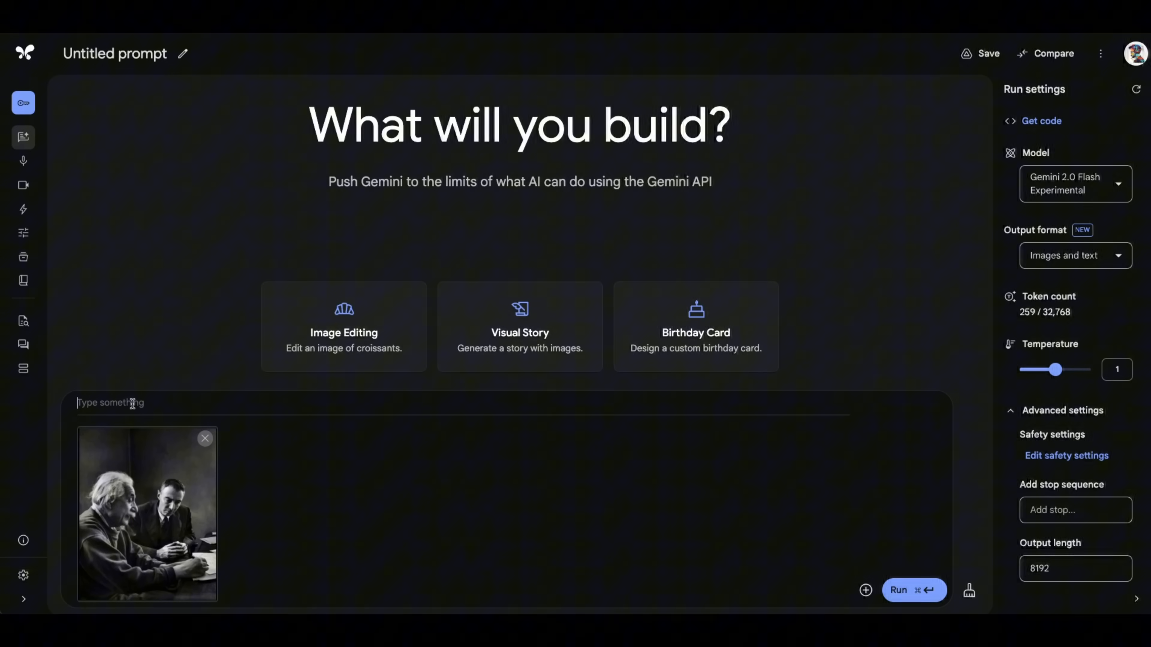
pyautogui.write('can you color this image')
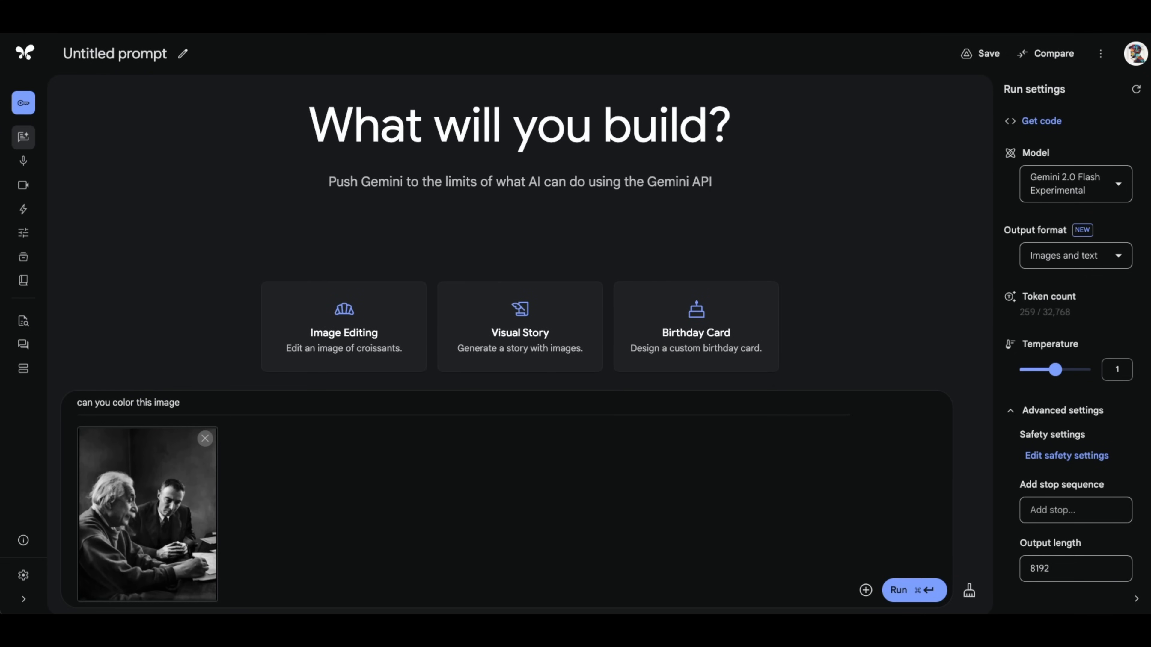
pyautogui.click(913, 590)
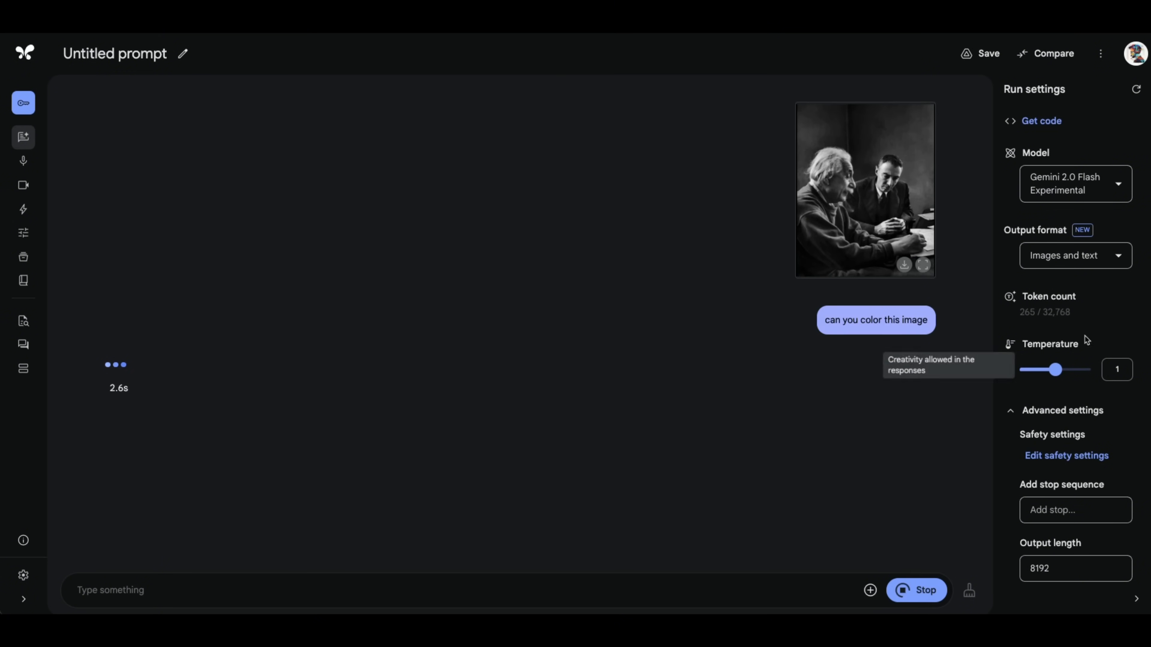
pyautogui.click(864, 189)
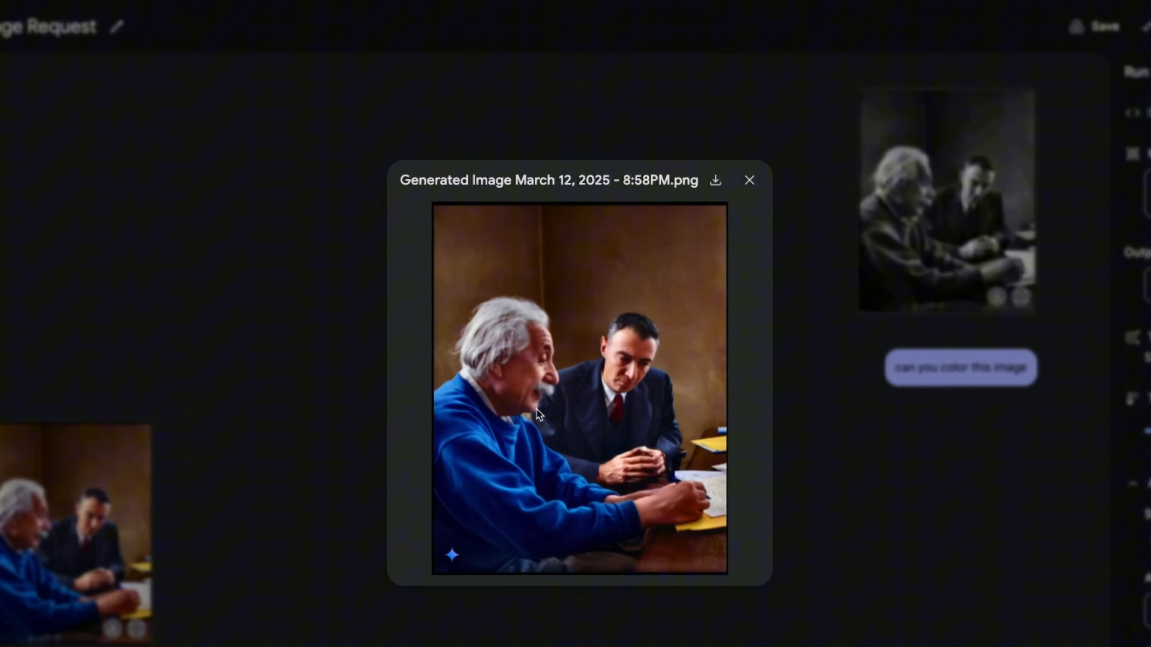
pyautogui.moveTo(534, 294)
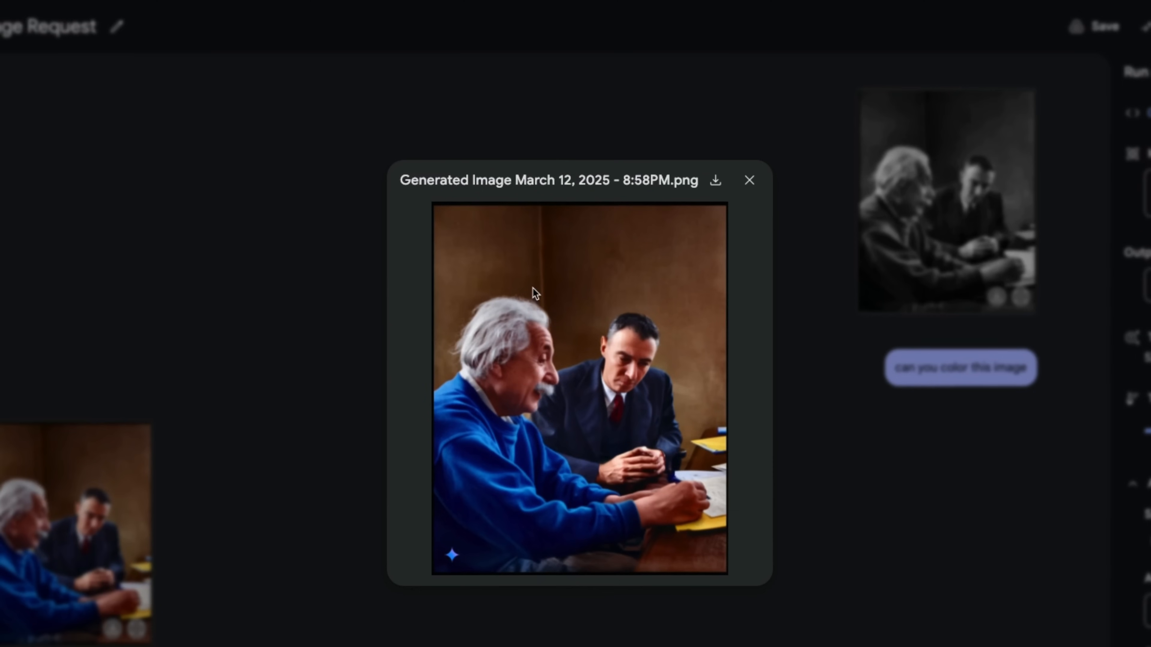
pyautogui.moveTo(545, 343)
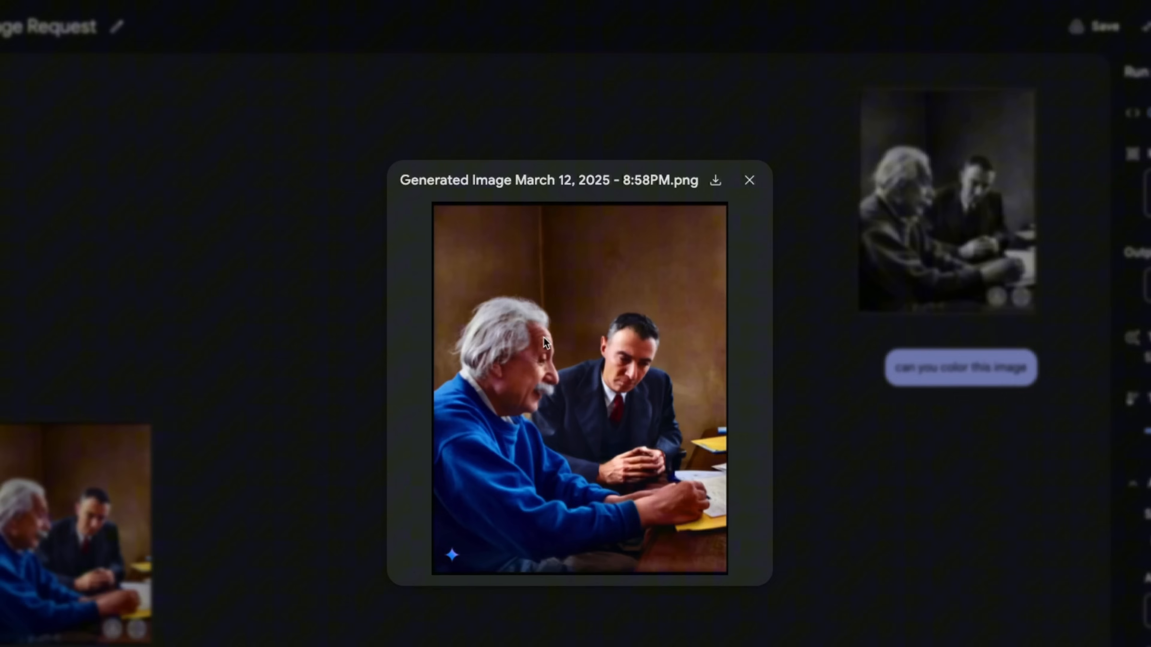
pyautogui.moveTo(556, 481)
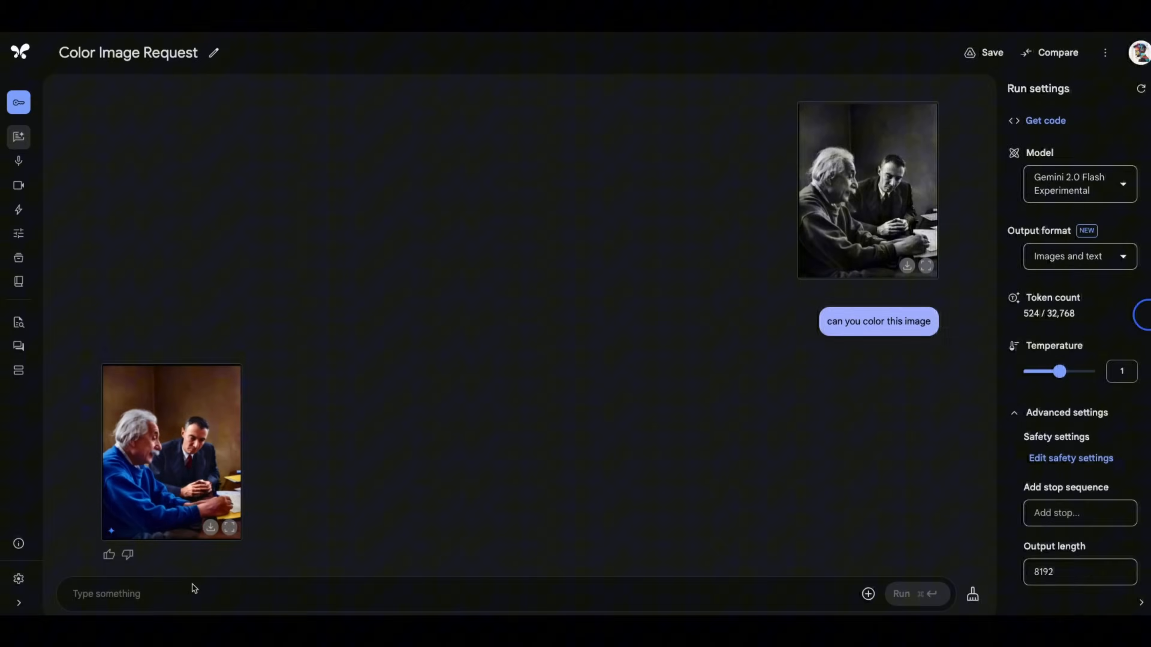
# Step: Ask 'who are the people in this image' about the colourised photo
pyautogui.write('who are the')
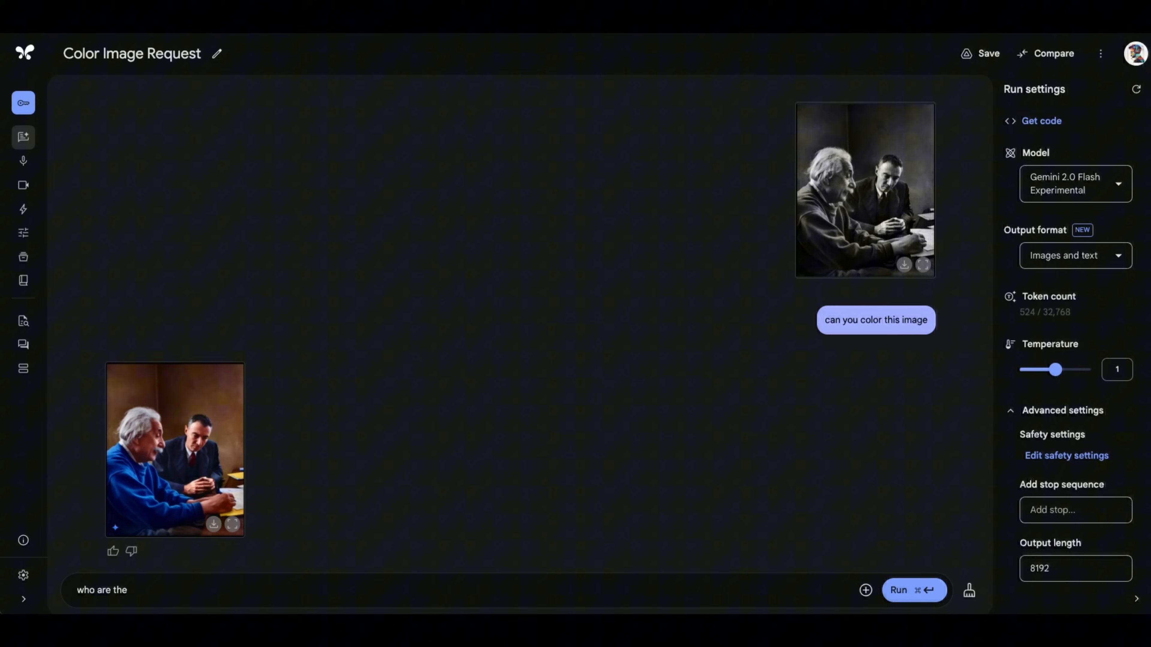
pyautogui.write('people')
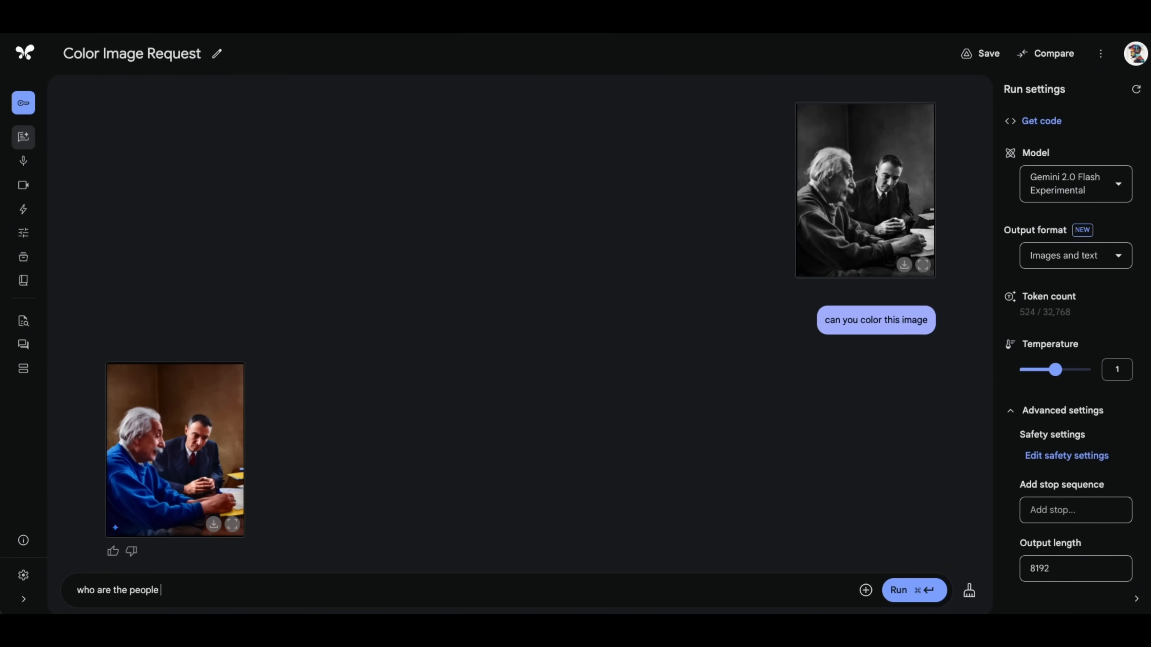
pyautogui.write('in this image')
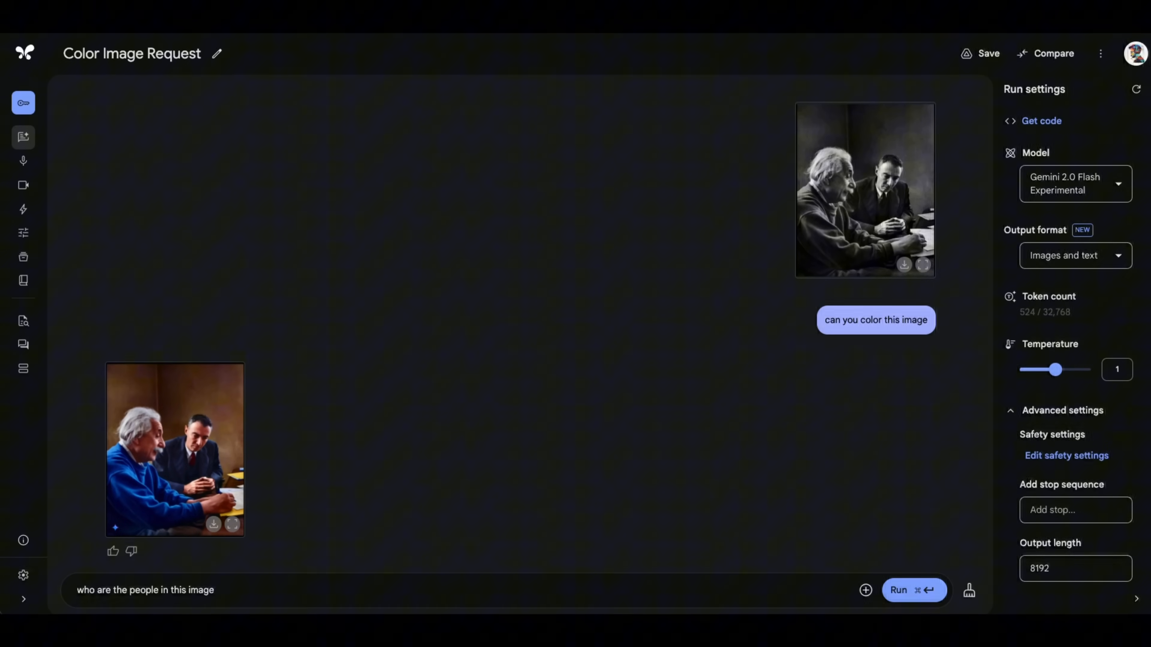
pyautogui.click(913, 590)
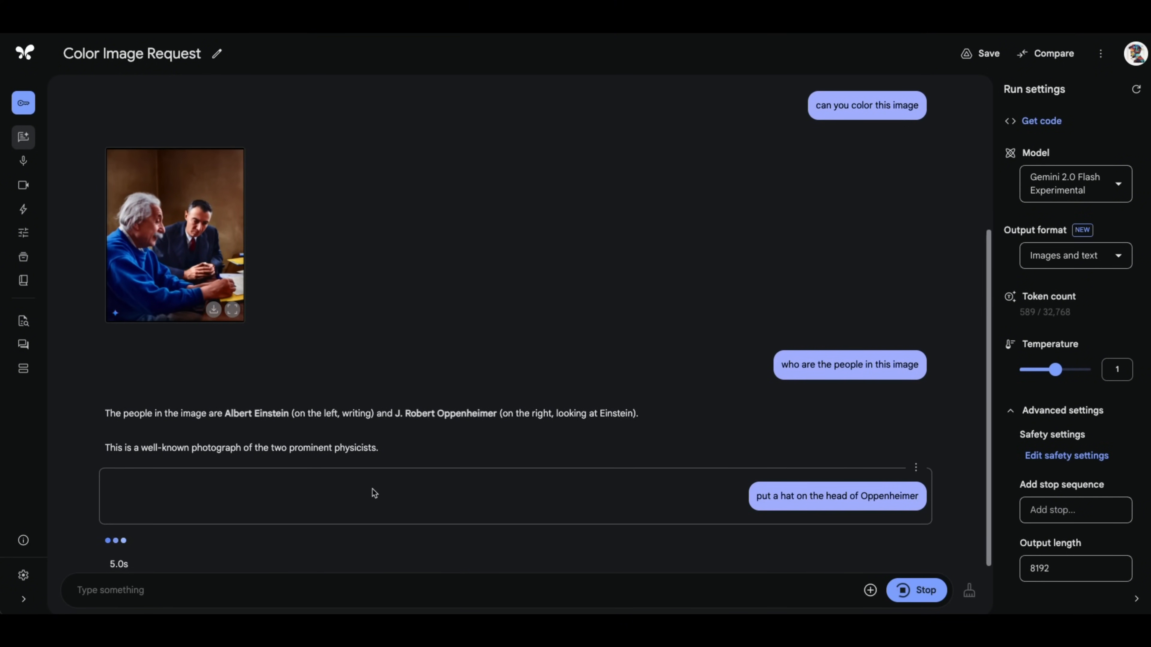
# Step: View the edited images with Oppenheimer wearing a black hat at full size
pyautogui.click(174, 459)
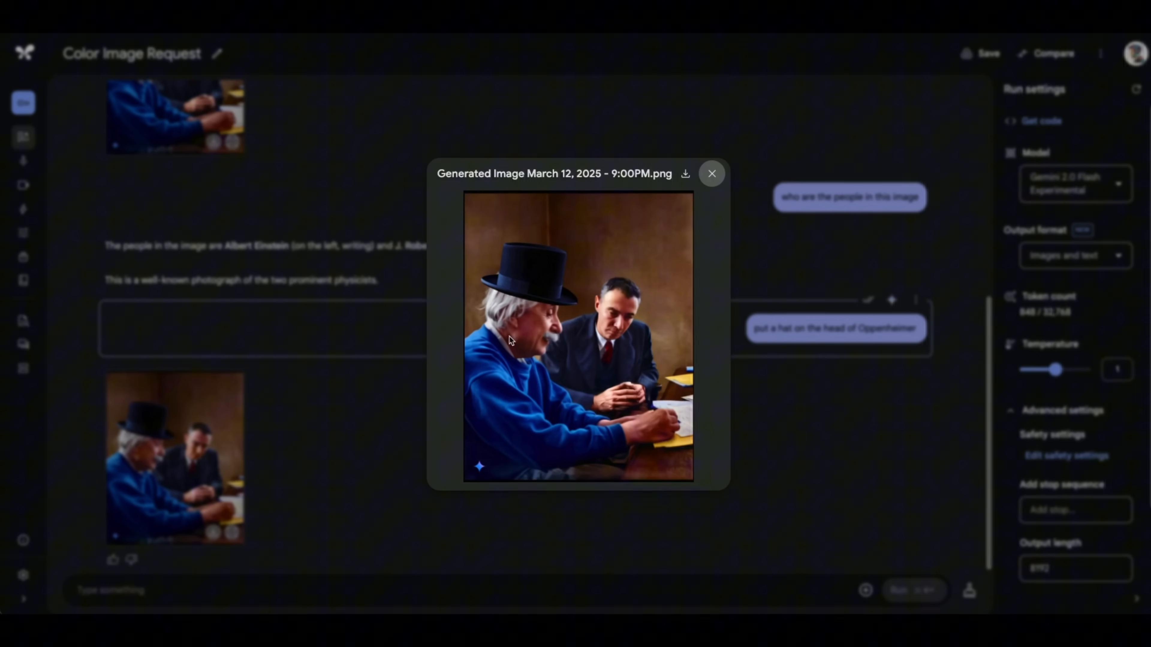
pyautogui.moveTo(703, 301)
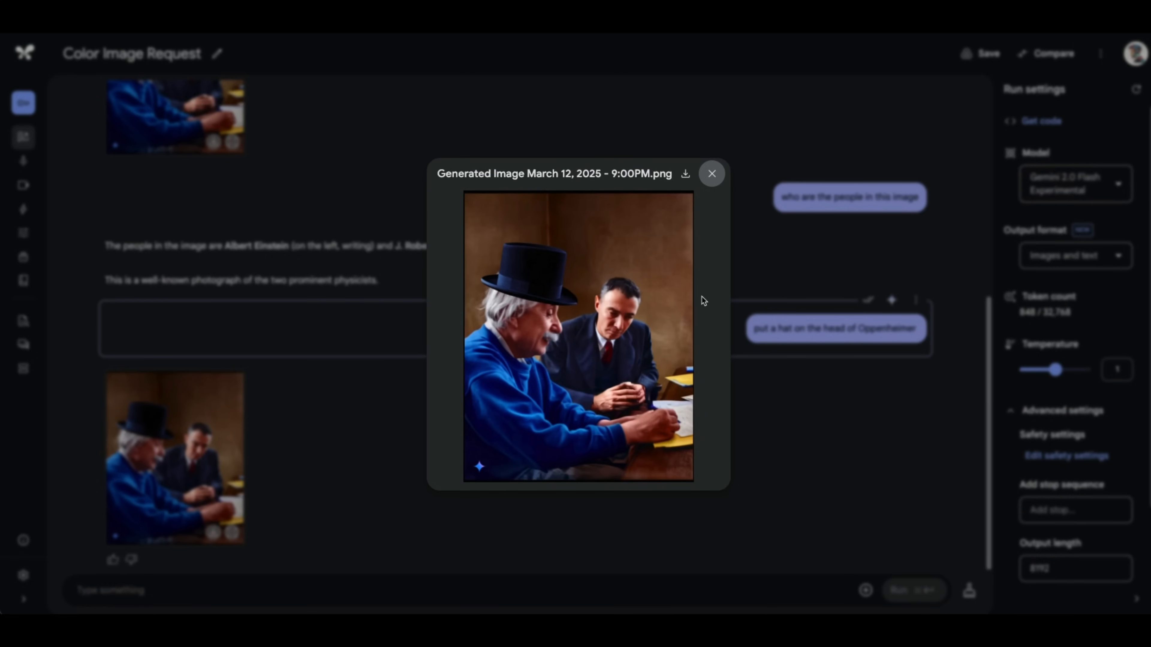
pyautogui.click(709, 174)
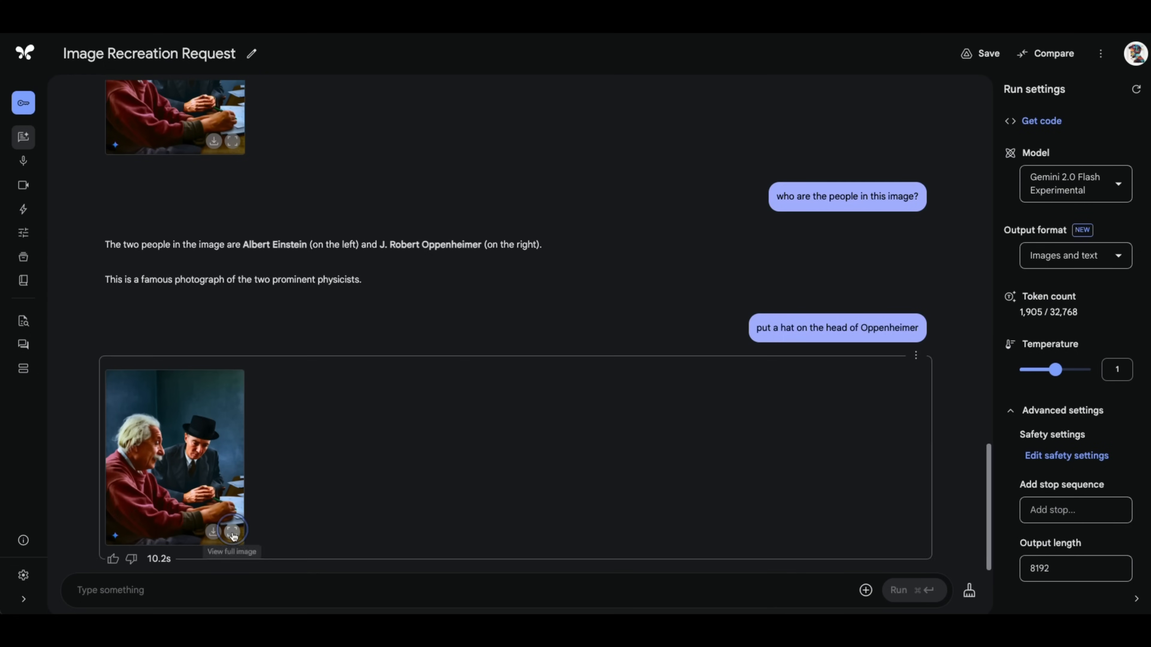
pyautogui.click(232, 530)
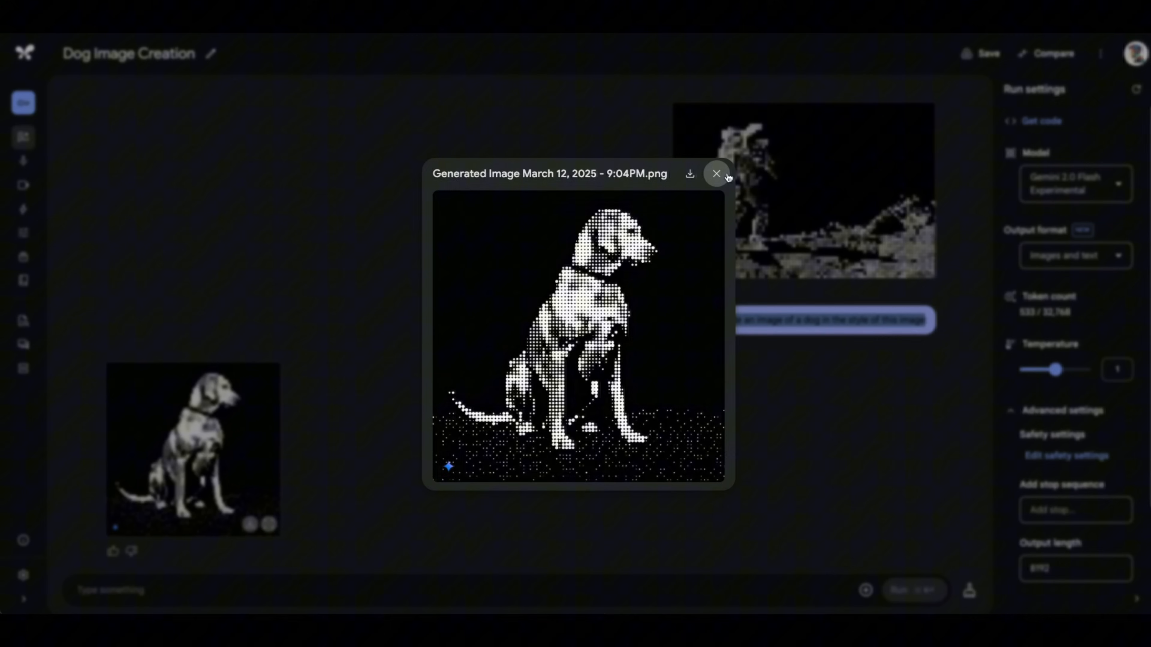
# Step: Close and reopen the dotted-style dog image in full-size preview
pyautogui.click(716, 174)
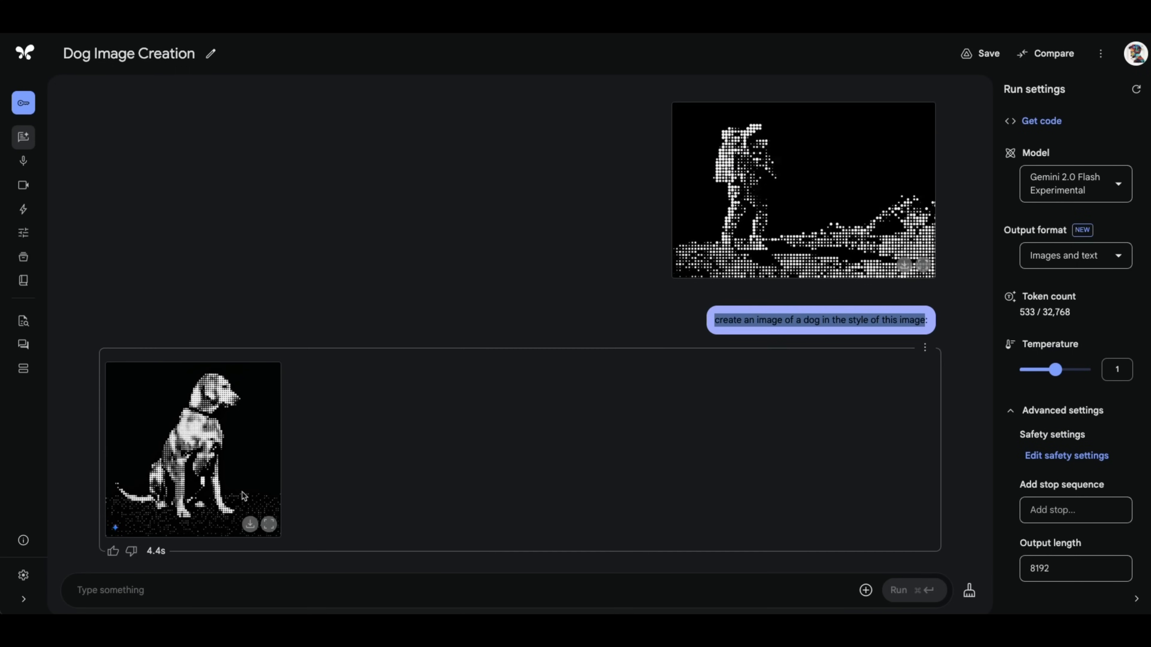
pyautogui.click(193, 449)
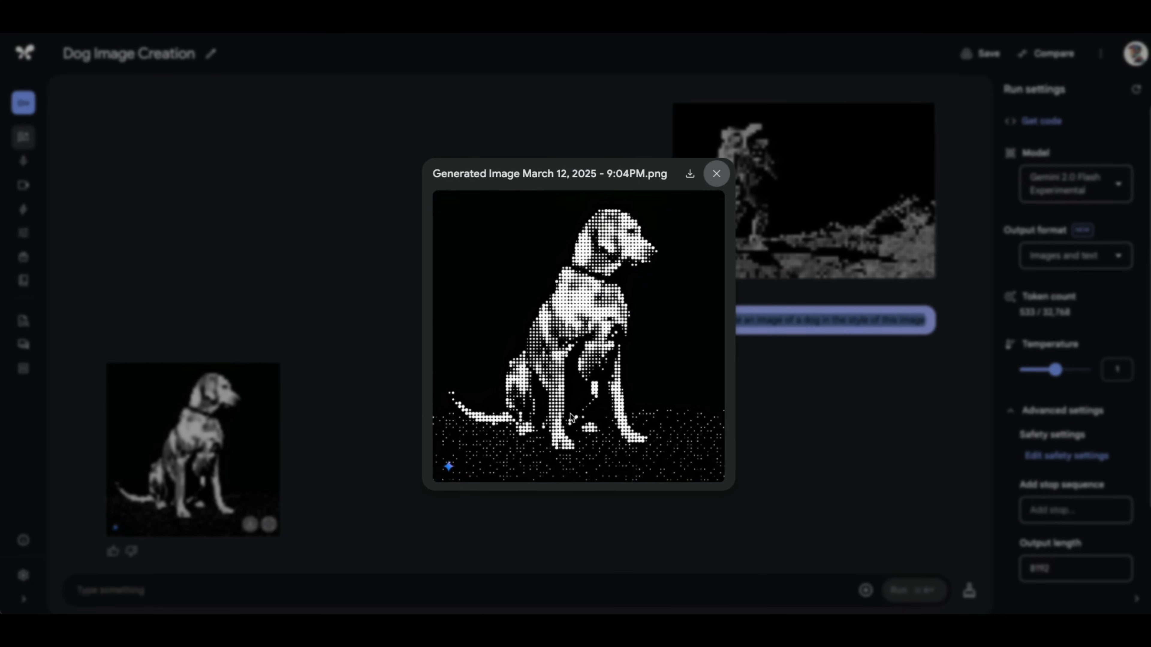
pyautogui.moveTo(444, 477)
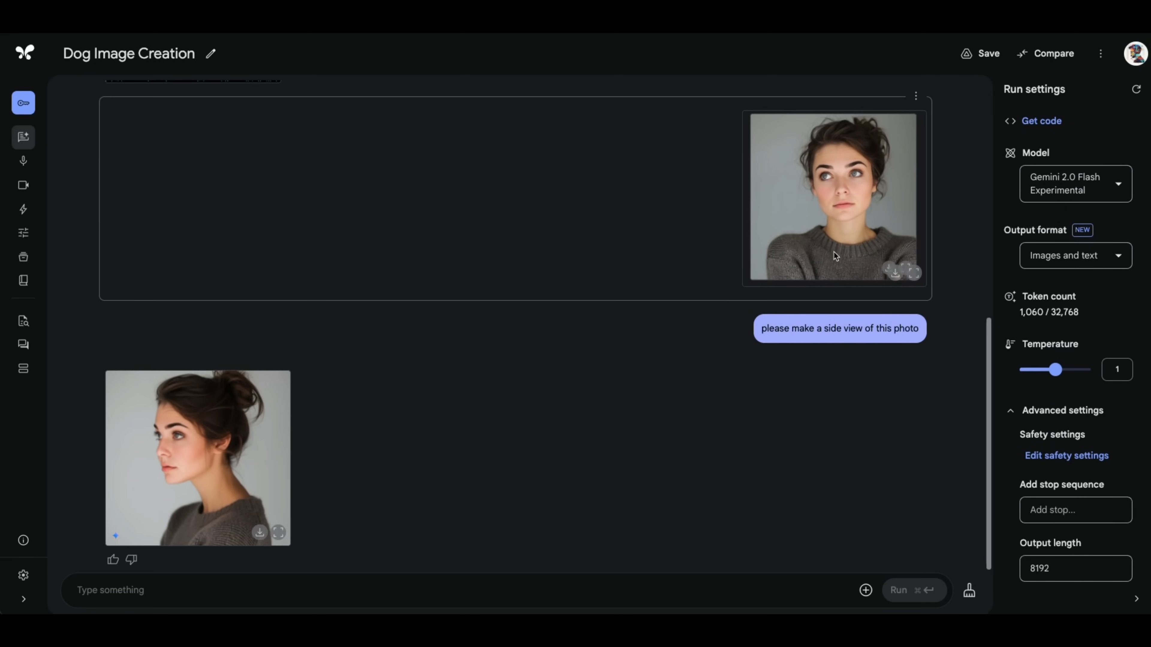
pyautogui.moveTo(918, 277)
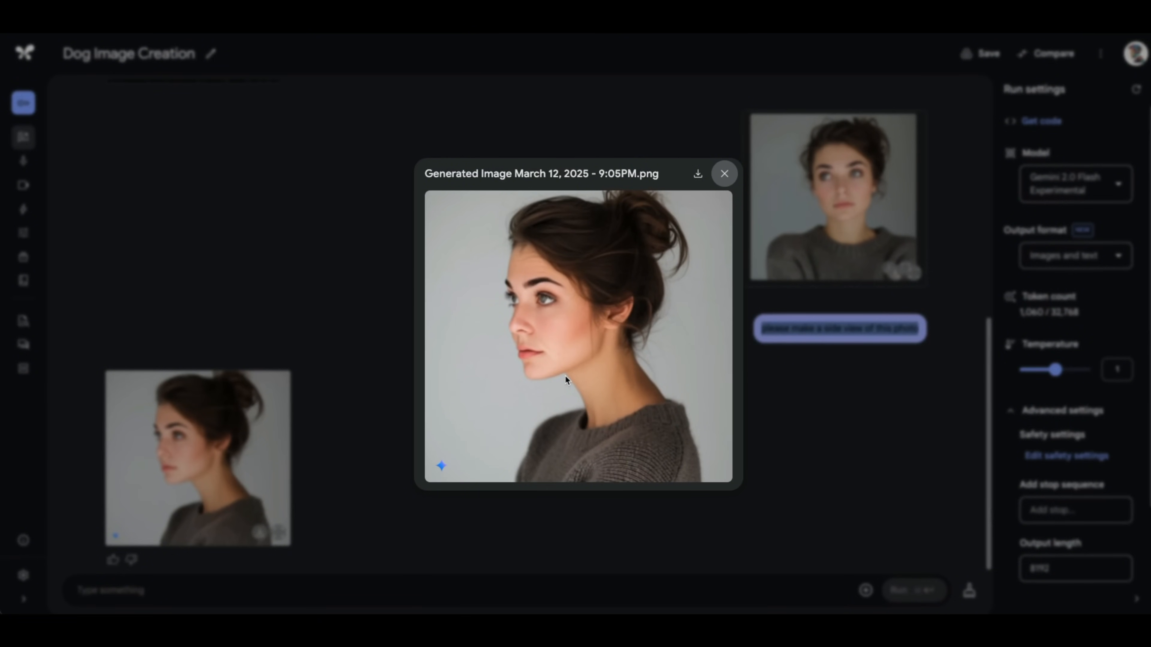
pyautogui.moveTo(576, 384)
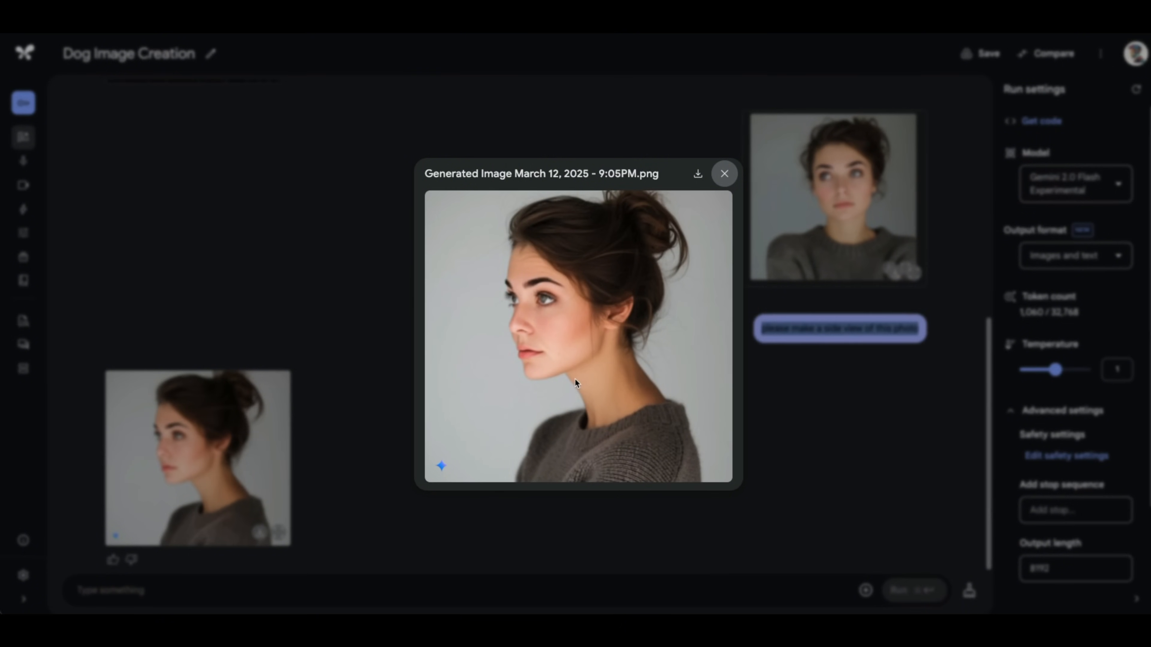
pyautogui.moveTo(709, 344)
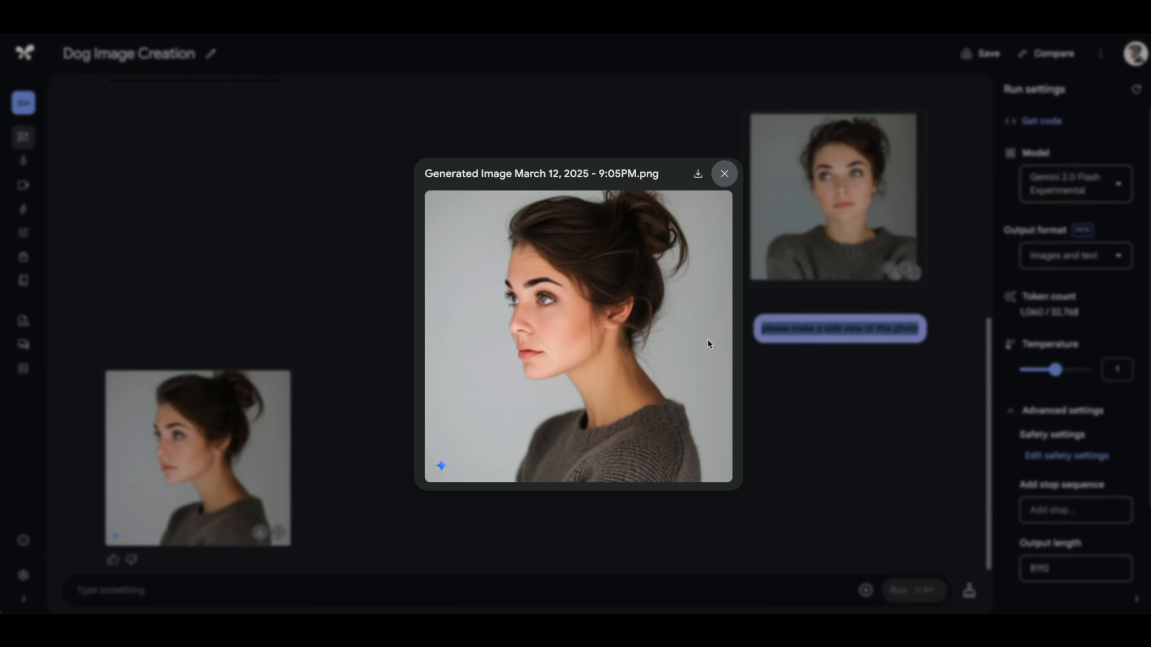
pyautogui.moveTo(657, 460)
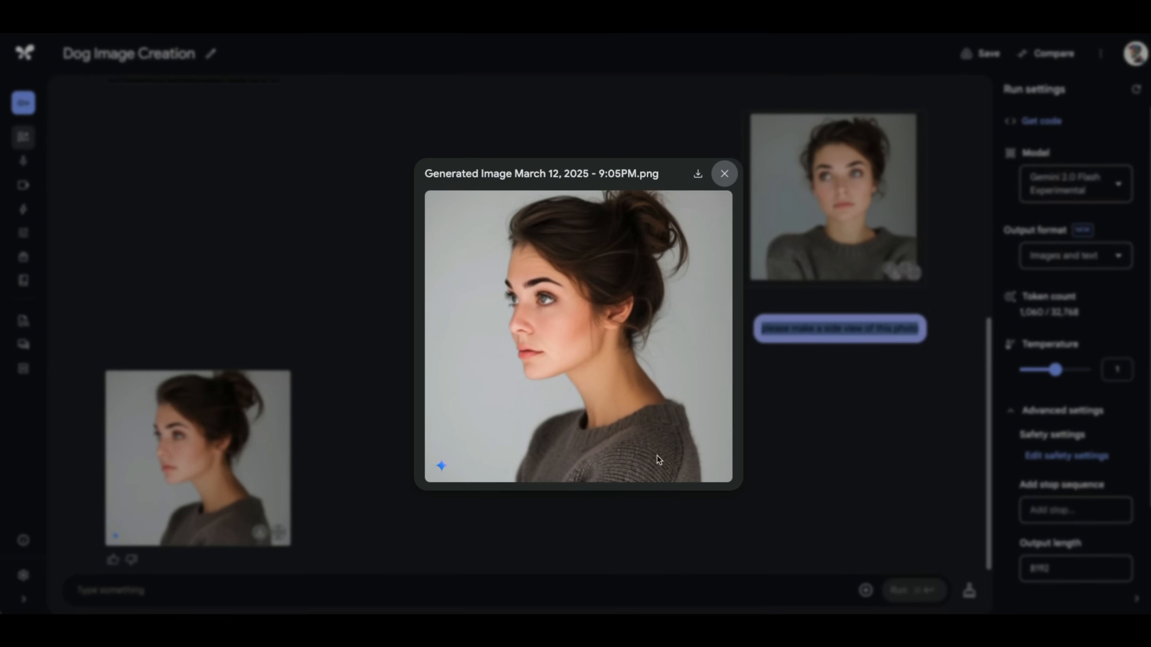
pyautogui.moveTo(746, 394)
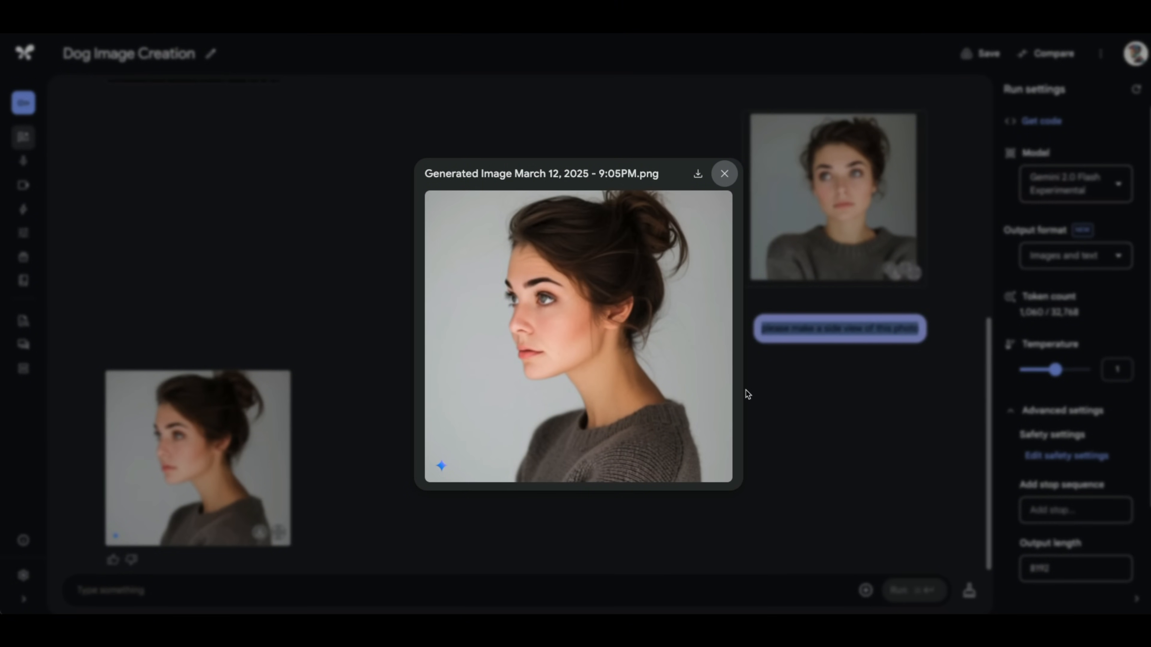
pyautogui.moveTo(1146, 320)
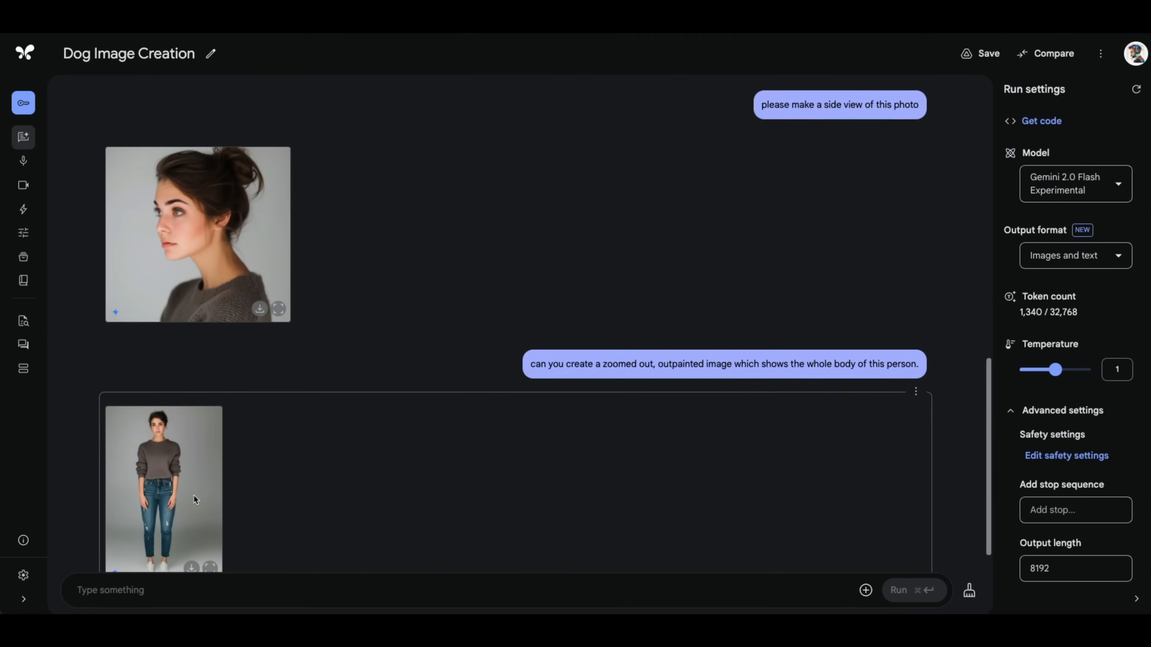
# Step: View the zoomed-out full-body image of the woman at full size
pyautogui.click(163, 490)
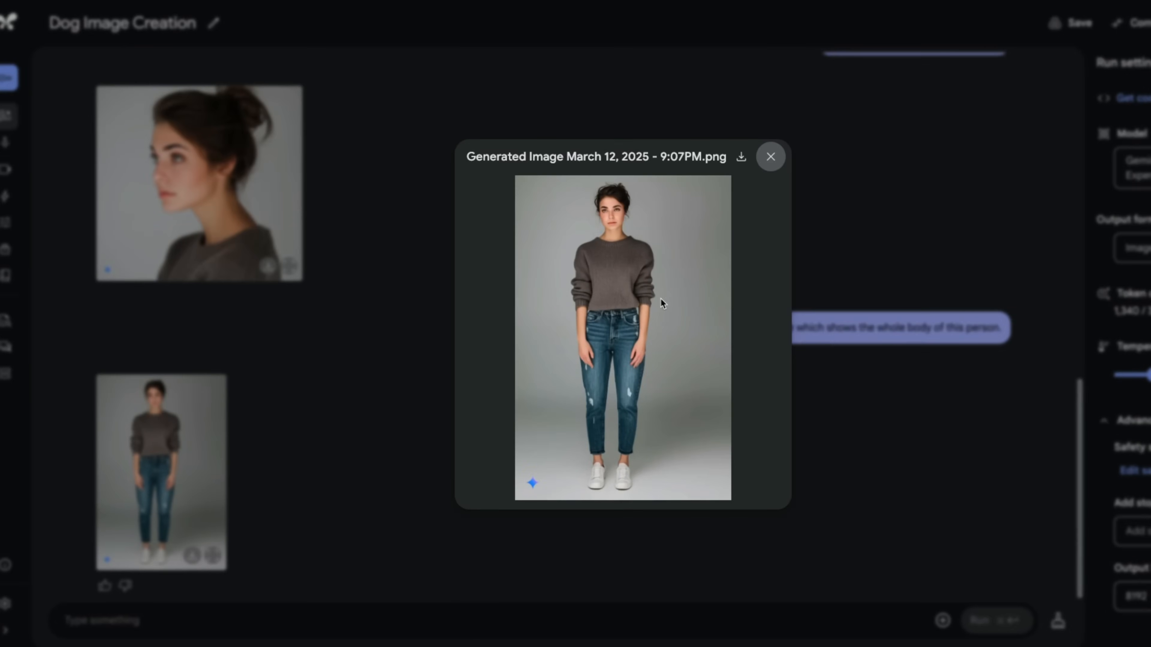
pyautogui.moveTo(651, 236)
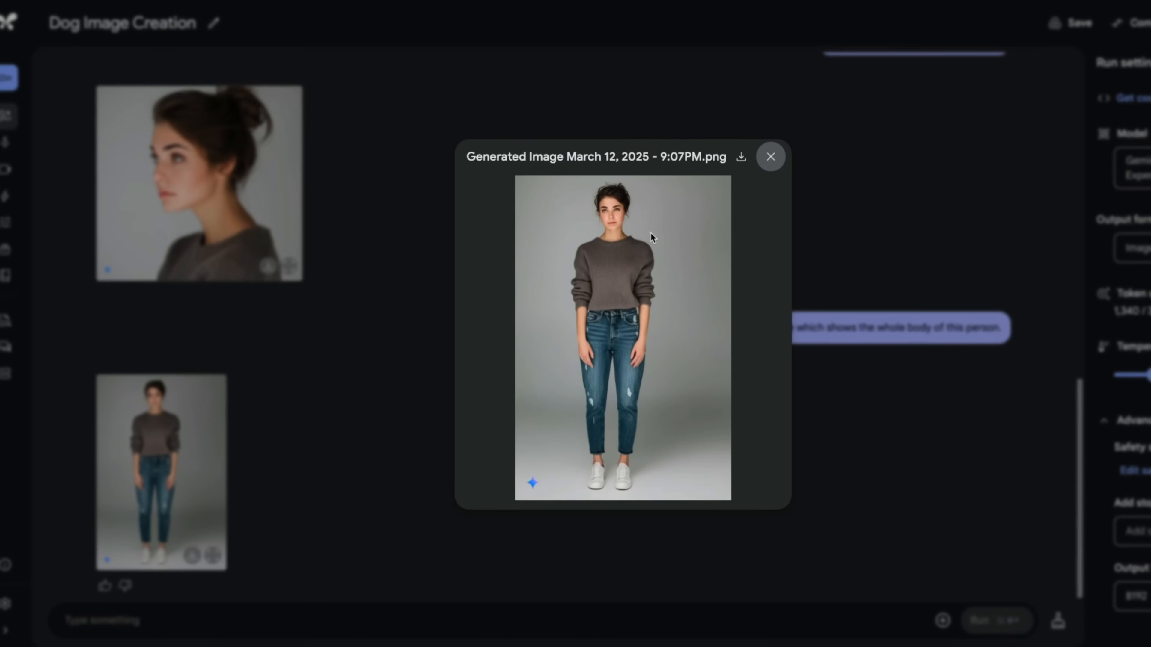
pyautogui.moveTo(626, 261)
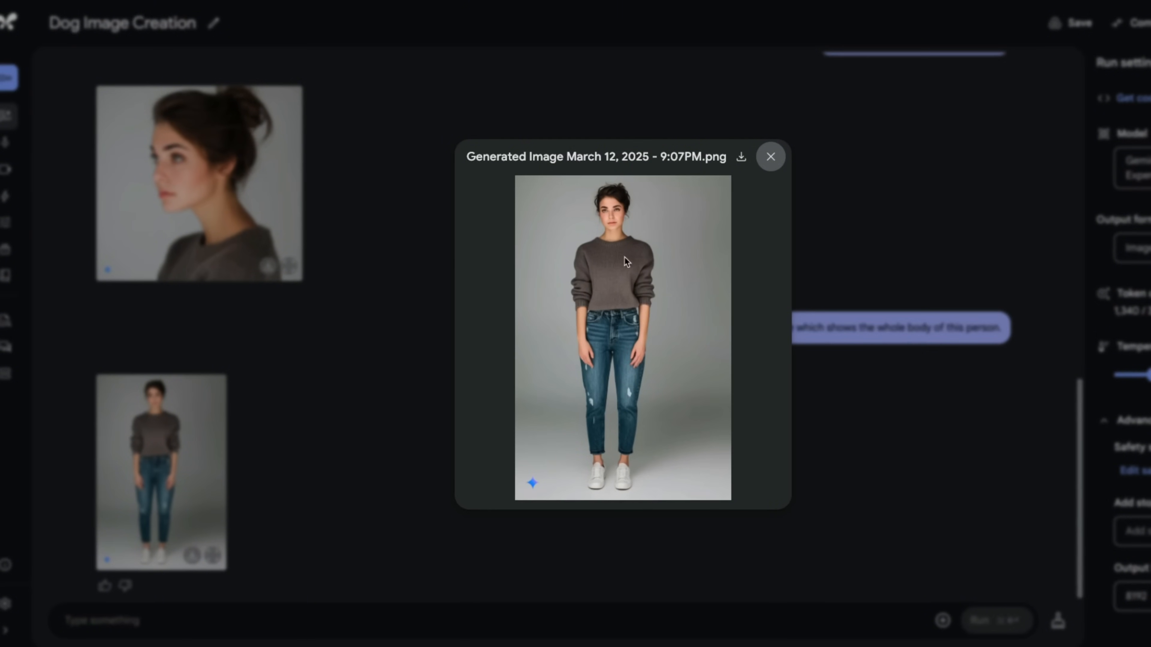
pyautogui.moveTo(632, 298)
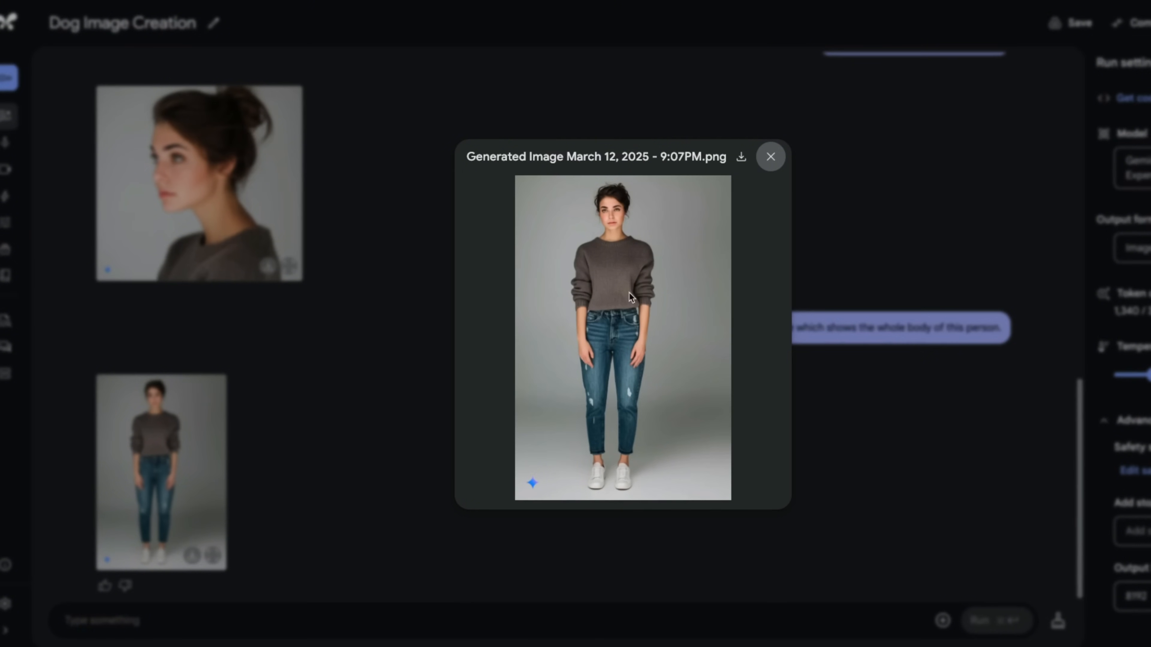
pyautogui.moveTo(604, 458)
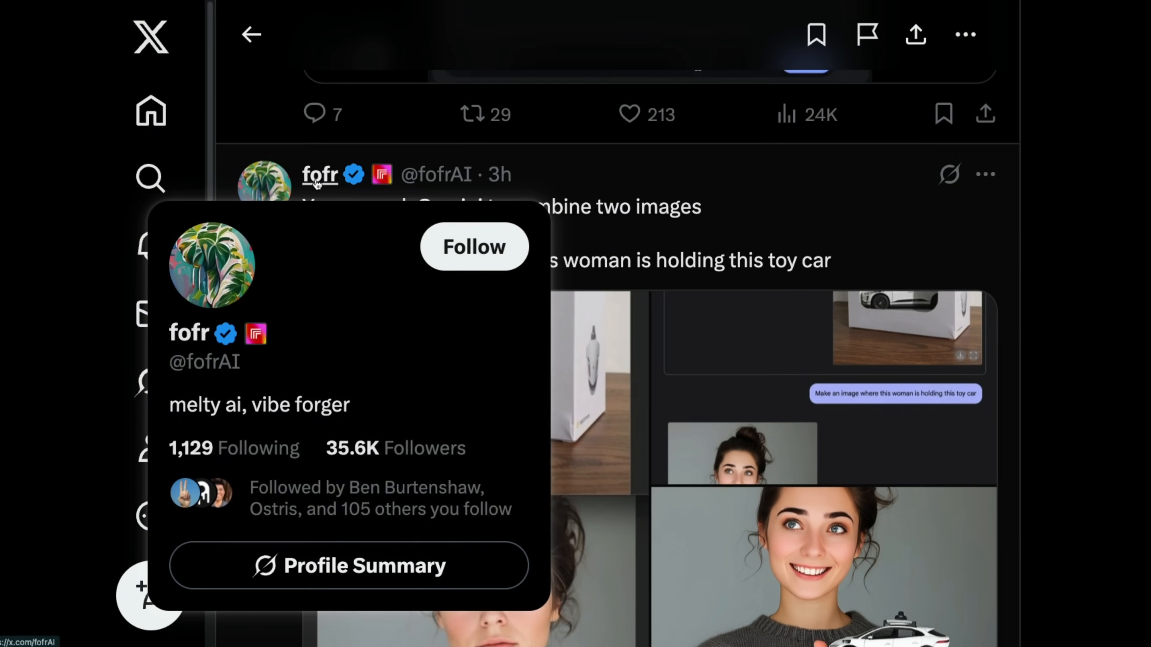
pyautogui.moveTo(389, 203)
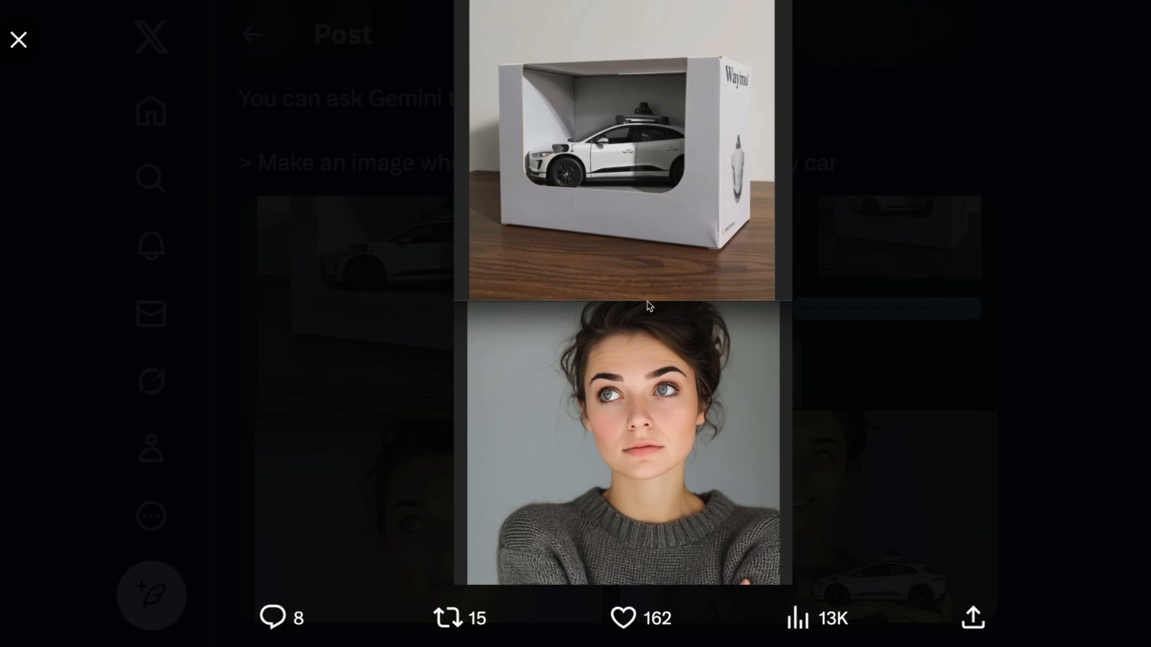
pyautogui.moveTo(624, 139)
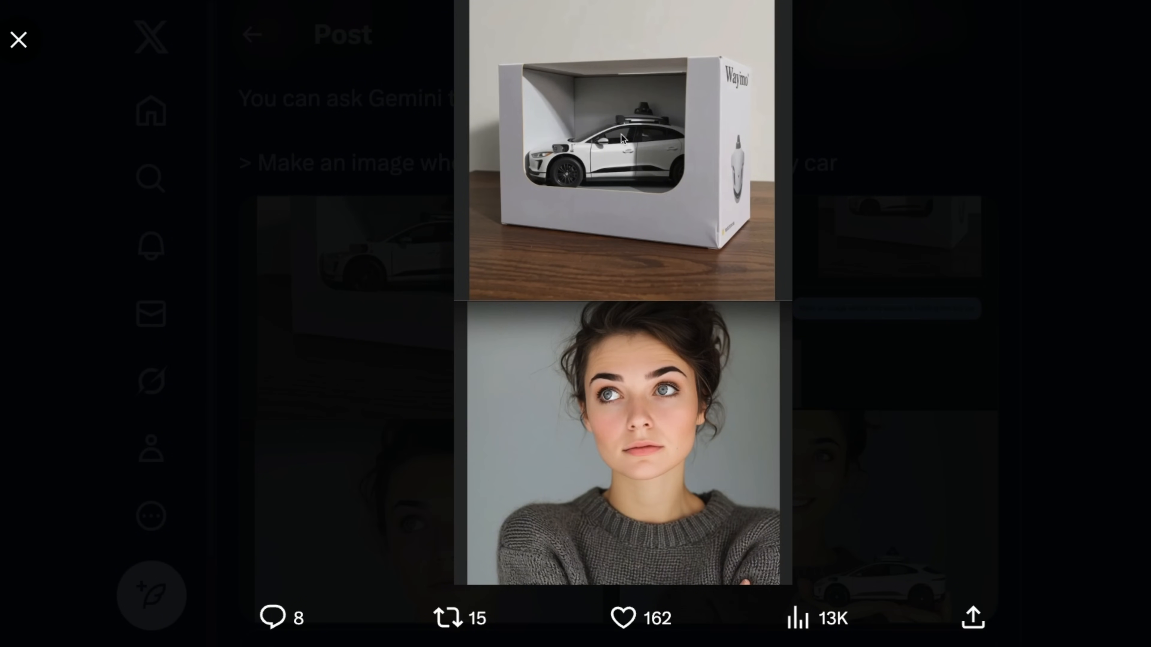
pyautogui.moveTo(629, 294)
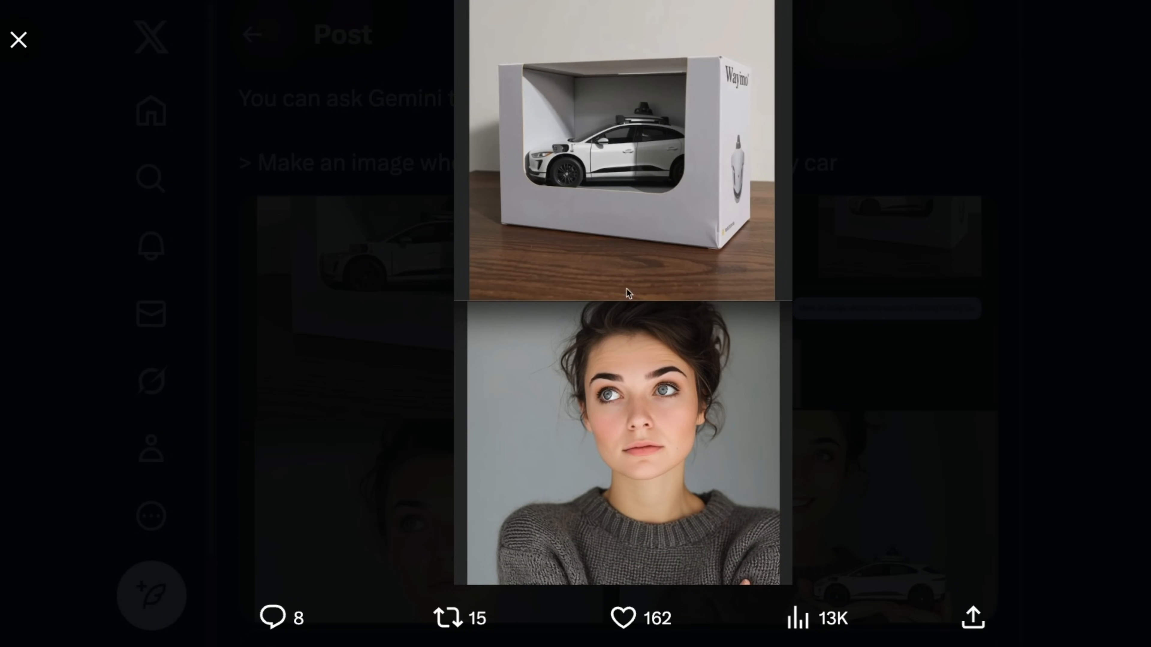
pyautogui.moveTo(606, 362)
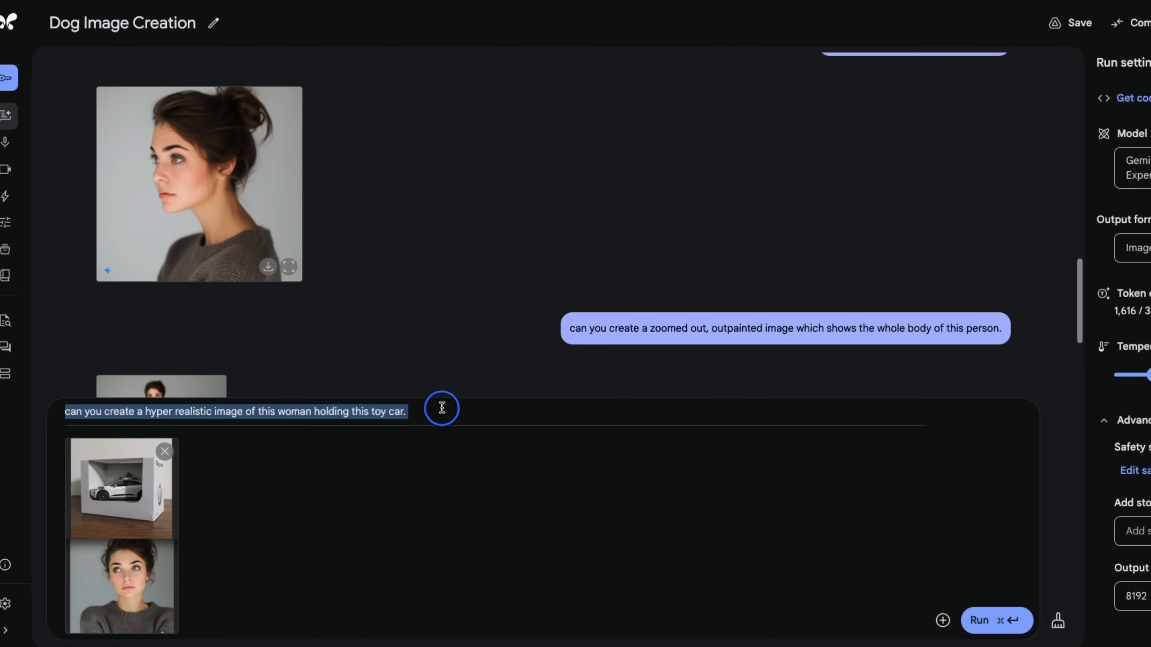
# Step: Run the request for a hyper-realistic image of the woman holding the toy car
pyautogui.click(978, 621)
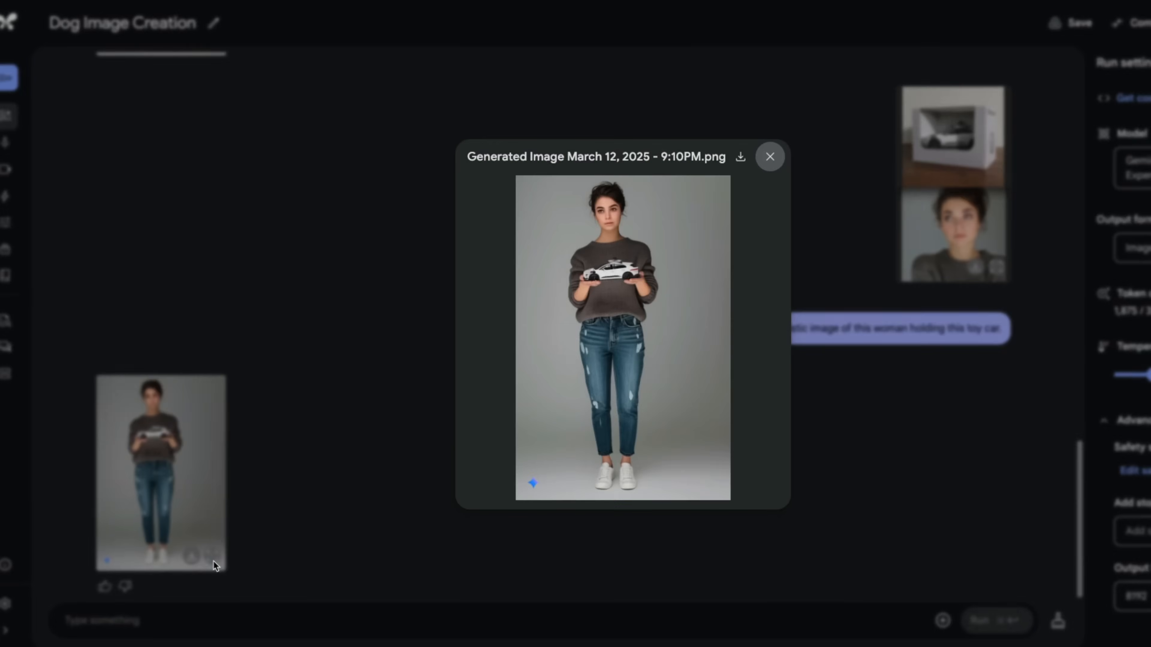
pyautogui.moveTo(622, 283)
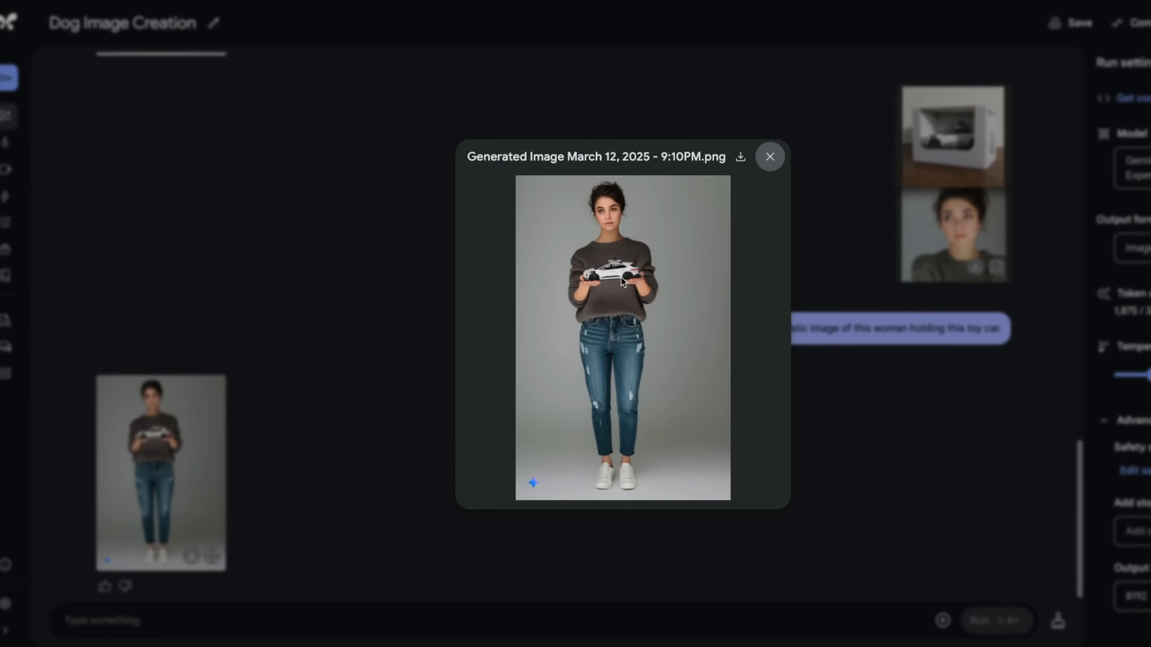
pyautogui.moveTo(601, 360)
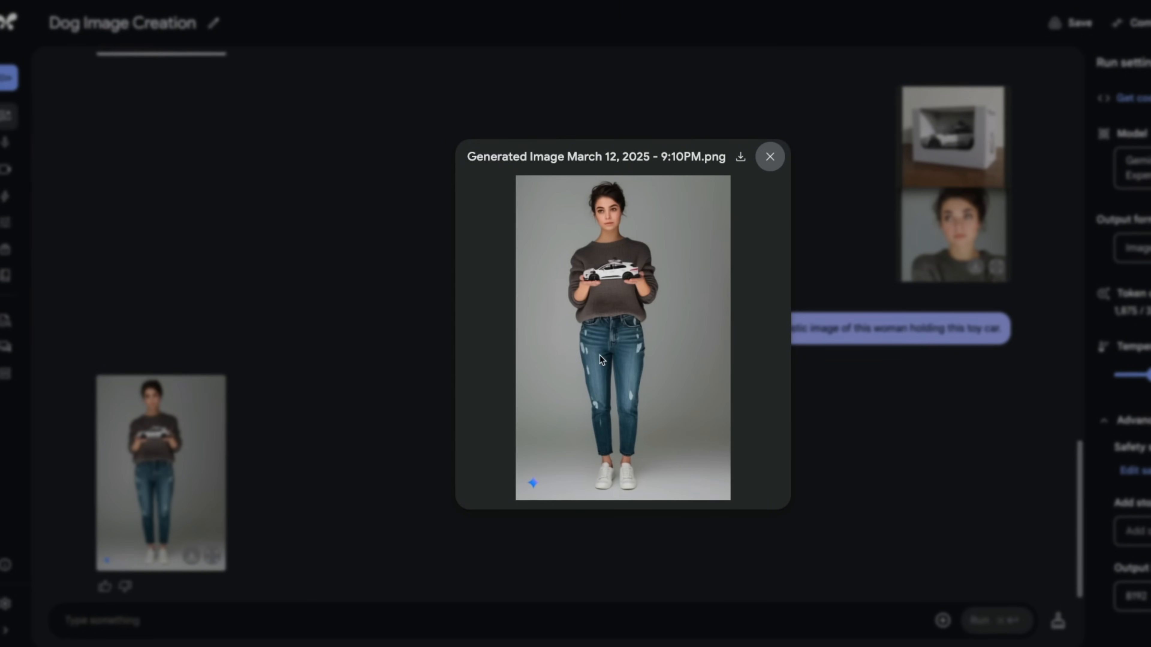
pyautogui.moveTo(663, 324)
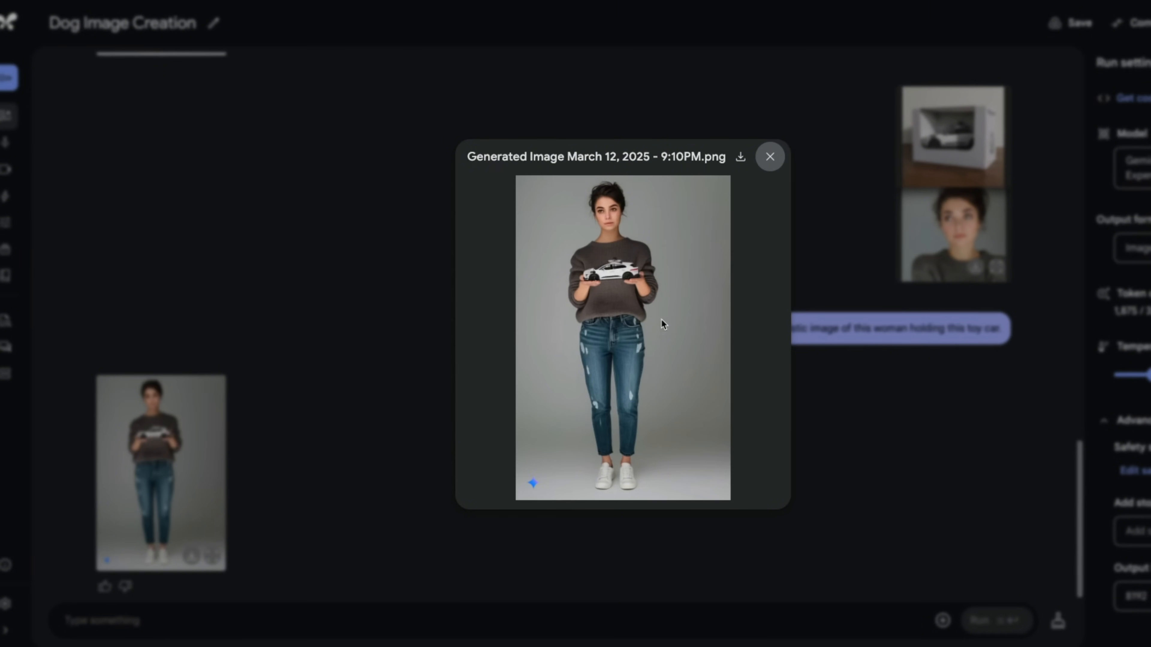
pyautogui.moveTo(601, 274)
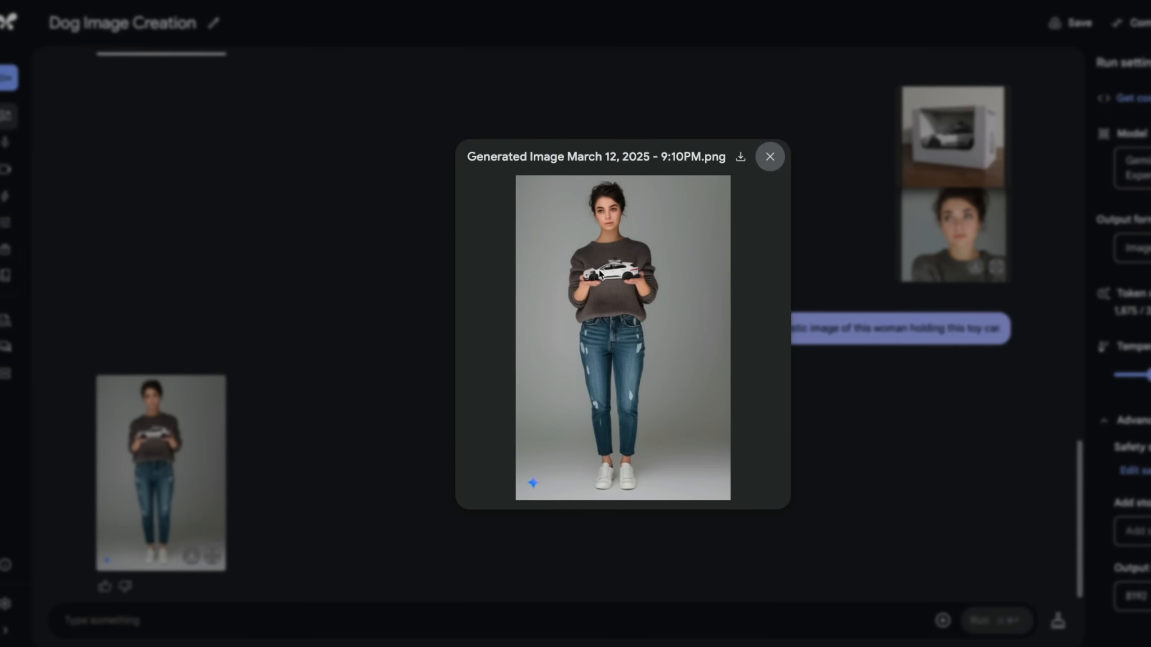
pyautogui.moveTo(592, 265)
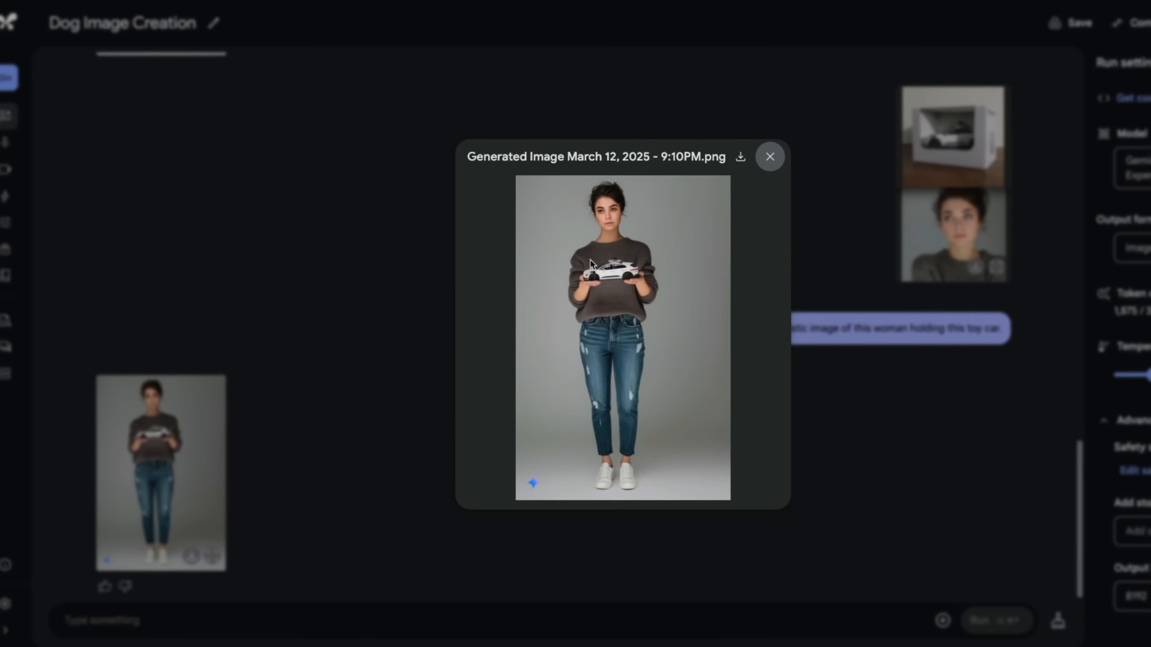
pyautogui.moveTo(709, 288)
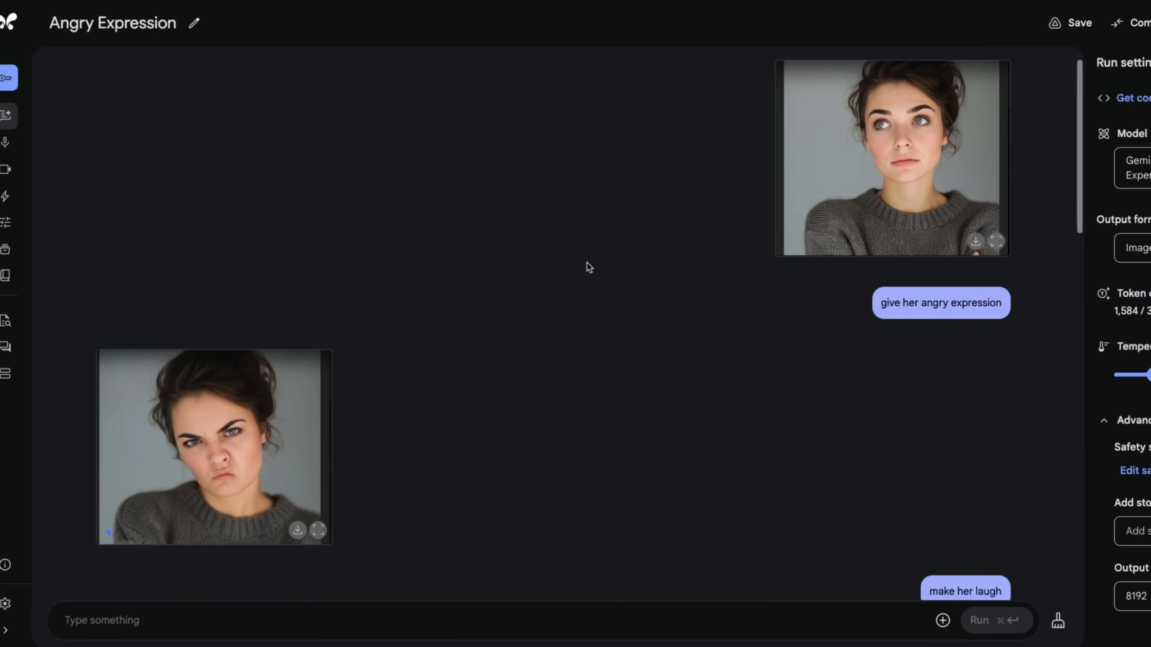
# Step: Scroll through the successive edits: angry, laughing, glasses, pink hair, matrix background
pyautogui.scroll(-3)
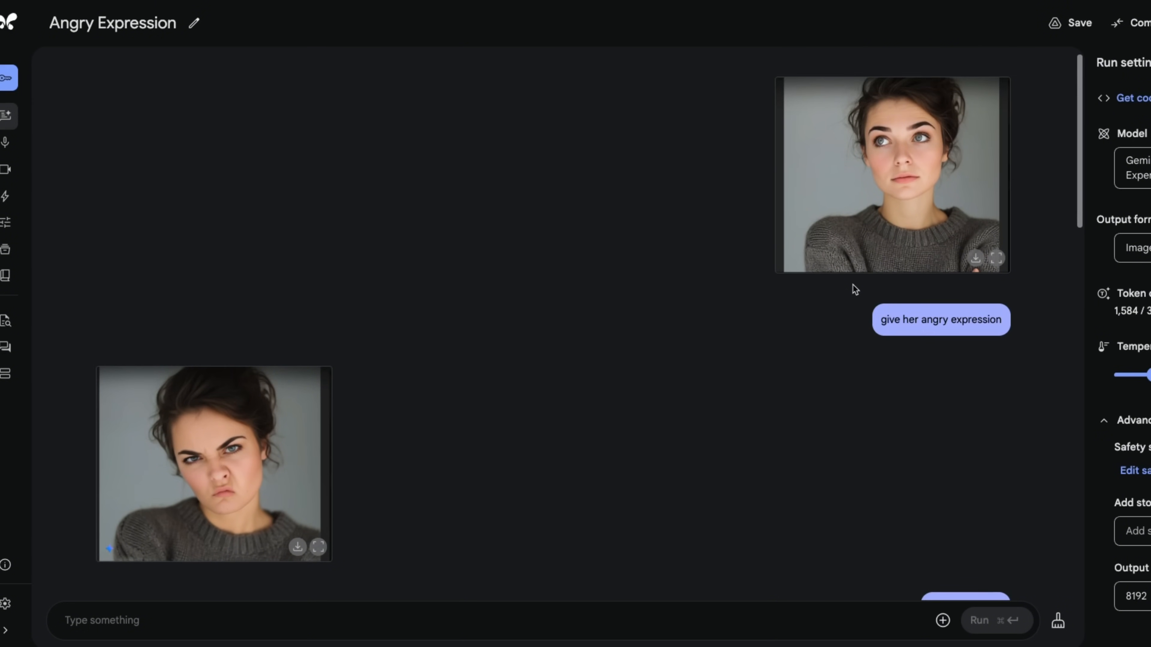
pyautogui.moveTo(816, 298)
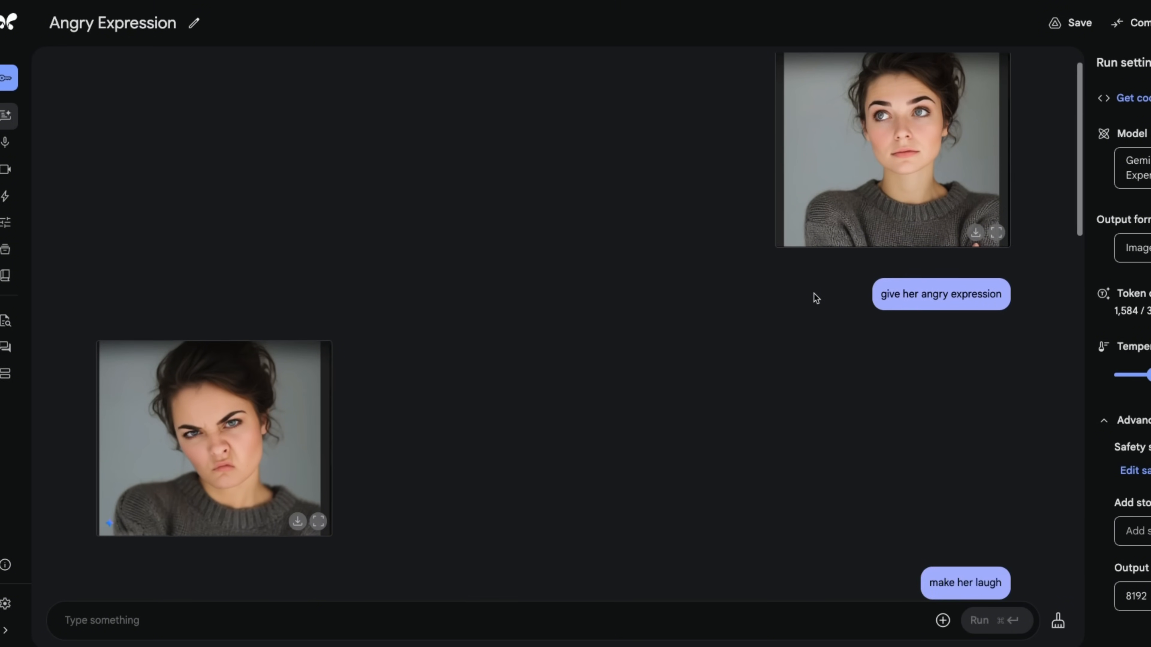
pyautogui.scroll(-3)
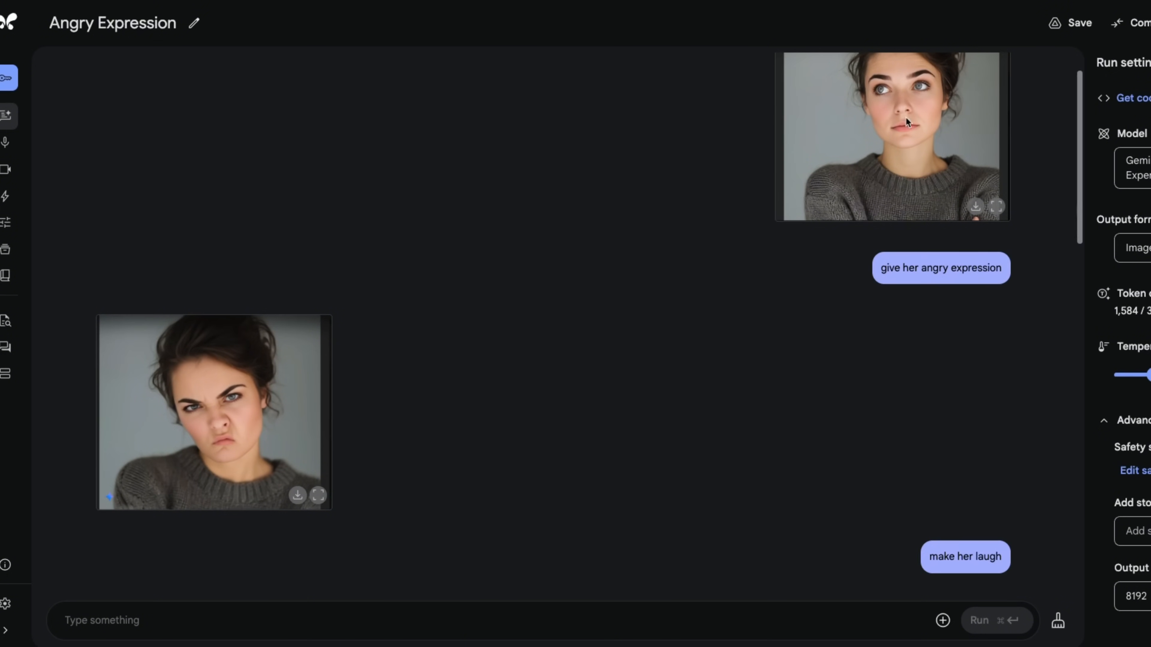
pyautogui.scroll(-3)
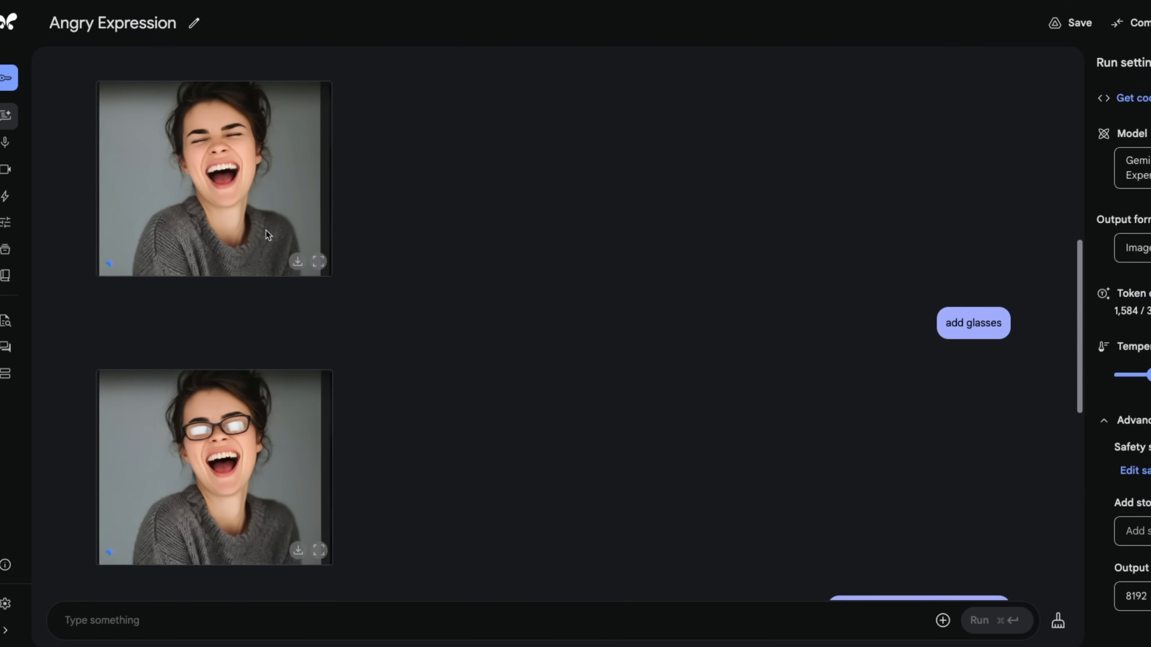
pyautogui.moveTo(462, 440)
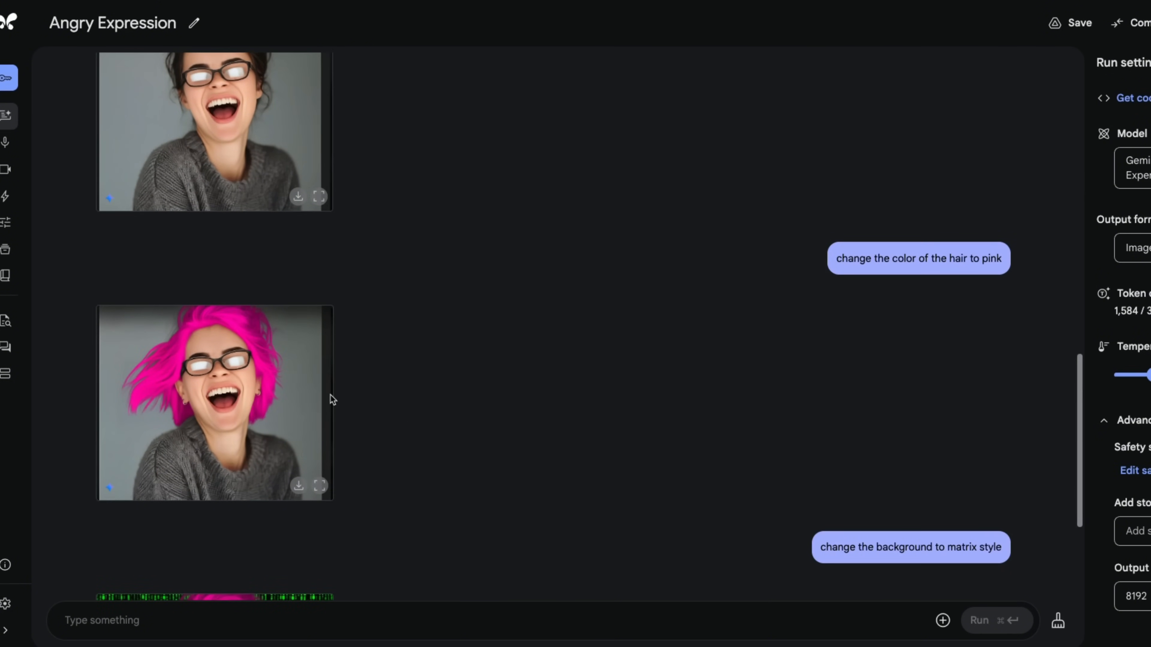
pyautogui.scroll(-3)
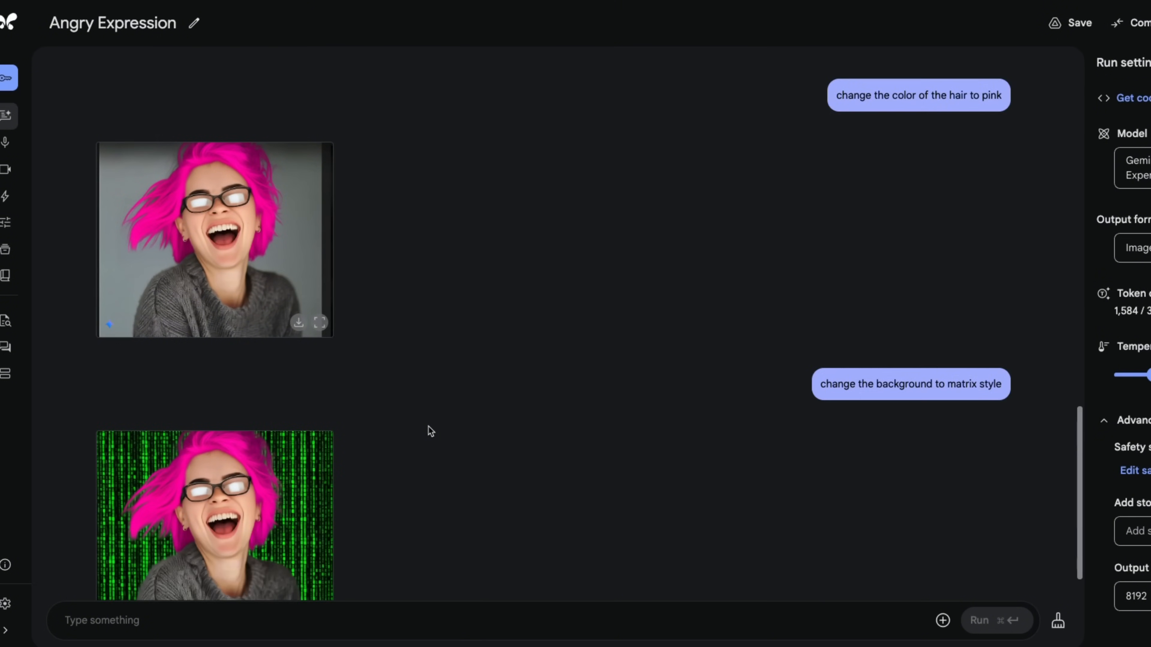
pyautogui.scroll(-3)
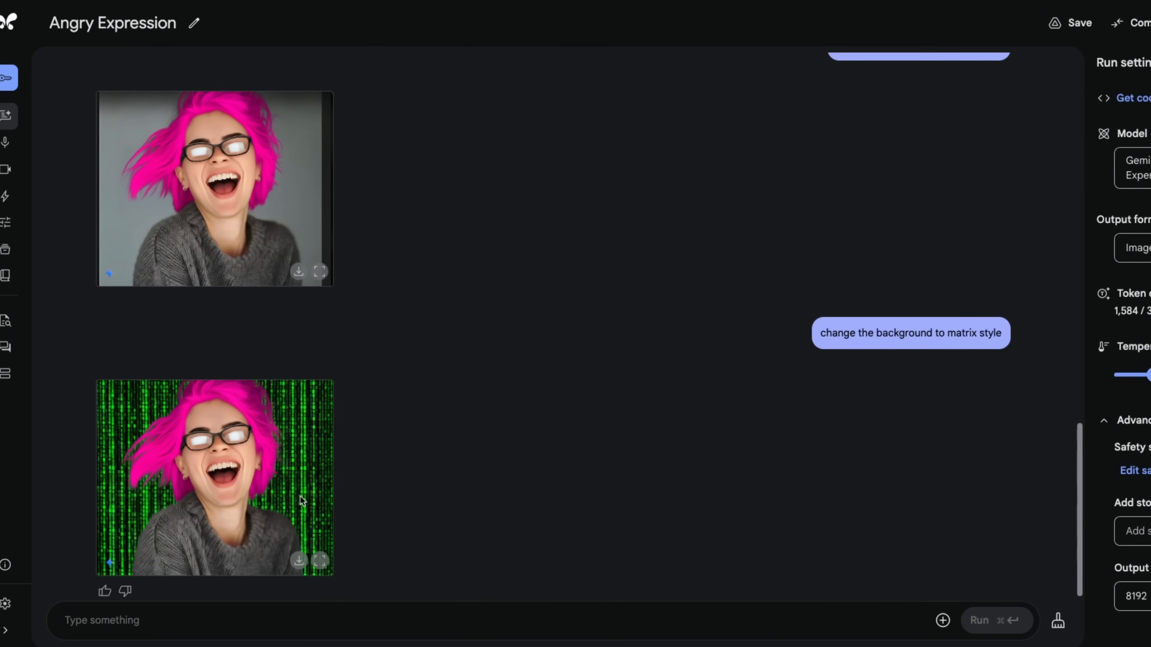
pyautogui.moveTo(304, 480)
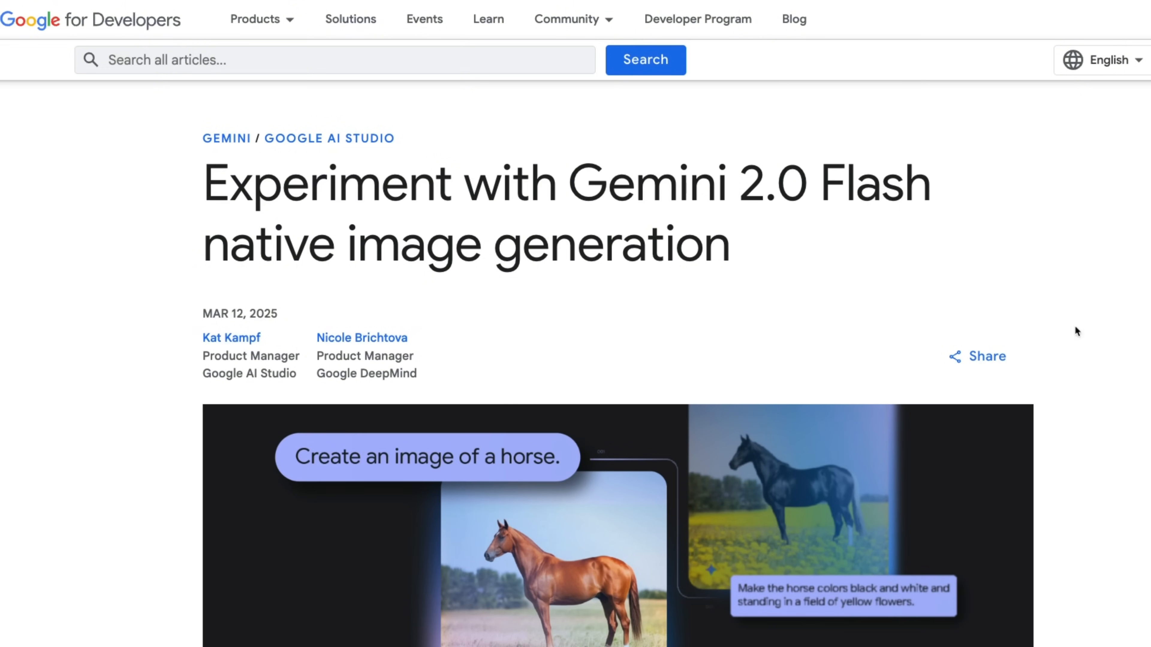
pyautogui.moveTo(731, 390)
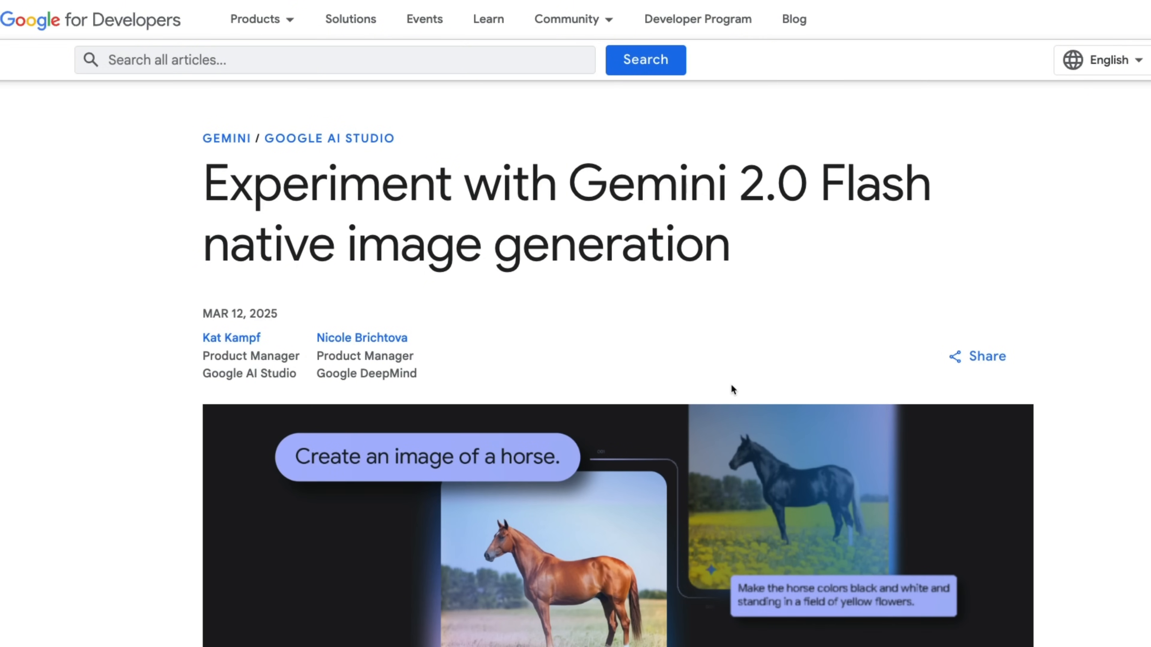
pyautogui.scroll(-3)
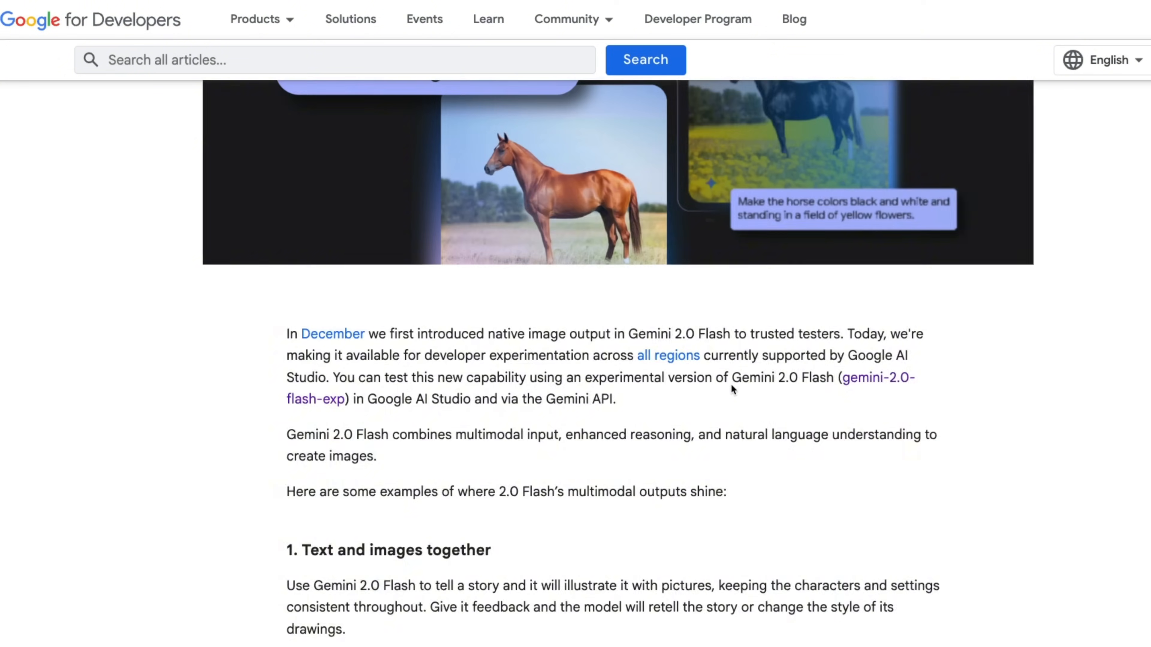
pyautogui.scroll(-3)
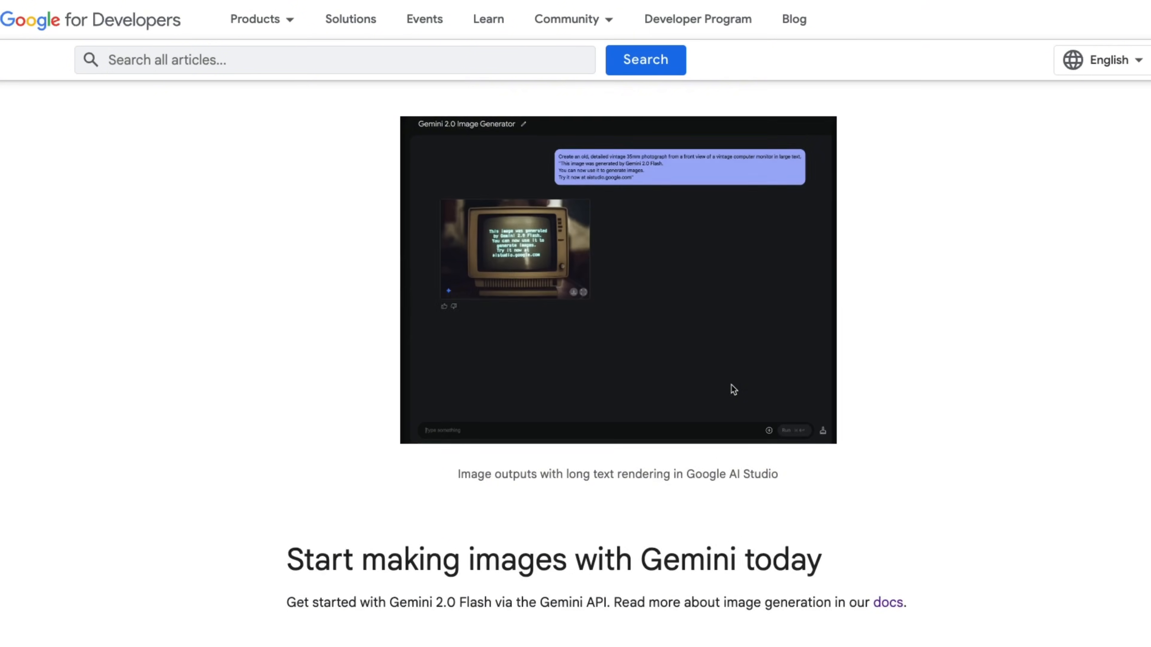
pyautogui.scroll(-3)
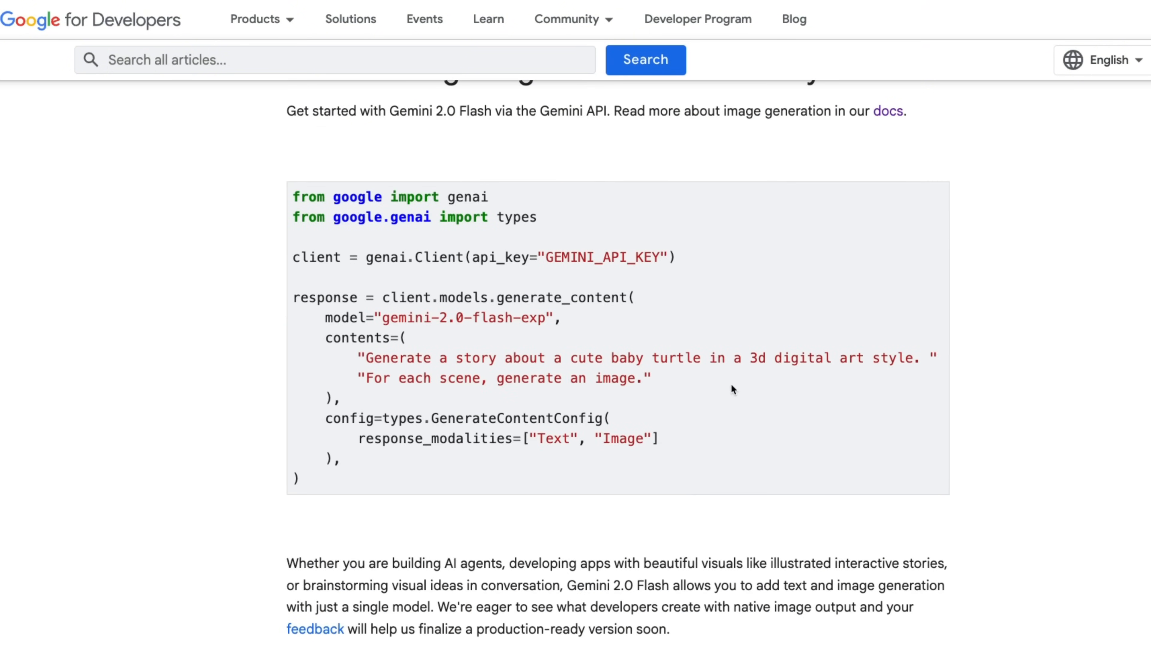
pyautogui.click(370, 311)
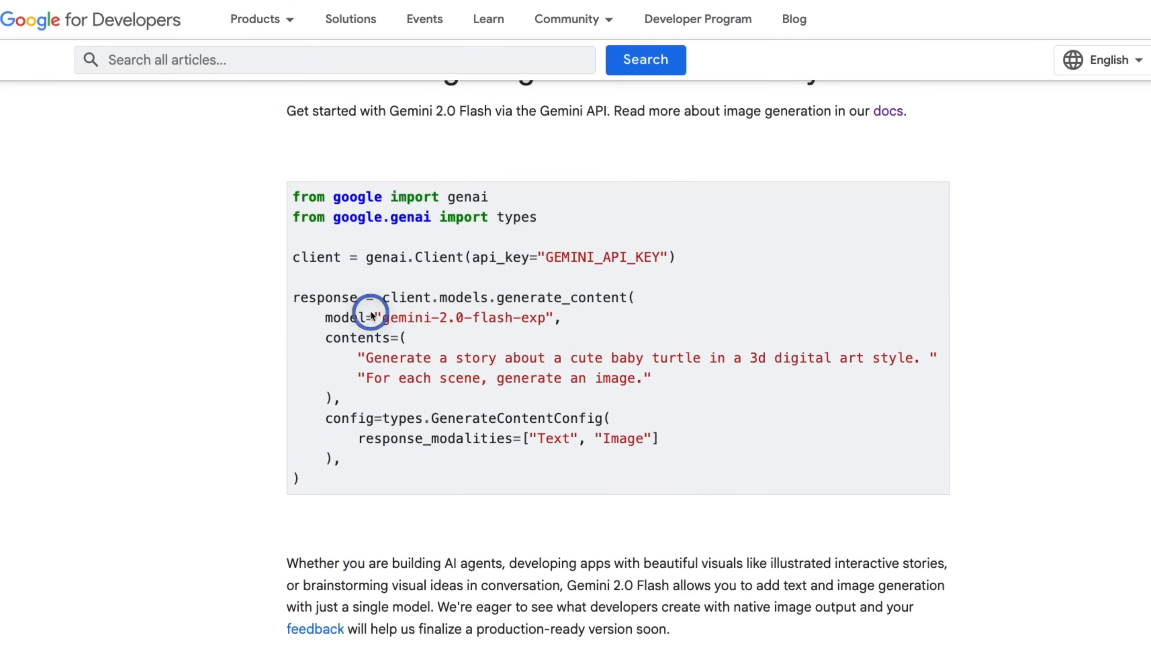
pyautogui.doubleClick(470, 317)
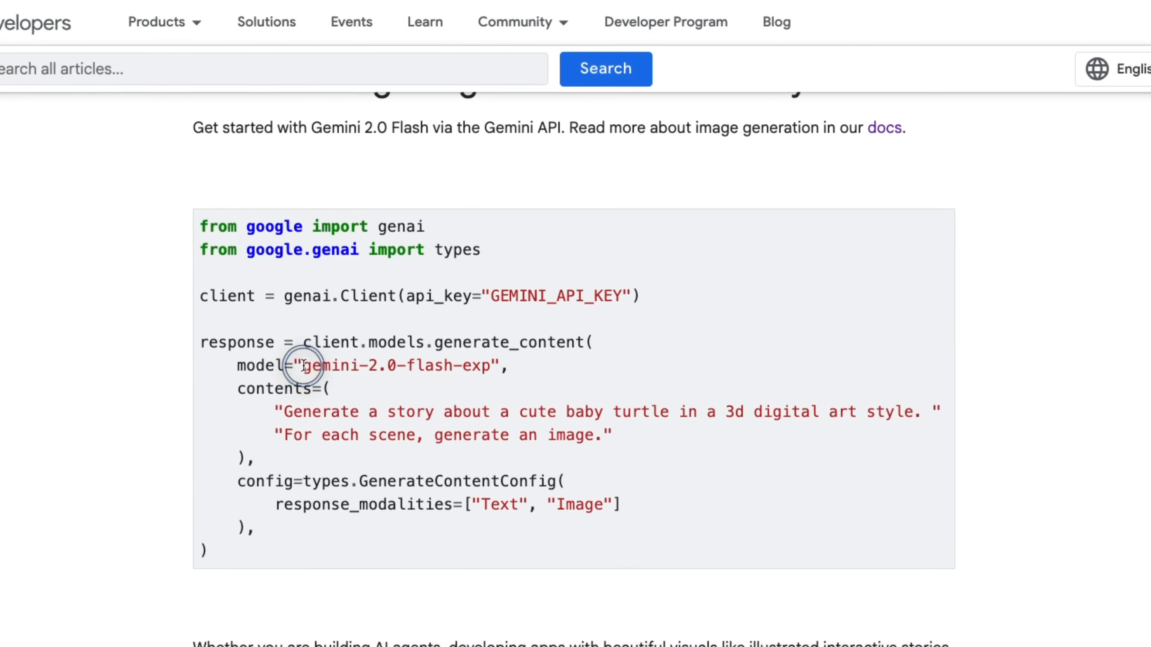
pyautogui.doubleClick(399, 365)
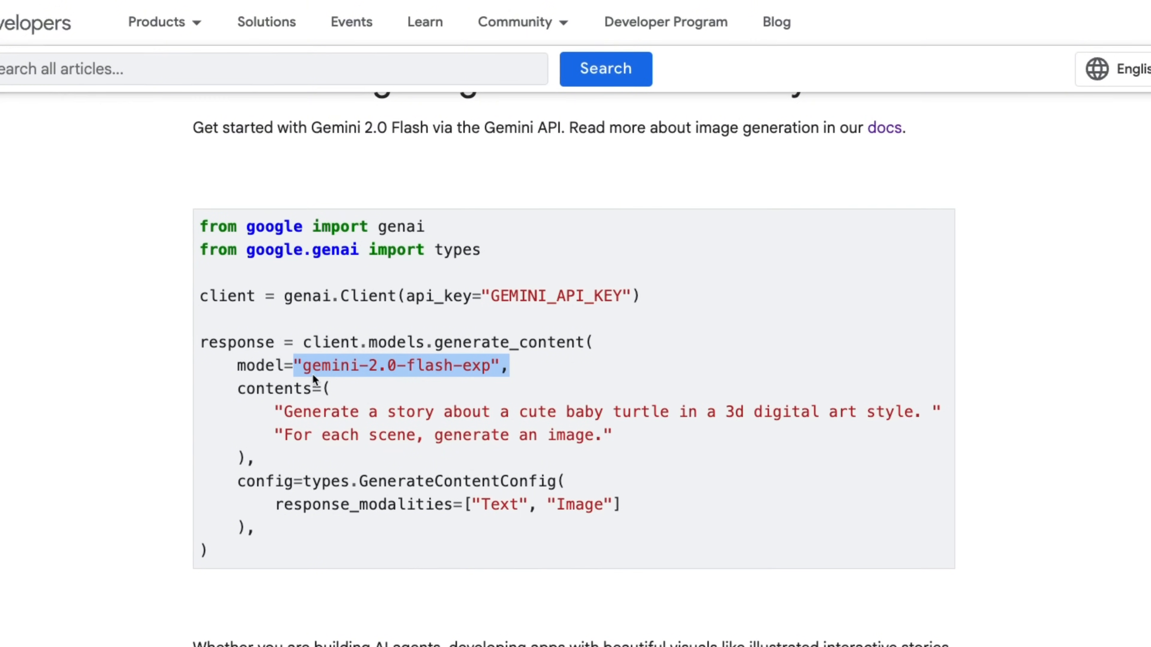
pyautogui.moveTo(477, 366)
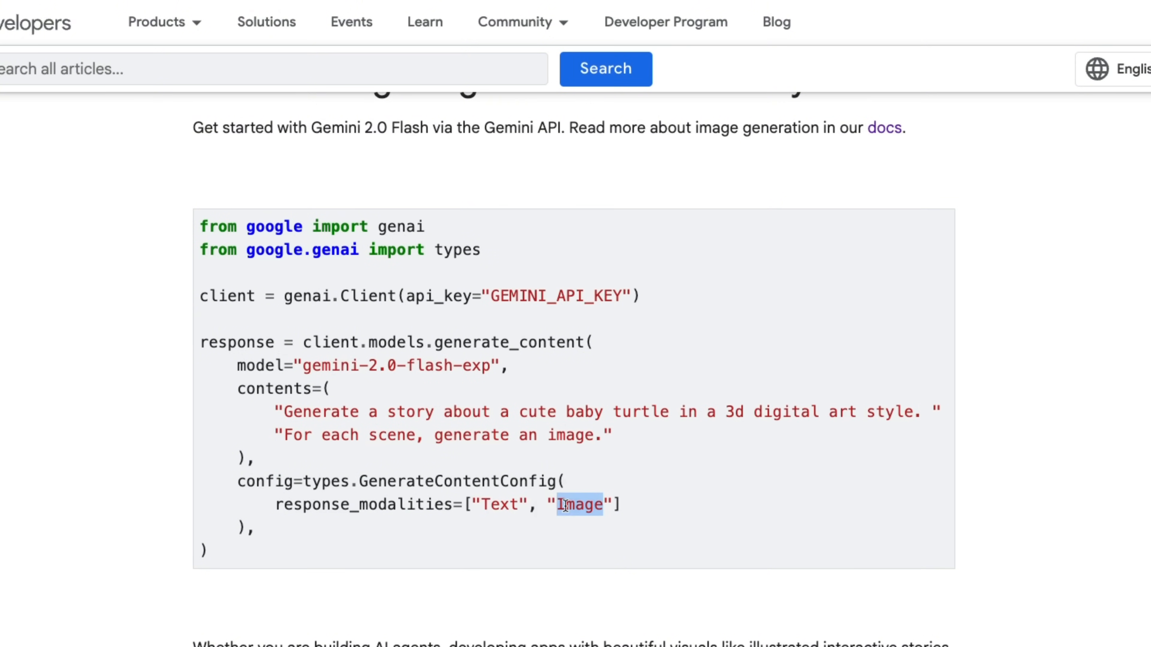
pyautogui.moveTo(591, 504)
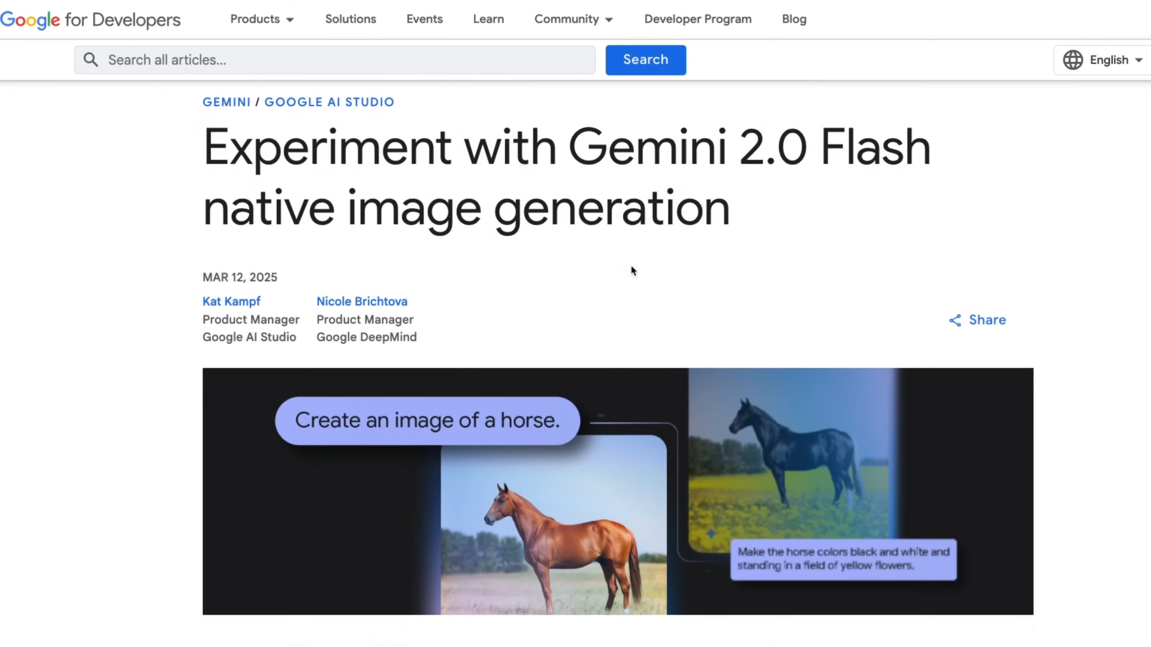
pyautogui.scroll(-3)
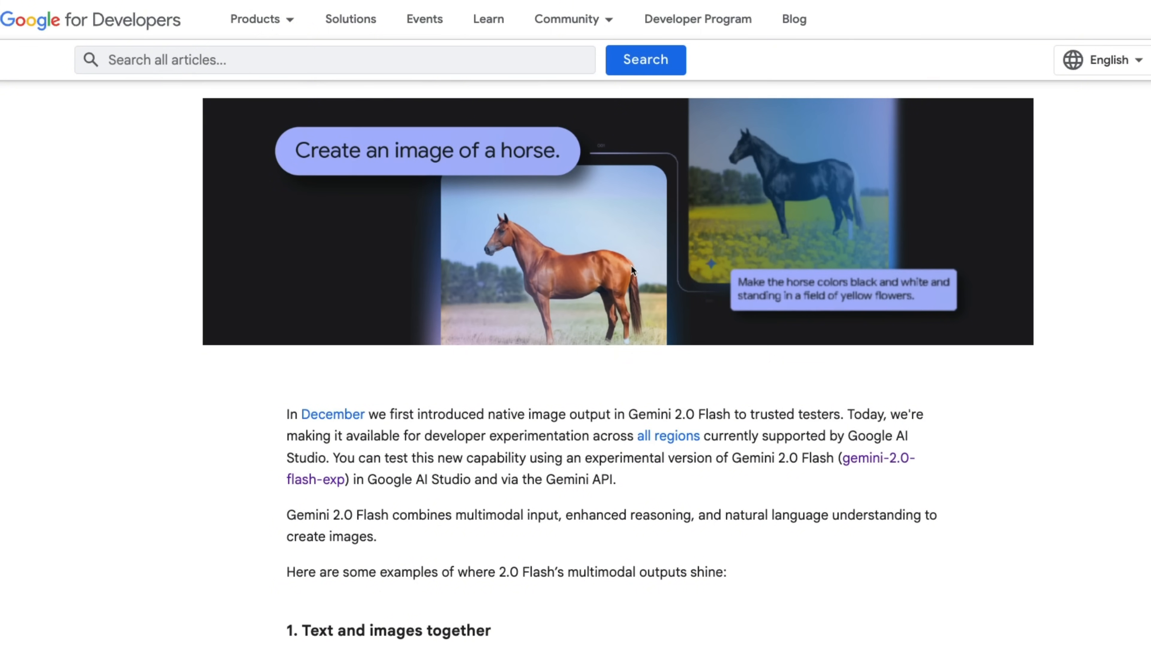
pyautogui.scroll(-3)
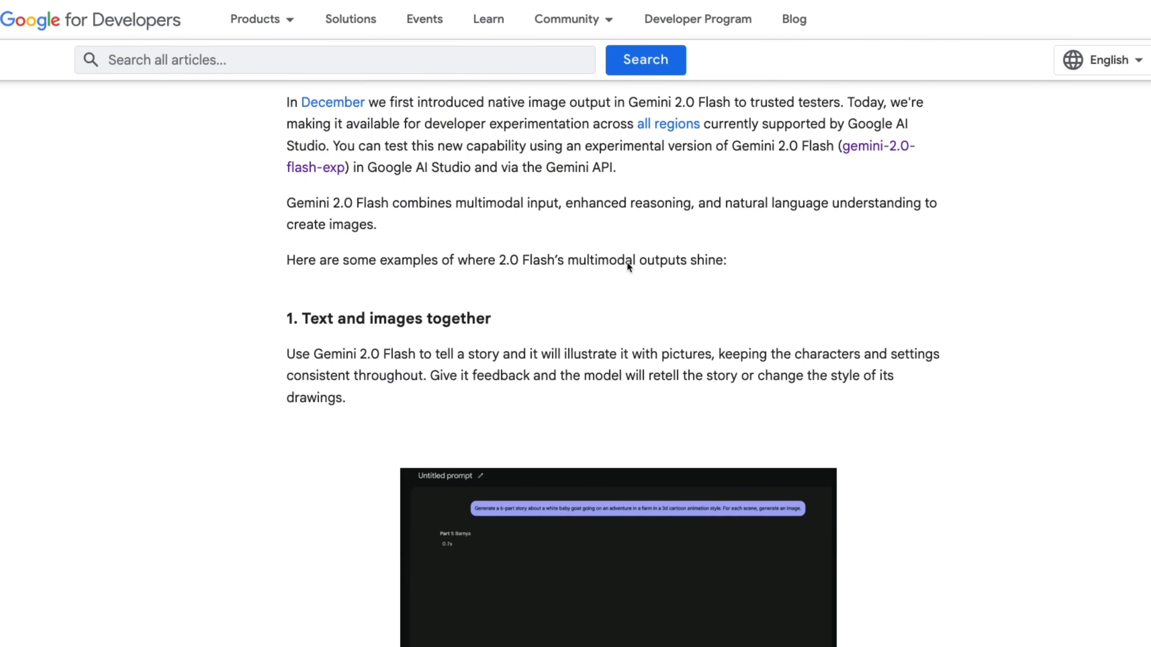
pyautogui.scroll(3)
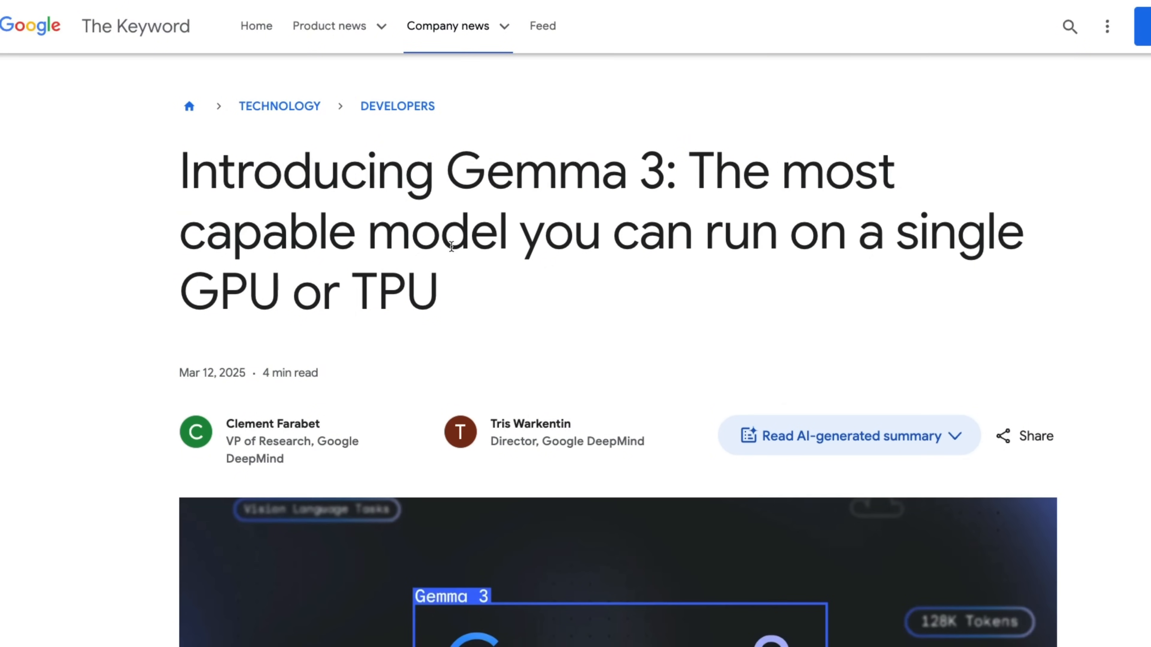
pyautogui.moveTo(180, 171); pyautogui.dragTo(635, 170)
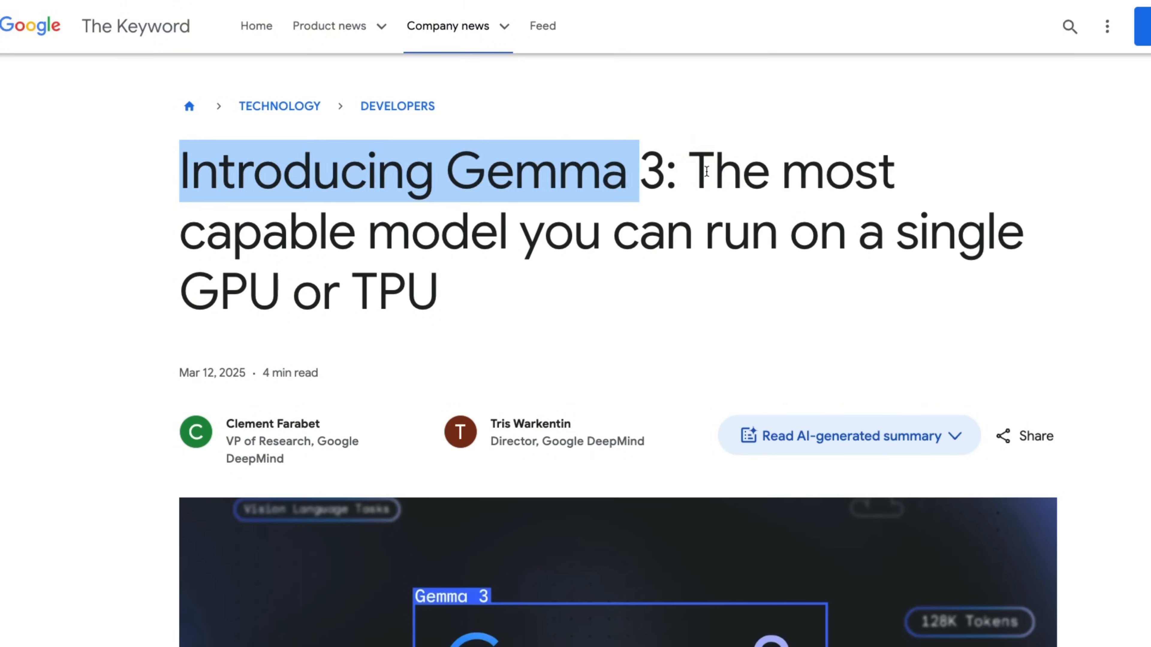
pyautogui.click(729, 170)
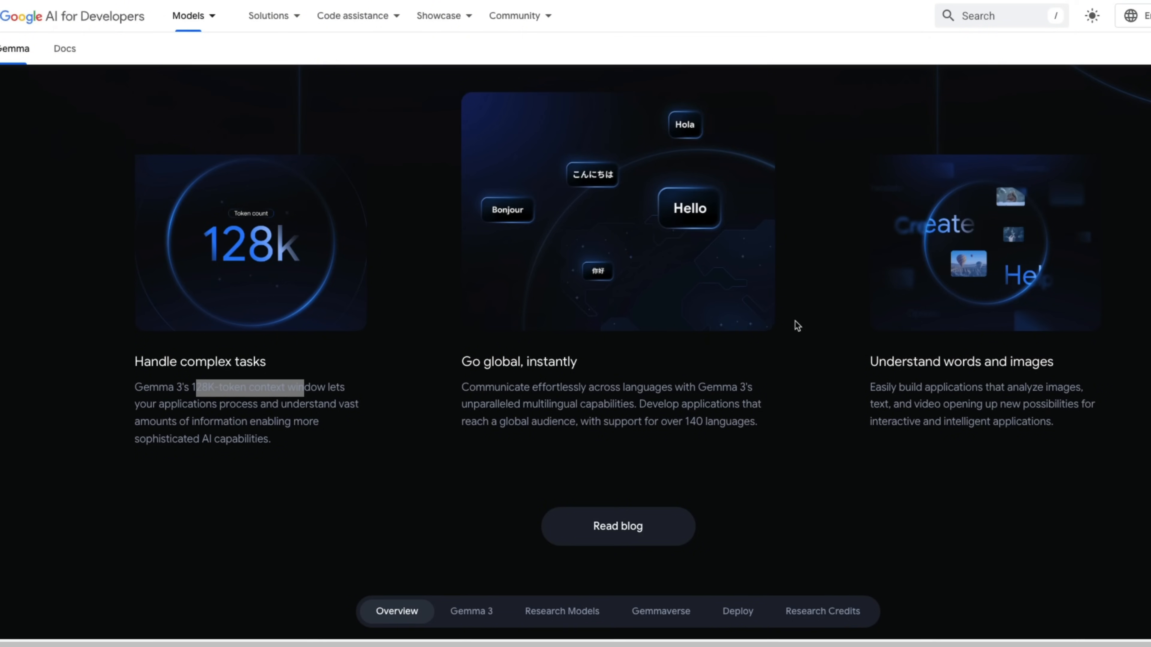
pyautogui.moveTo(554, 367)
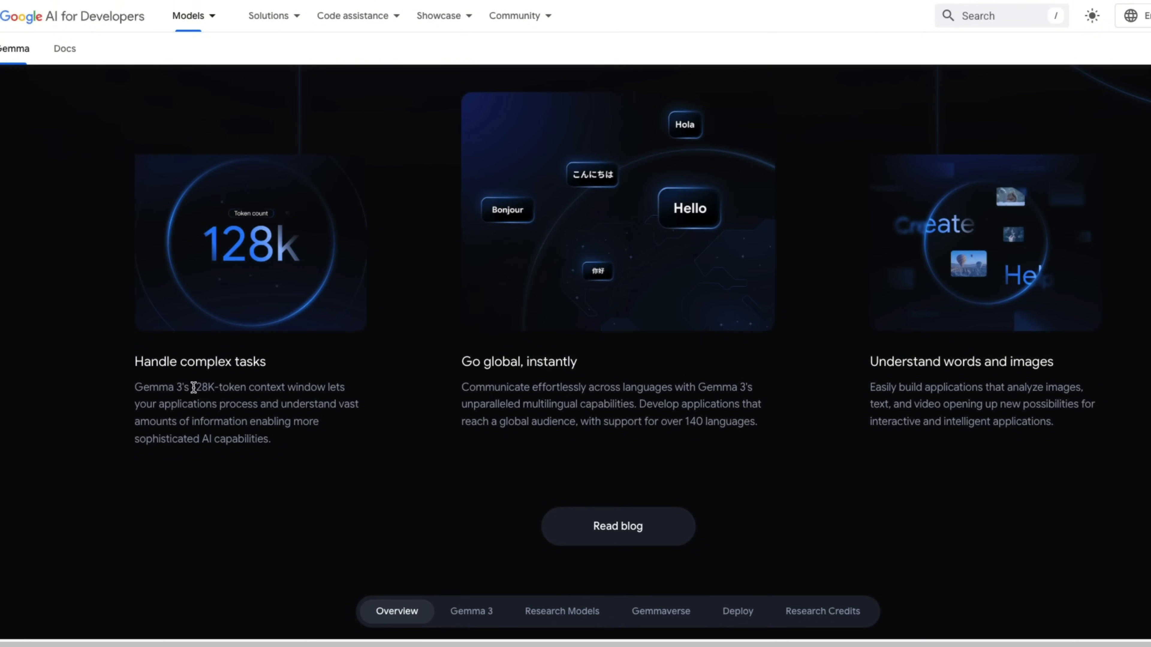
# Step: Highlight the '128K-token context' phrase and show Gemma 3's MMLU-Pro benchmark results
pyautogui.moveTo(193, 386); pyautogui.dragTo(286, 386)
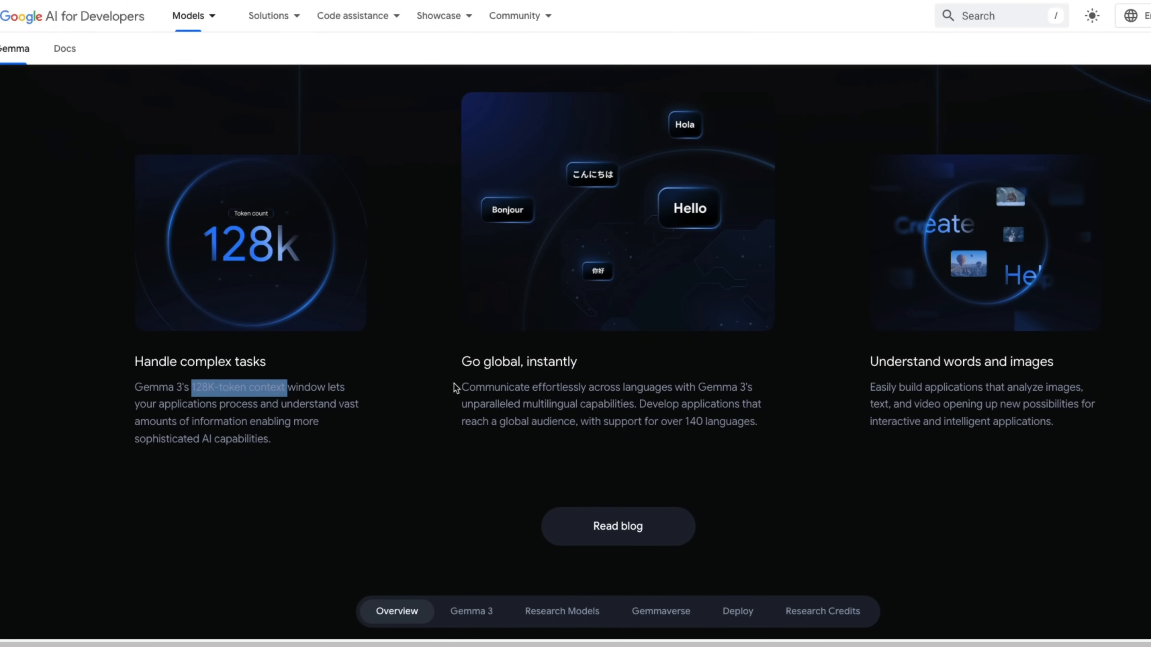
pyautogui.moveTo(648, 385)
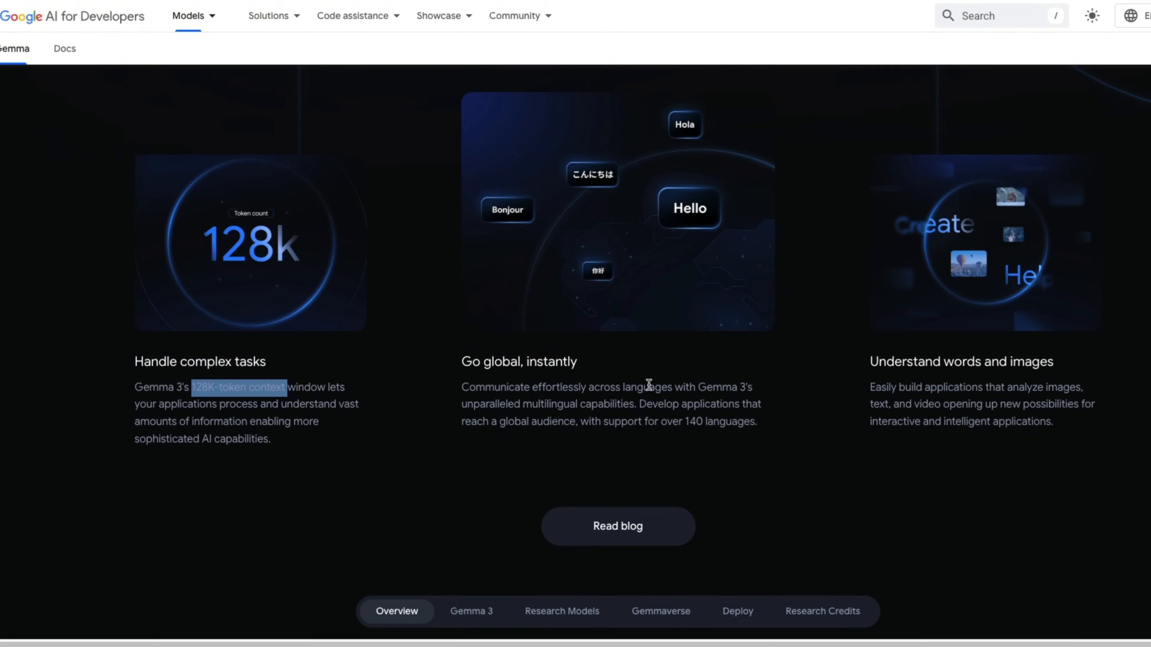
pyautogui.moveTo(677, 389)
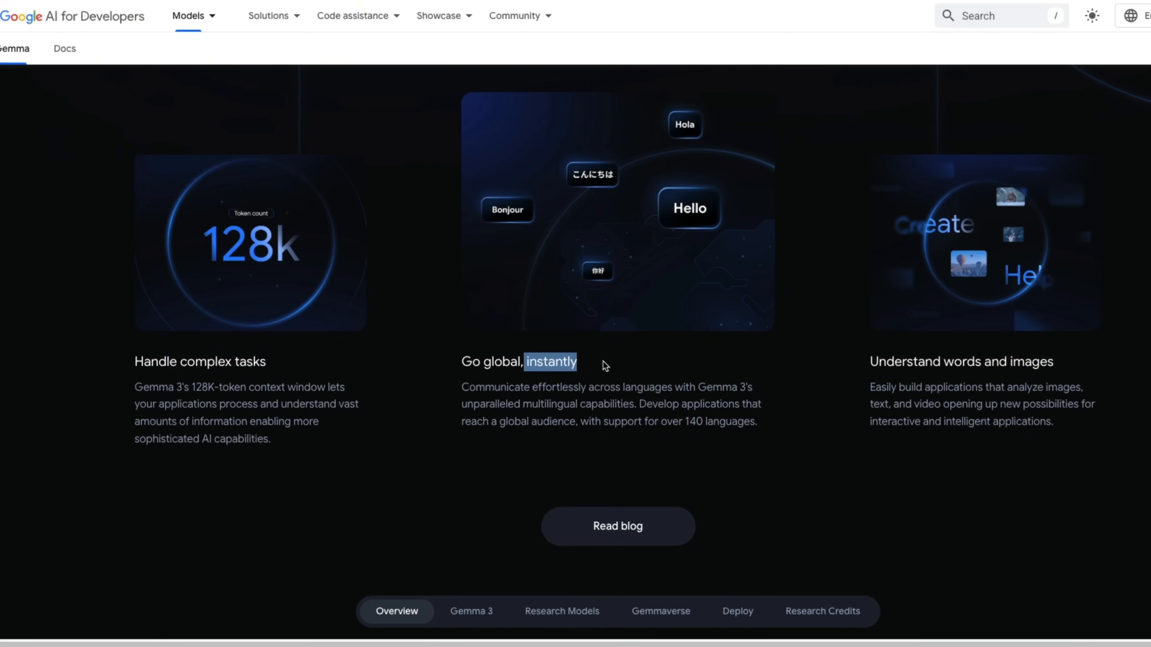
pyautogui.moveTo(955, 359)
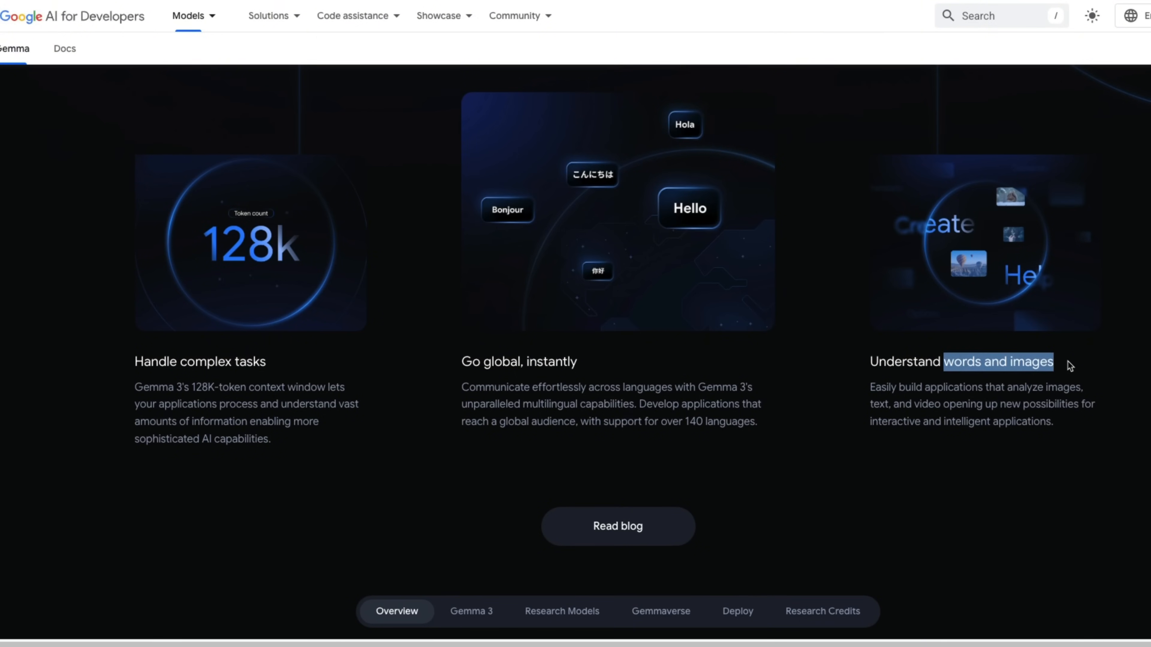
pyautogui.moveTo(1086, 368)
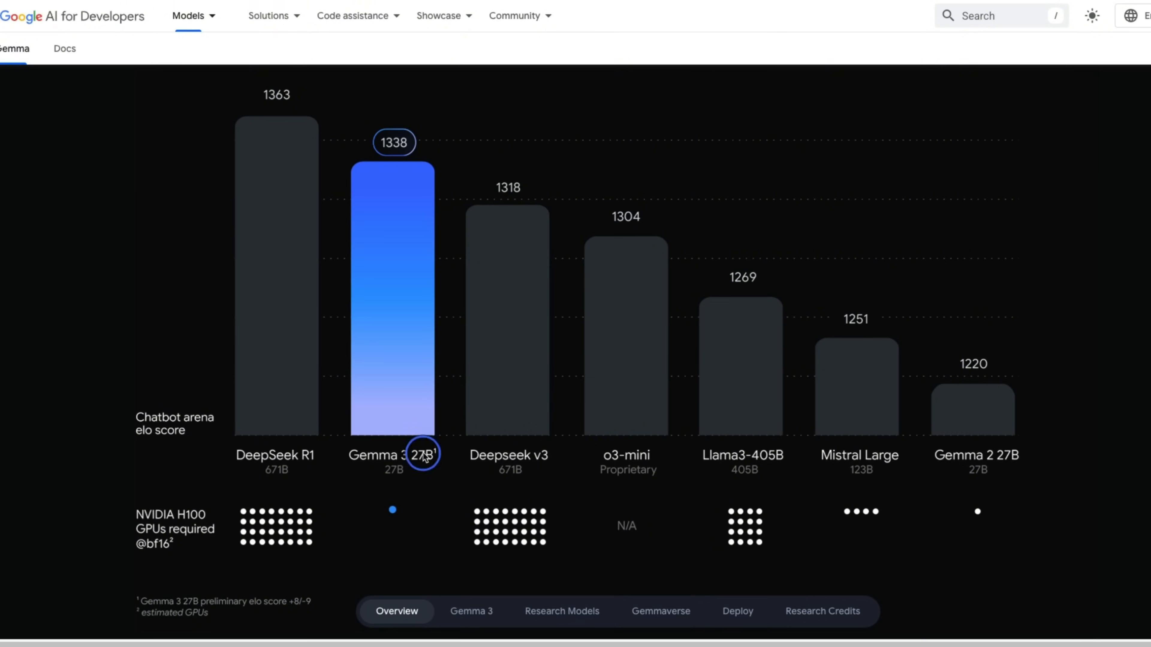
pyautogui.moveTo(436, 459)
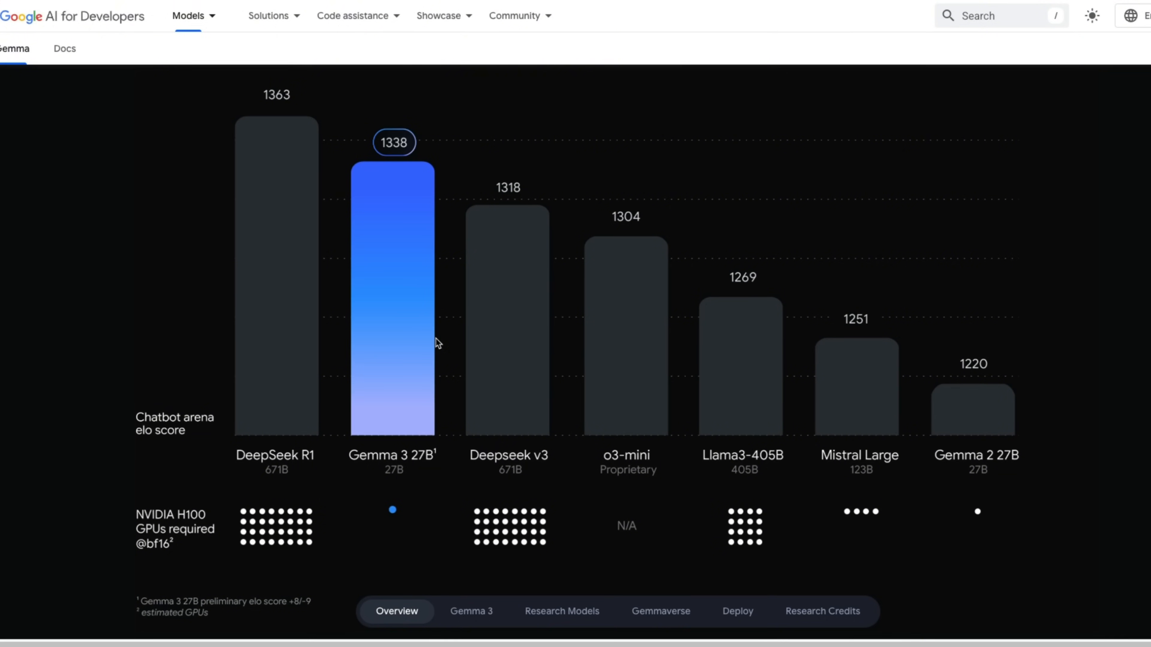
pyautogui.moveTo(427, 338)
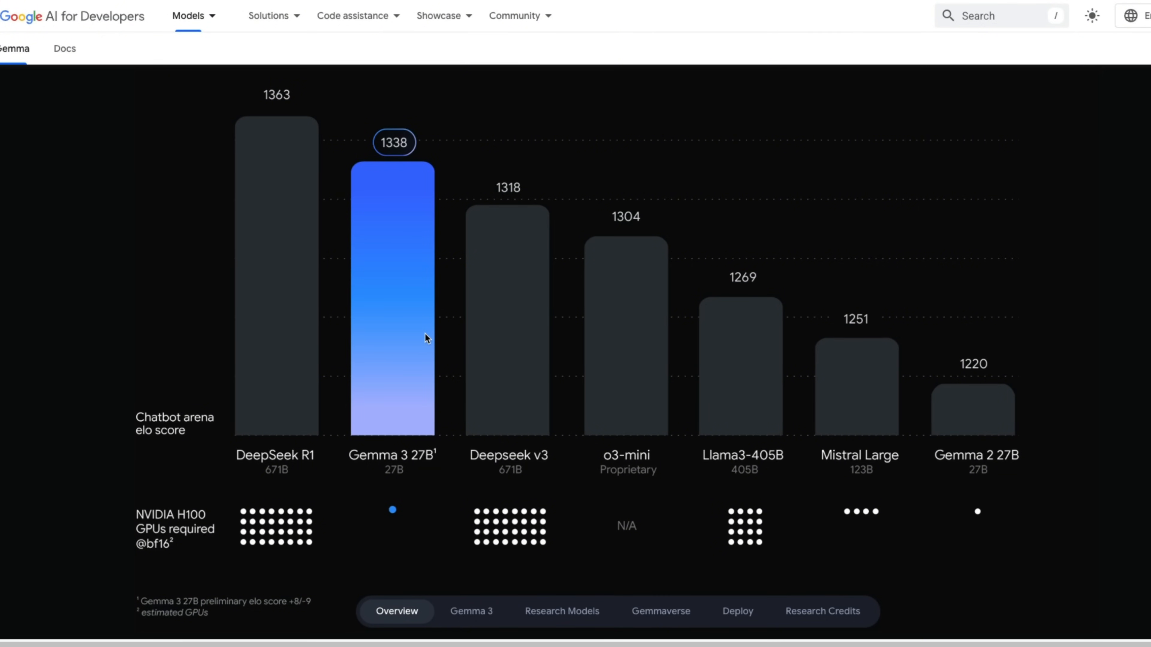
pyautogui.moveTo(415, 233)
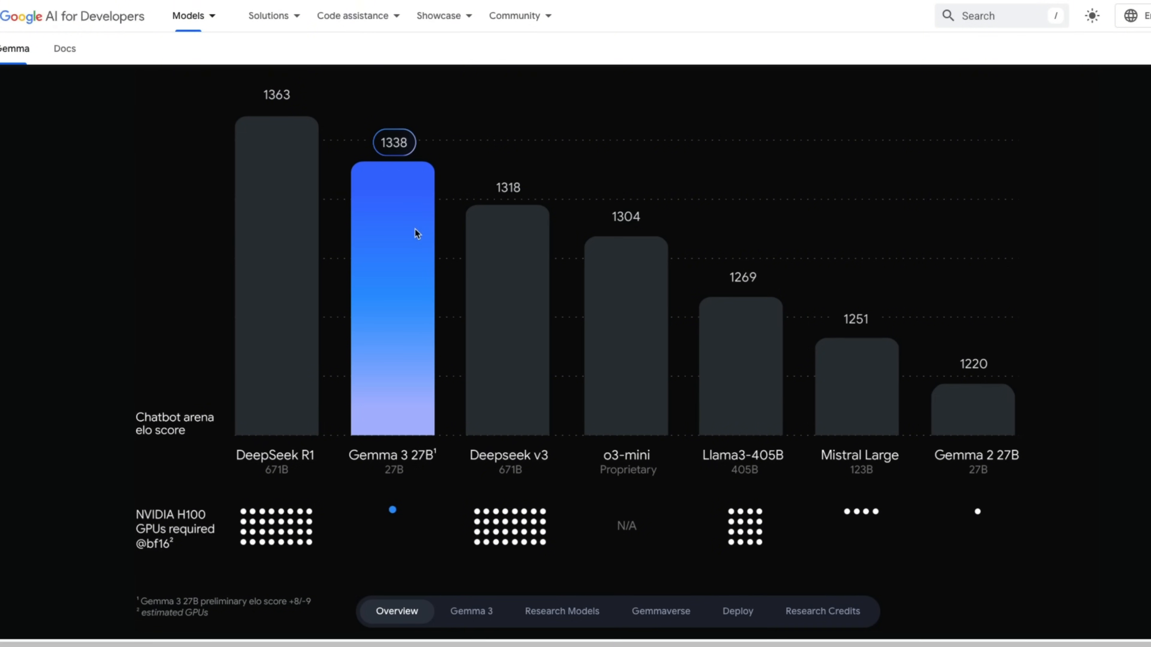
pyautogui.moveTo(300, 470)
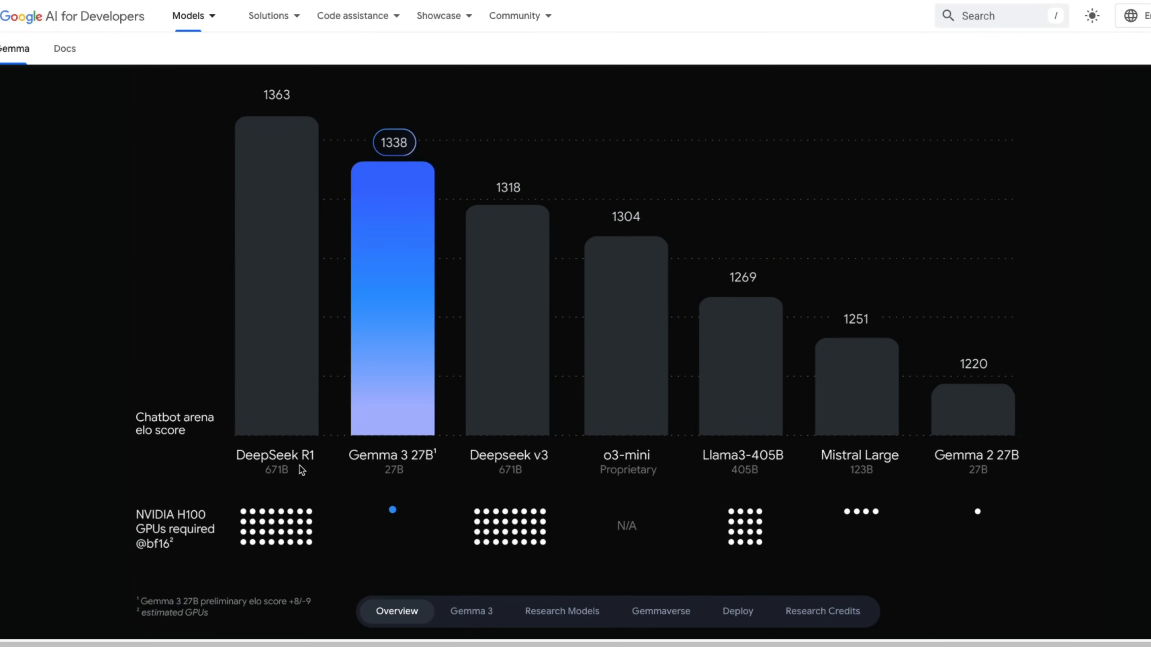
pyautogui.moveTo(349, 457)
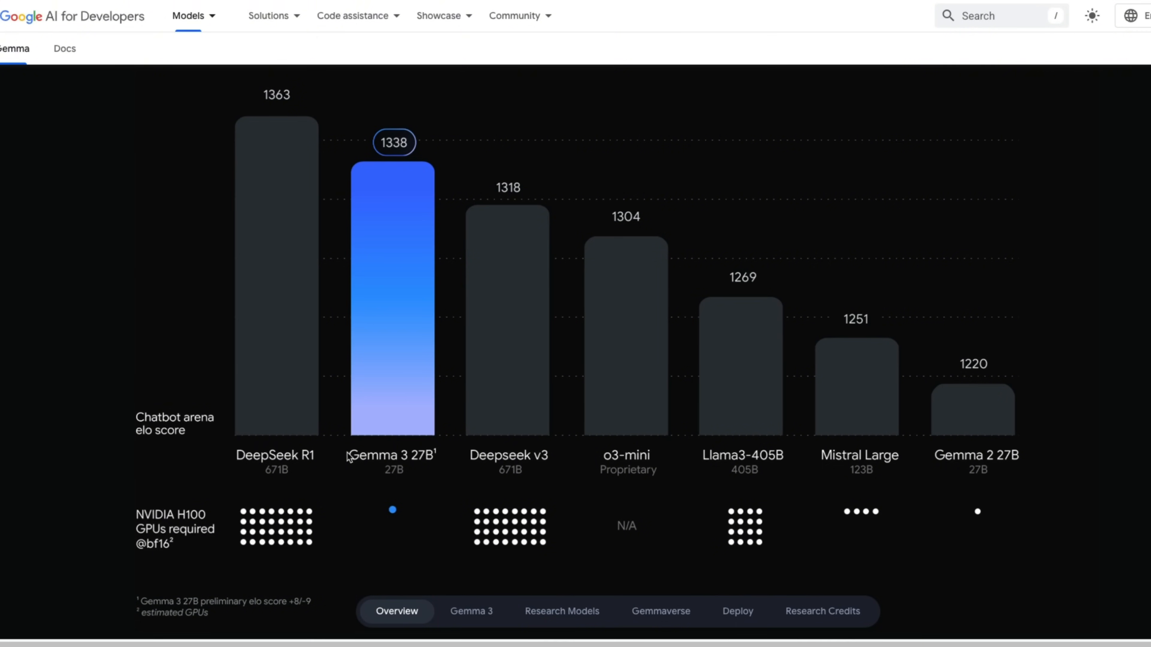
pyautogui.moveTo(521, 414)
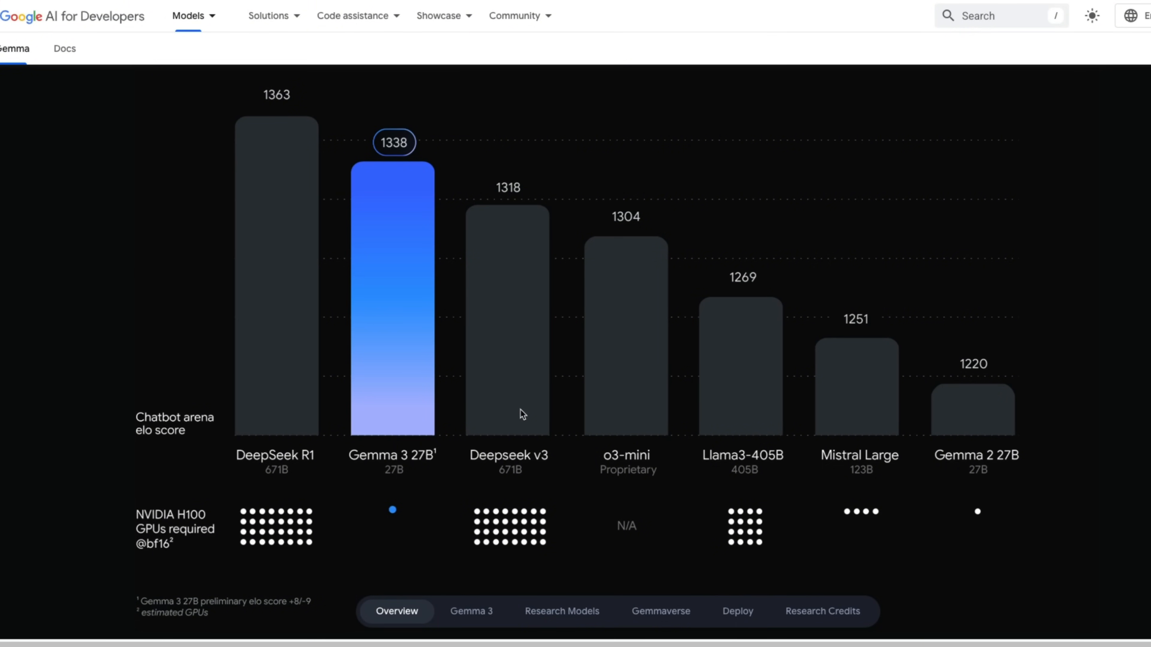
pyautogui.click(471, 610)
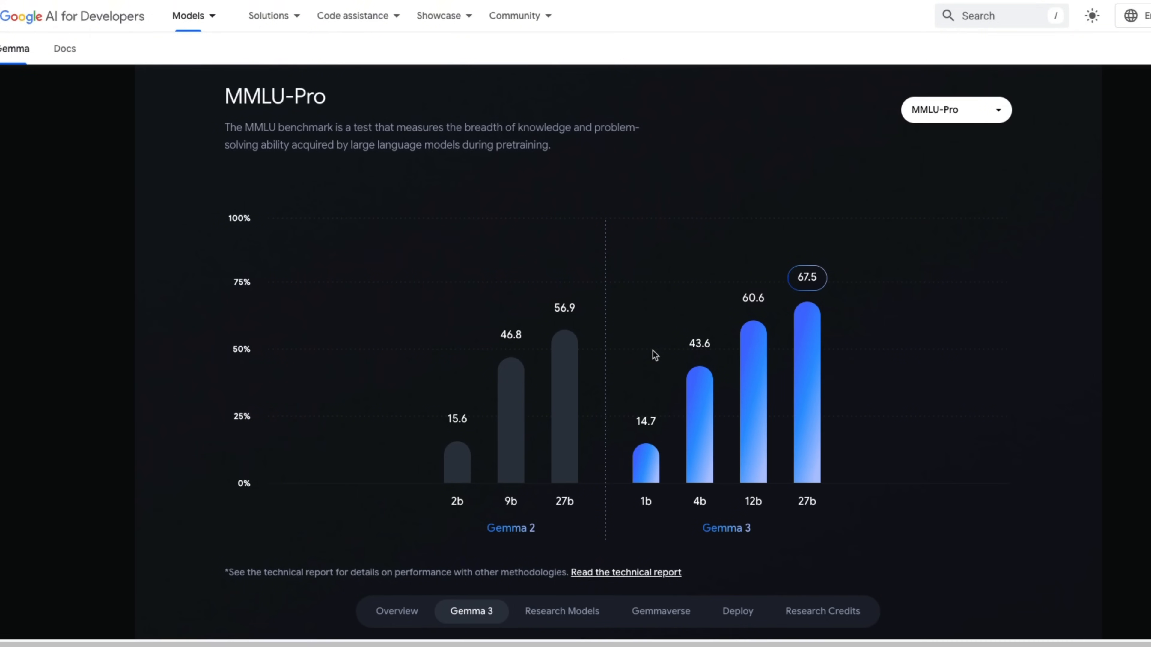
pyautogui.moveTo(632, 360)
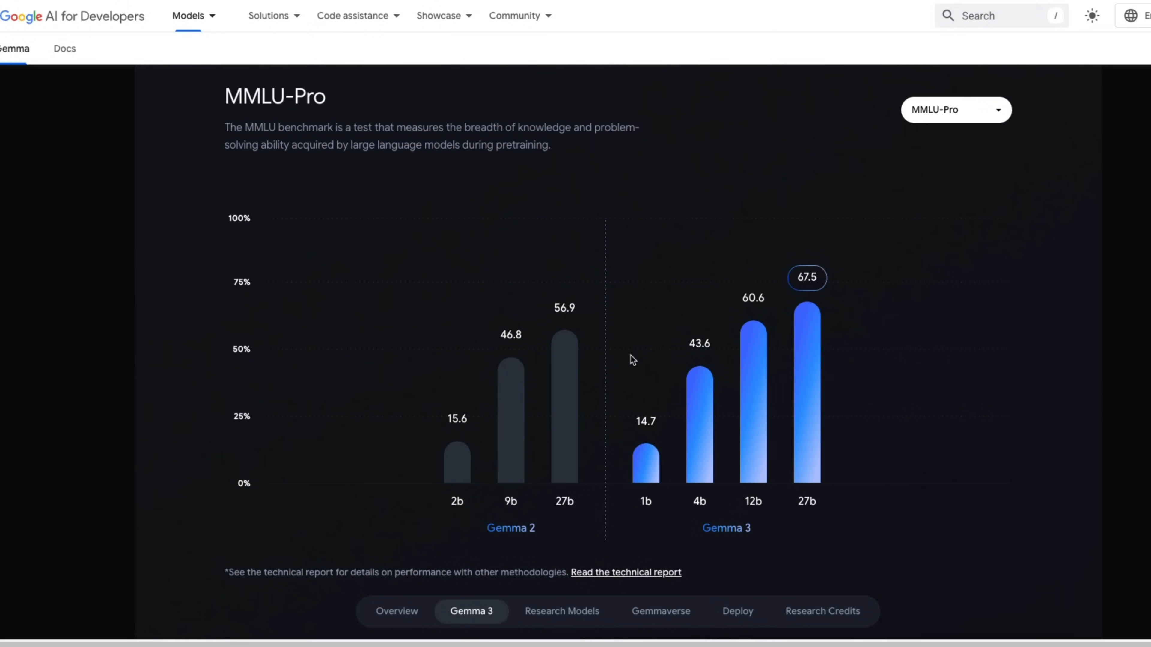
pyautogui.moveTo(631, 360)
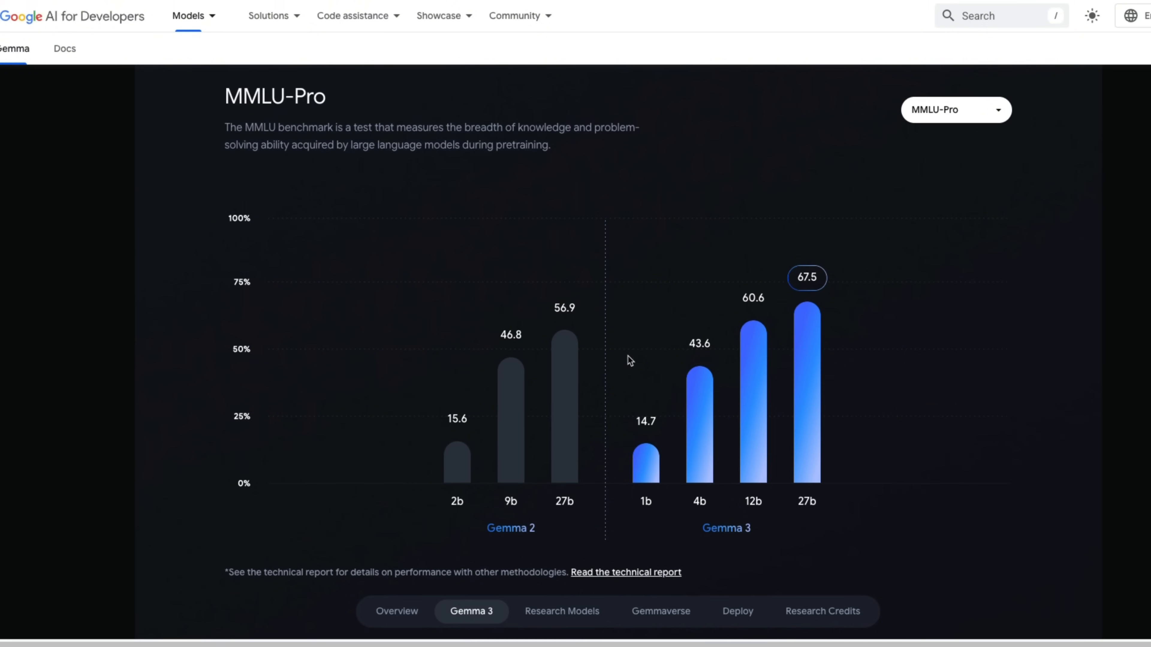
pyautogui.moveTo(769, 350)
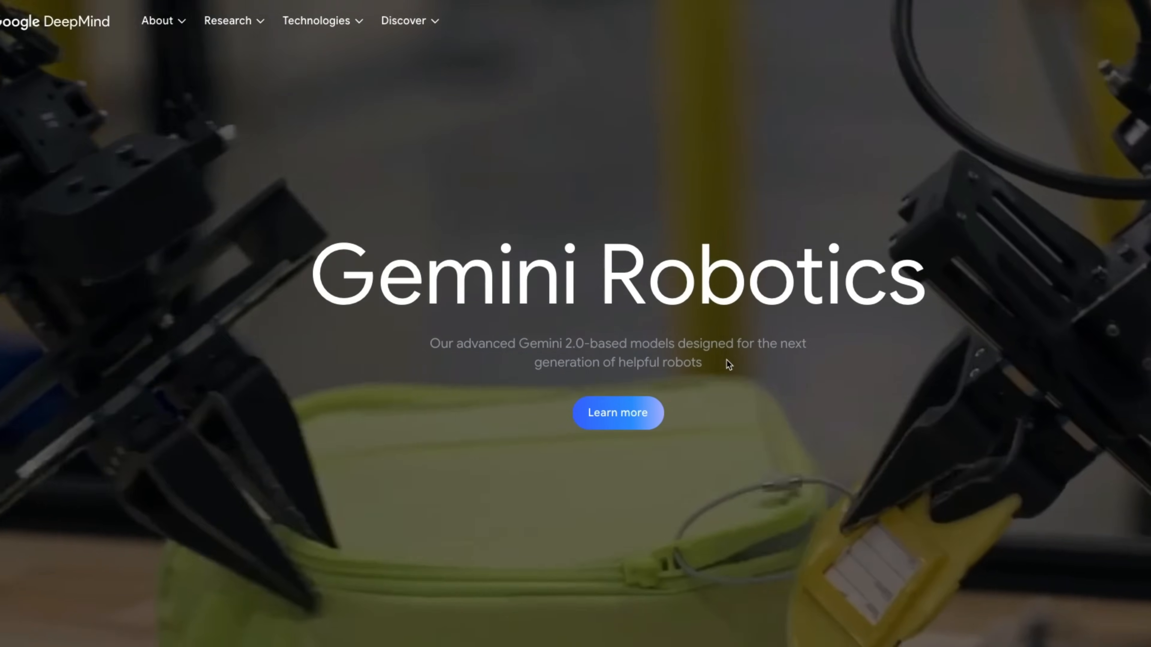
# Step: Open 'Gemini Robotics brings AI into the physical world' via Learn more and read to the multi-robot examples
pyautogui.scroll(-3)
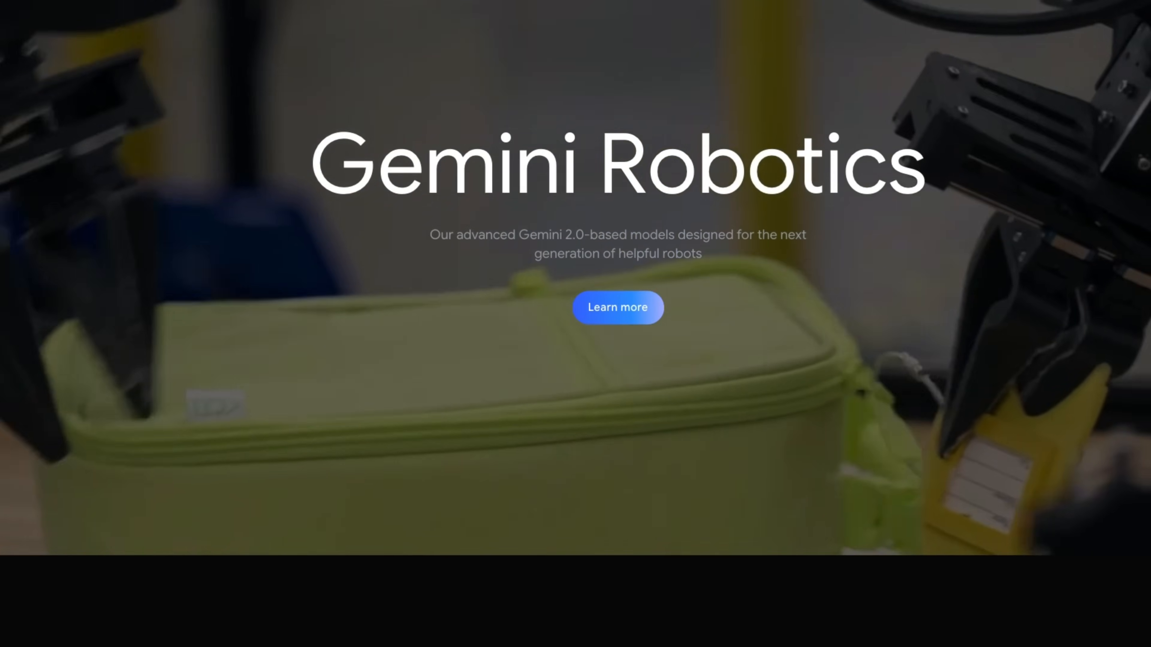
pyautogui.click(617, 307)
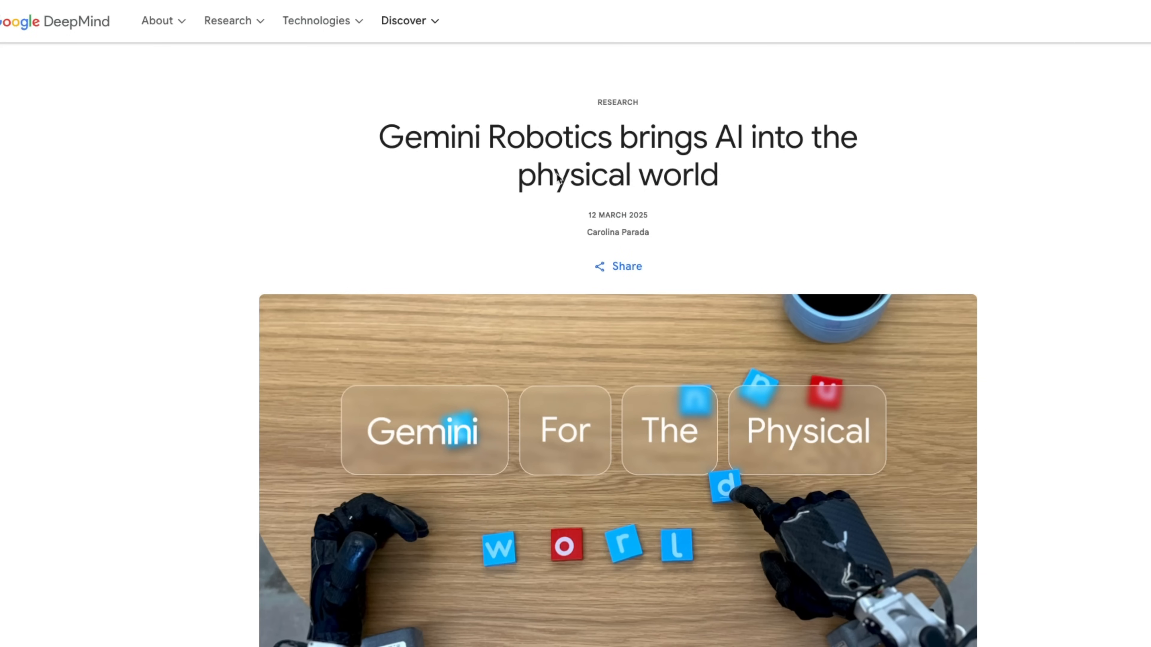
pyautogui.moveTo(378, 128)
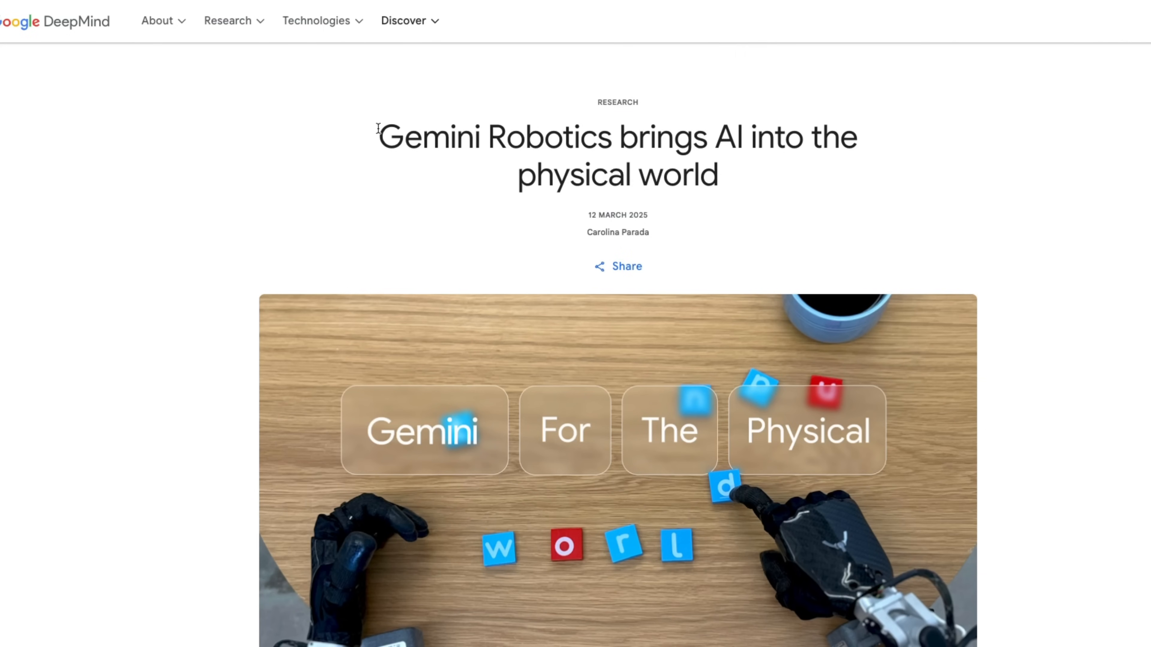
pyautogui.scroll(-3)
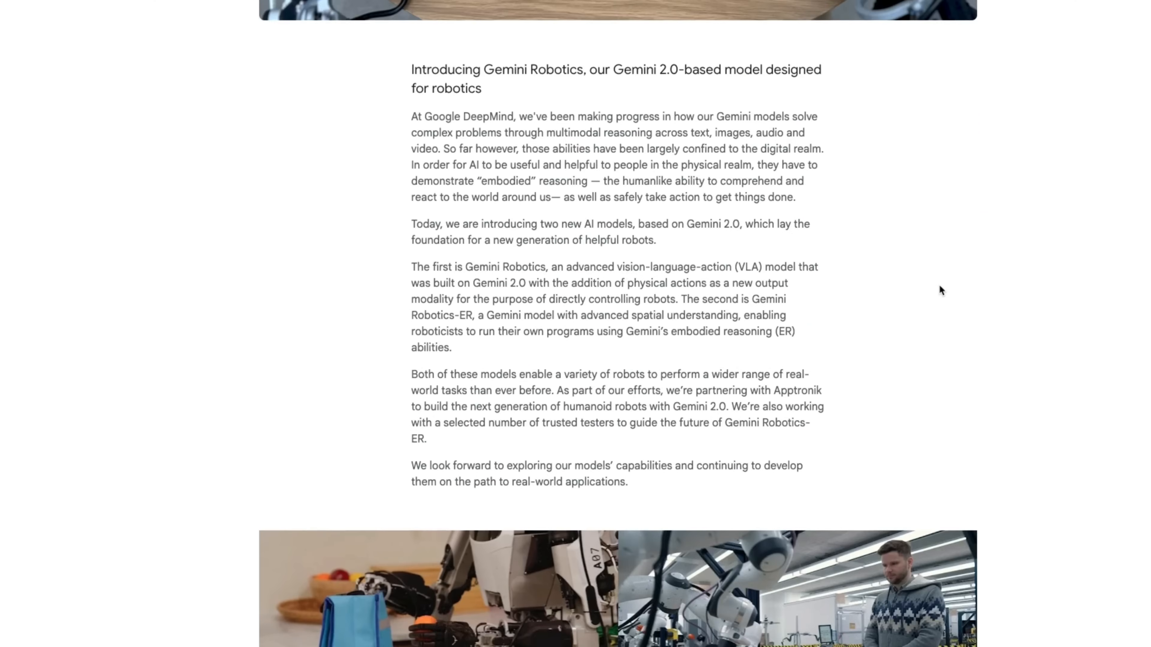
pyautogui.scroll(-3)
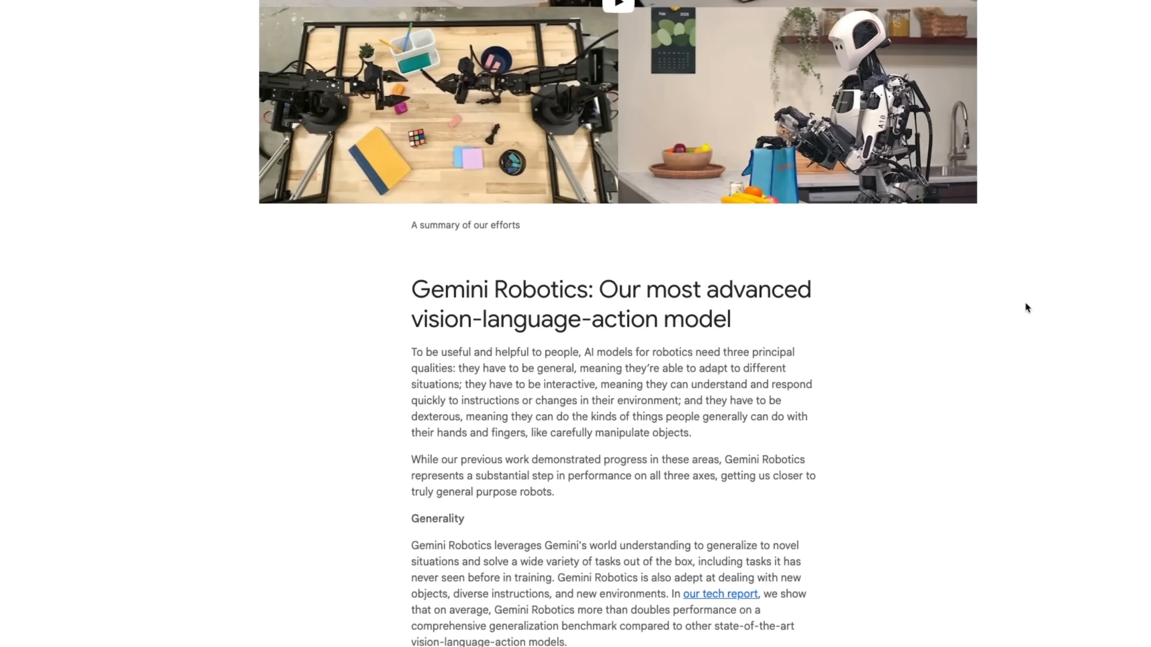
pyautogui.scroll(-3)
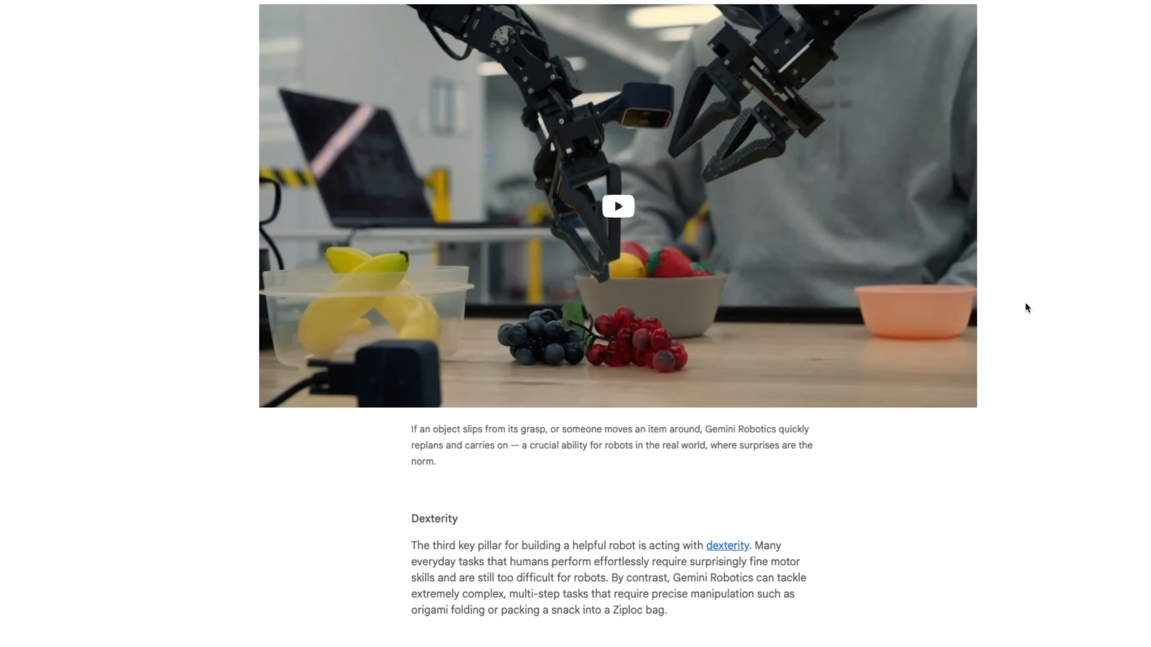
pyautogui.scroll(-3)
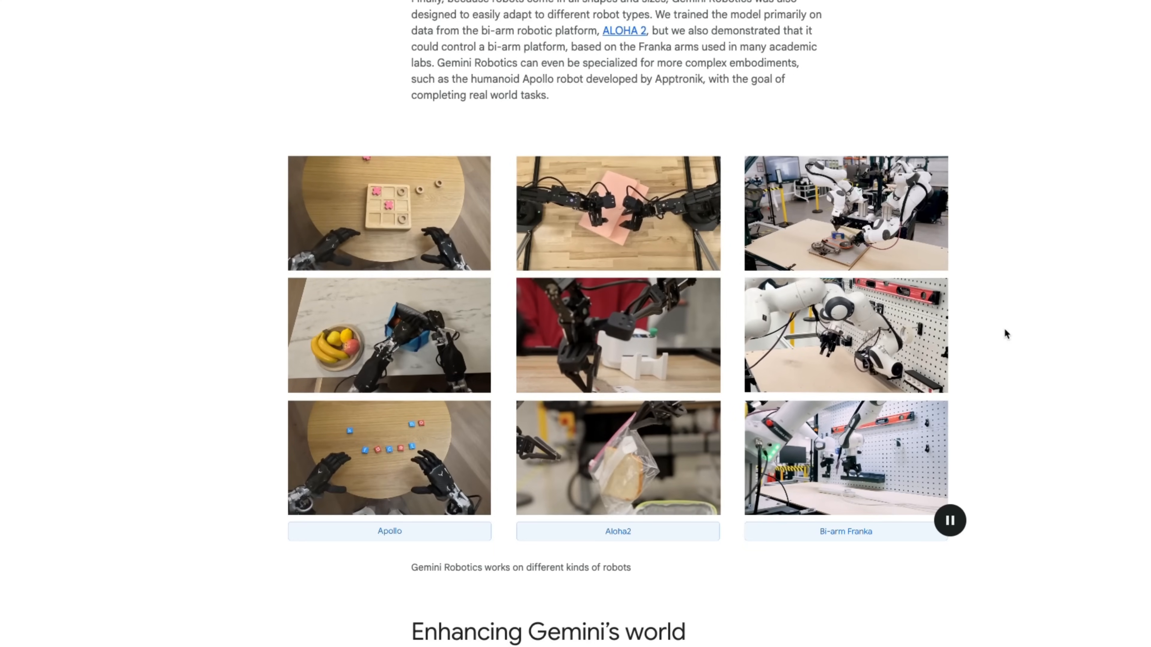